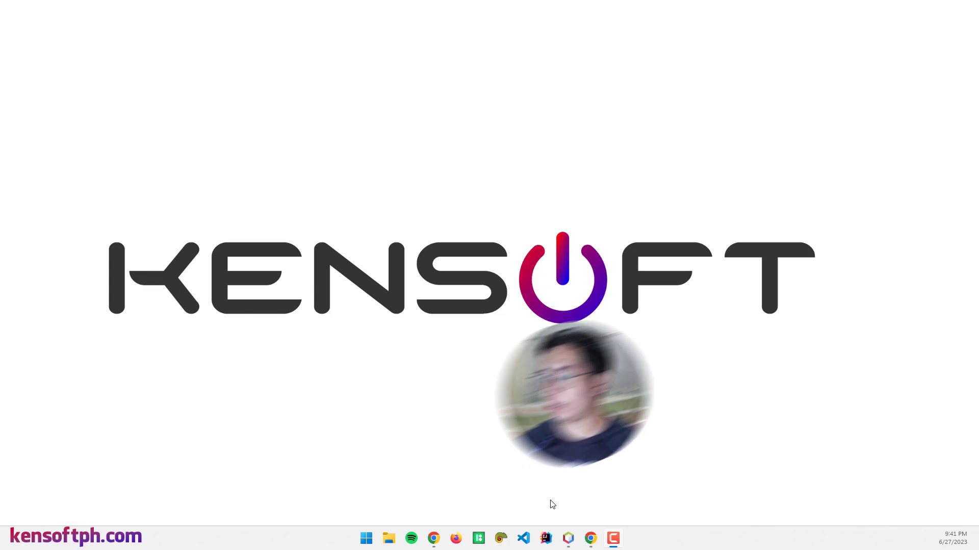
- Bring the azul.com/downloads browser tab forward and select its web address
{"action": "left_click", "coordinate": [432, 537]}
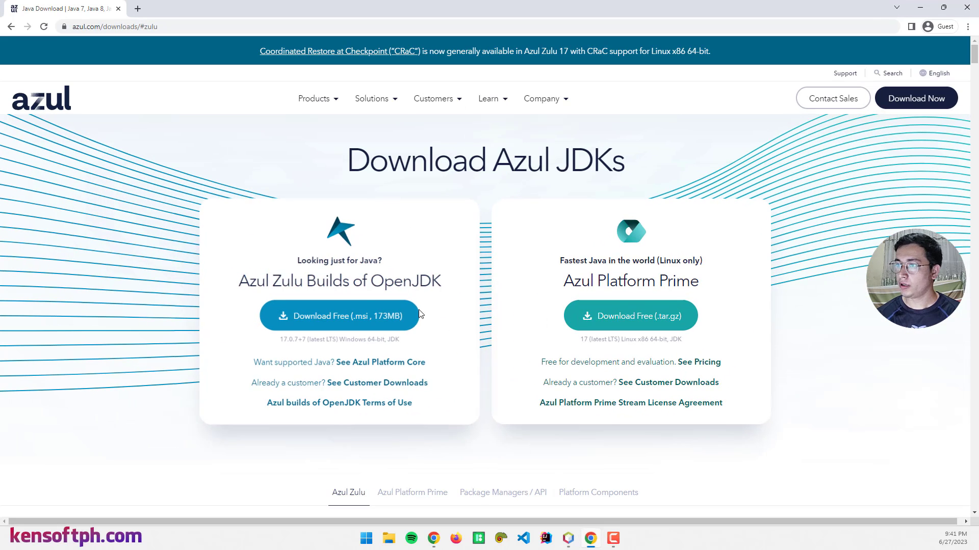
{"action": "mouse_move", "coordinate": [232, 212]}
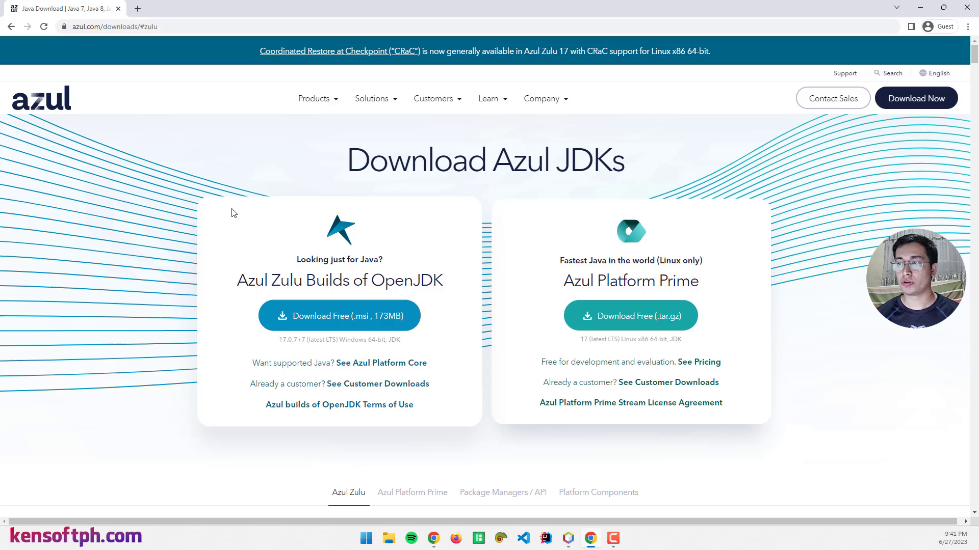
{"action": "mouse_move", "coordinate": [274, 187]}
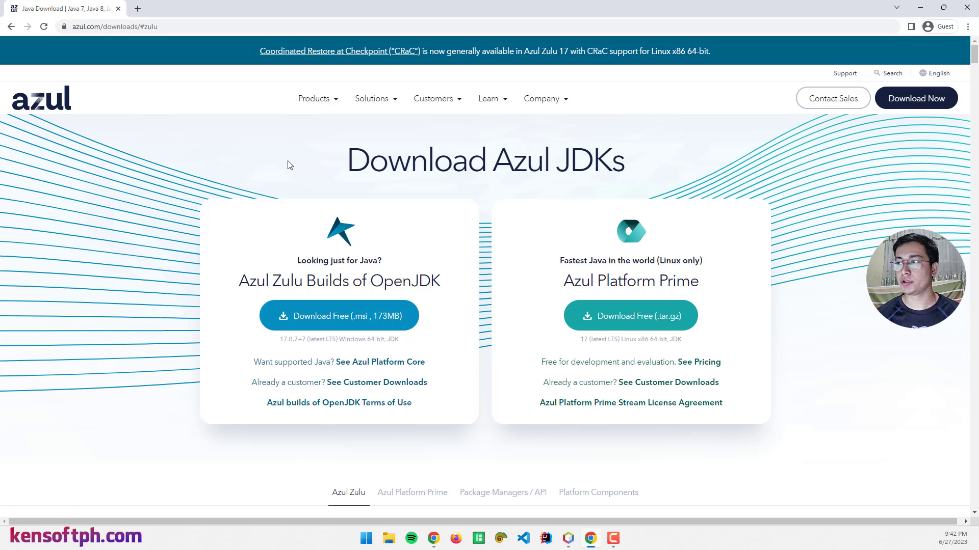
{"action": "mouse_move", "coordinate": [184, 133]}
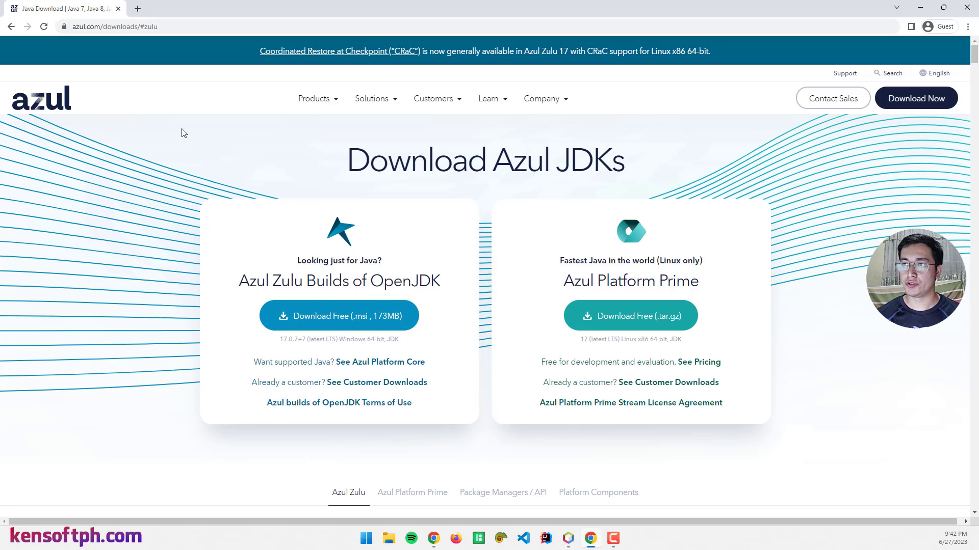
{"action": "mouse_move", "coordinate": [161, 86]}
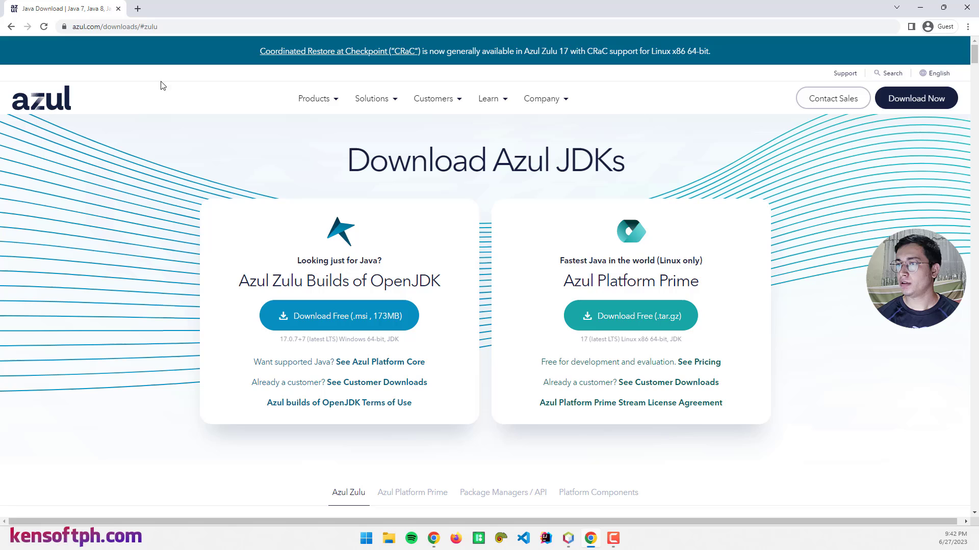
{"action": "left_click", "coordinate": [112, 27]}
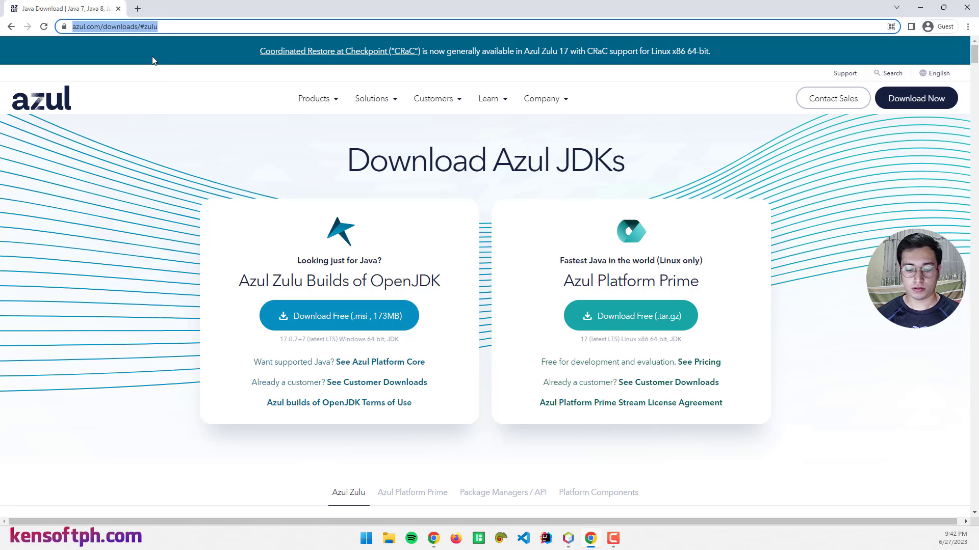
{"action": "mouse_move", "coordinate": [238, 165]}
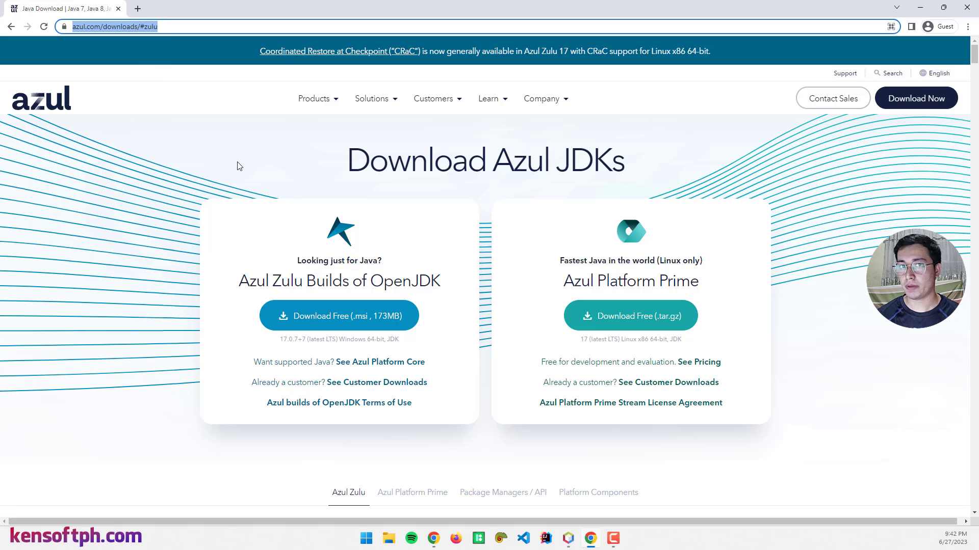
{"action": "mouse_move", "coordinate": [343, 128]}
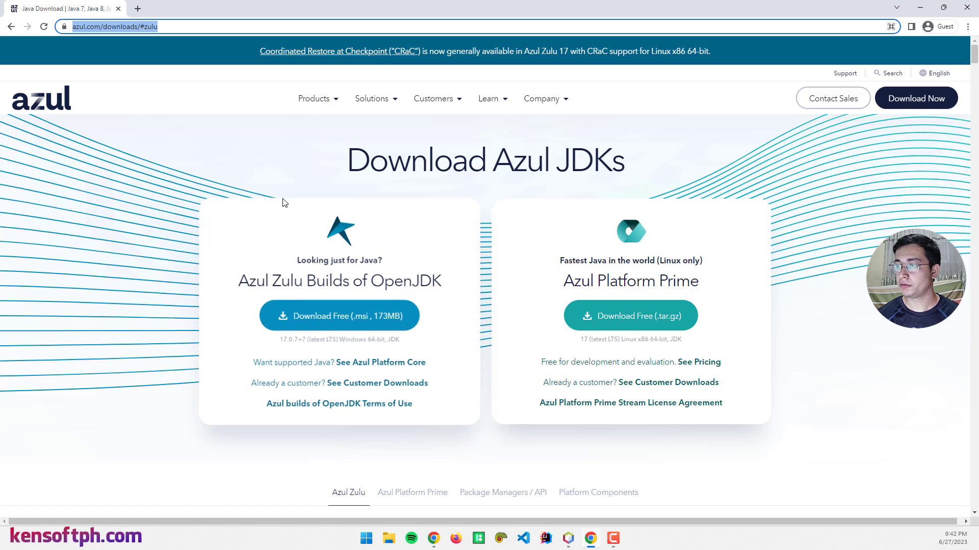
- Filter Zulu downloads to Java 20 (STS), Windows, x86 64-bit, JDK FX package
{"action": "scroll", "scroll_direction": "down", "scroll_amount": 3}
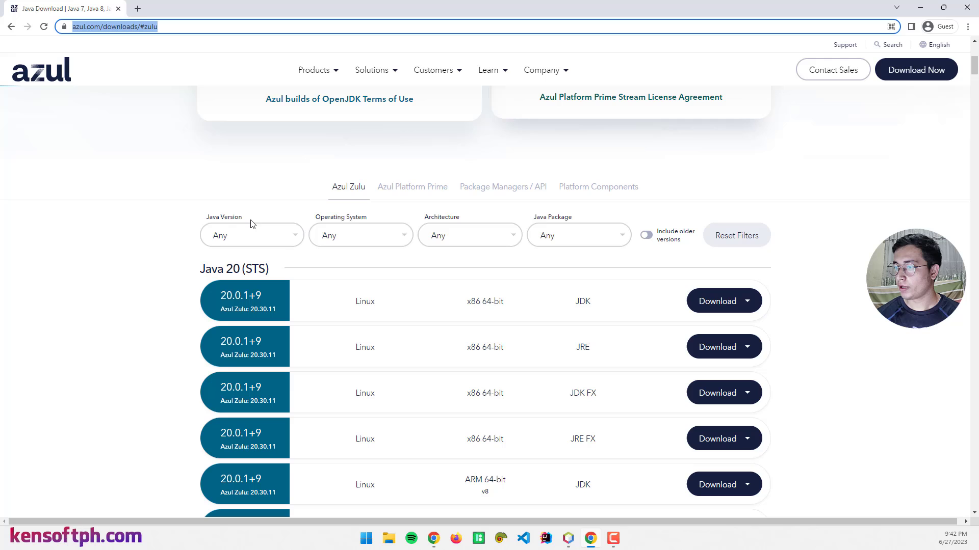
{"action": "left_click", "coordinate": [251, 236]}
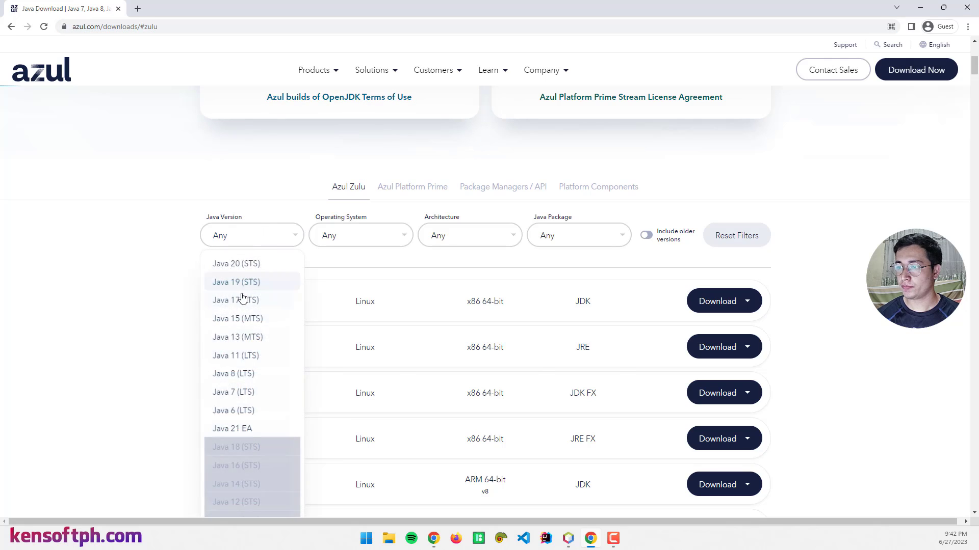
{"action": "mouse_move", "coordinate": [249, 283]}
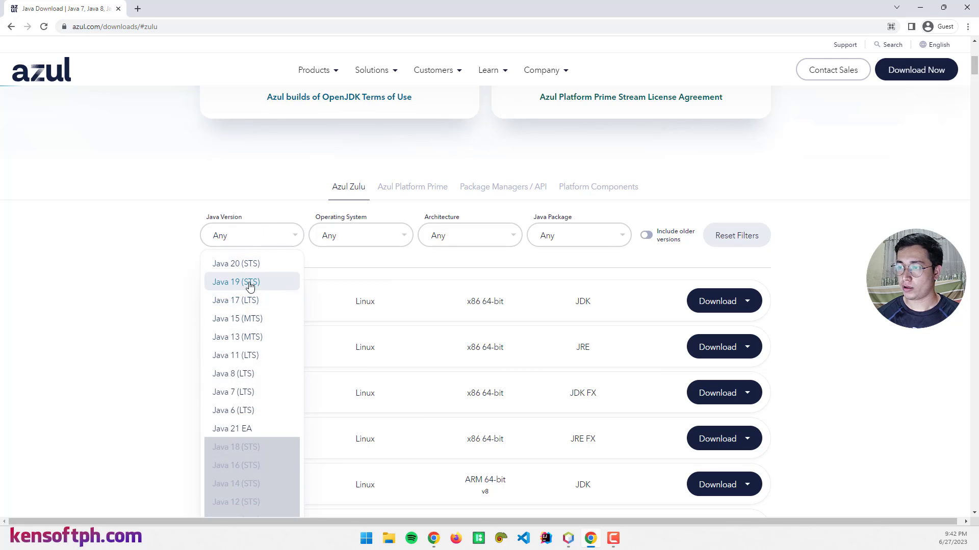
{"action": "mouse_move", "coordinate": [248, 354]}
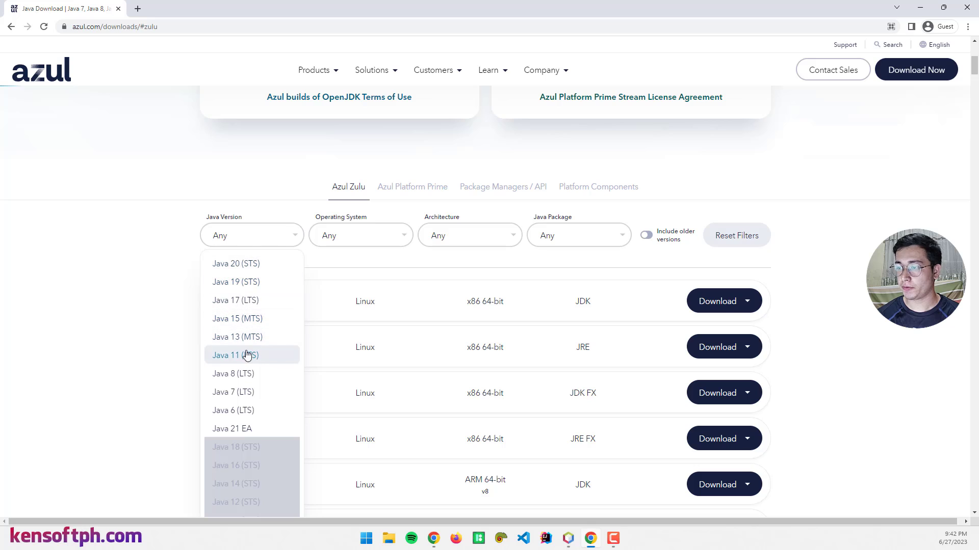
{"action": "mouse_move", "coordinate": [253, 263]}
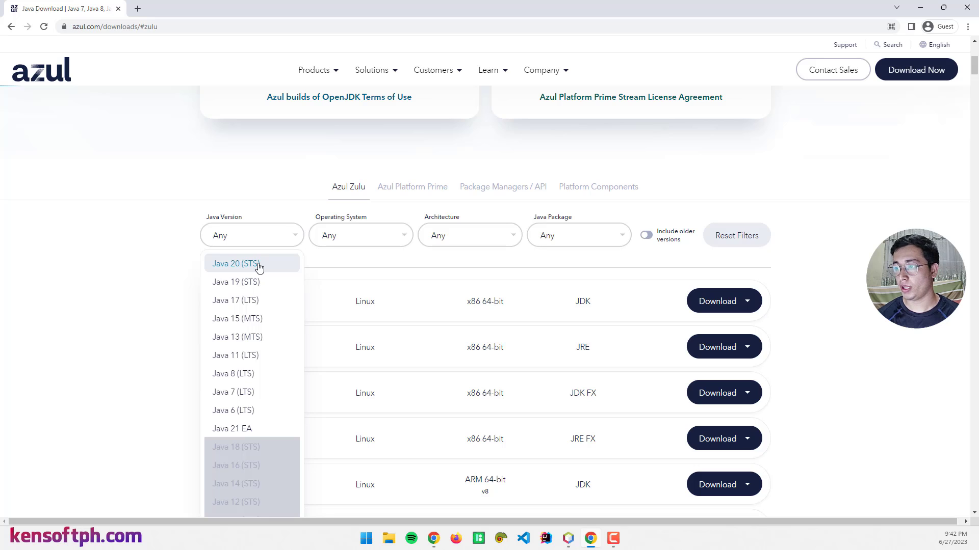
{"action": "left_click", "coordinate": [234, 263]}
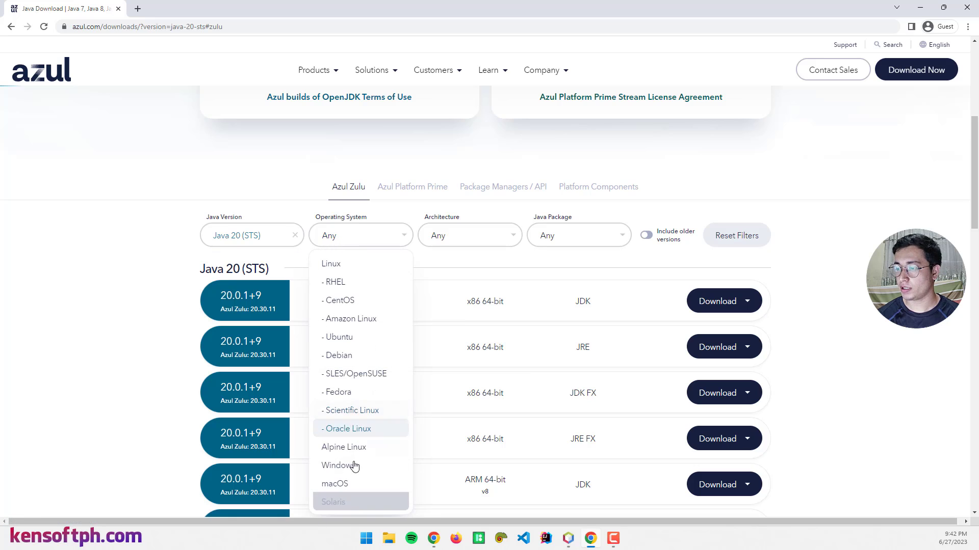
{"action": "left_click", "coordinate": [340, 466]}
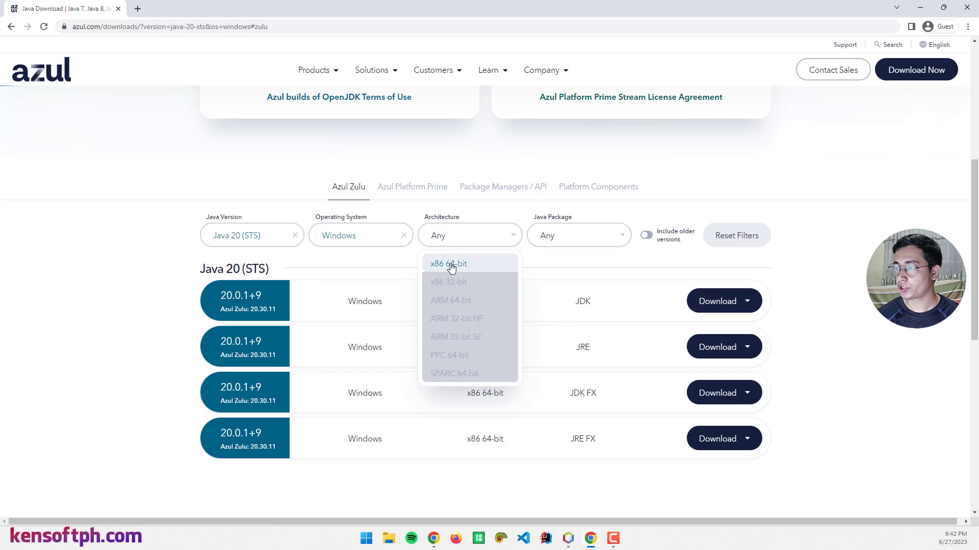
{"action": "left_click", "coordinate": [447, 263]}
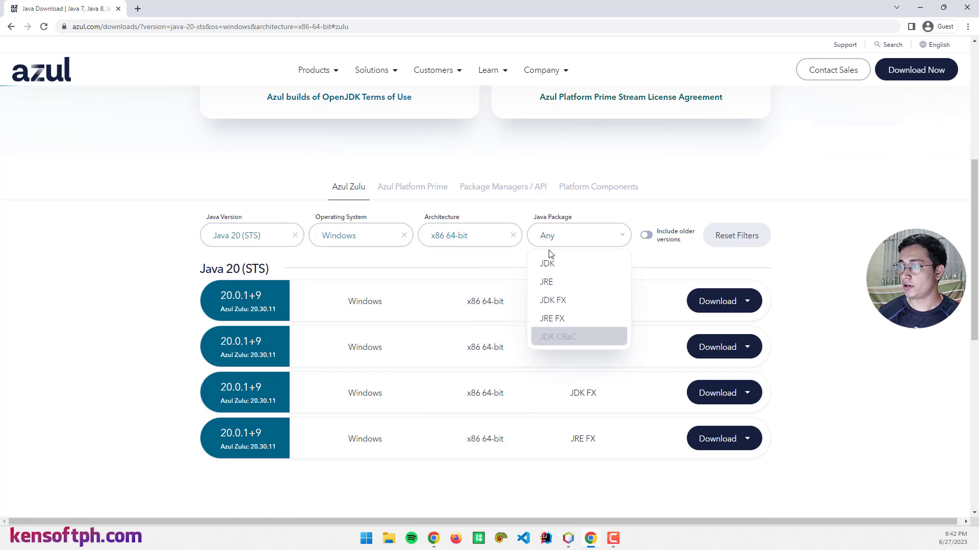
{"action": "mouse_move", "coordinate": [553, 300]}
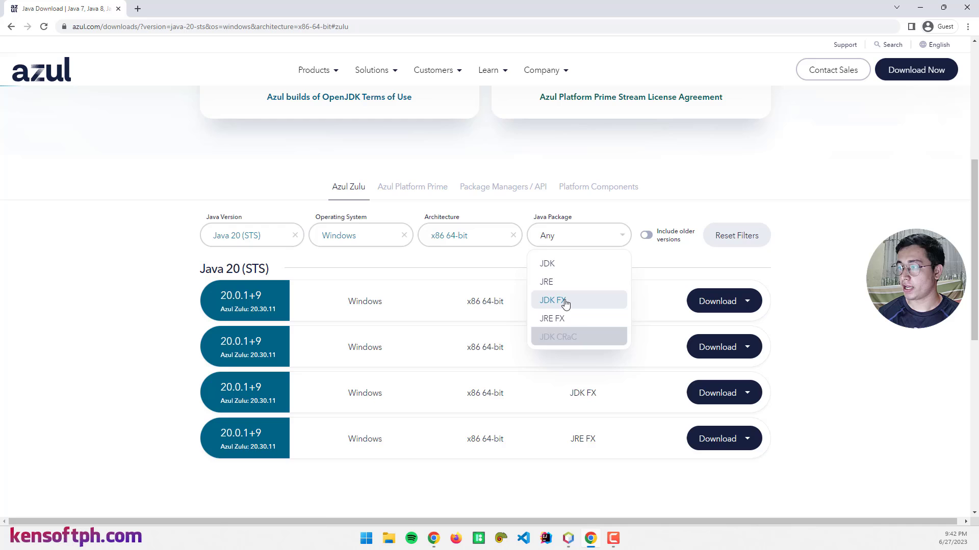
{"action": "left_click", "coordinate": [552, 299]}
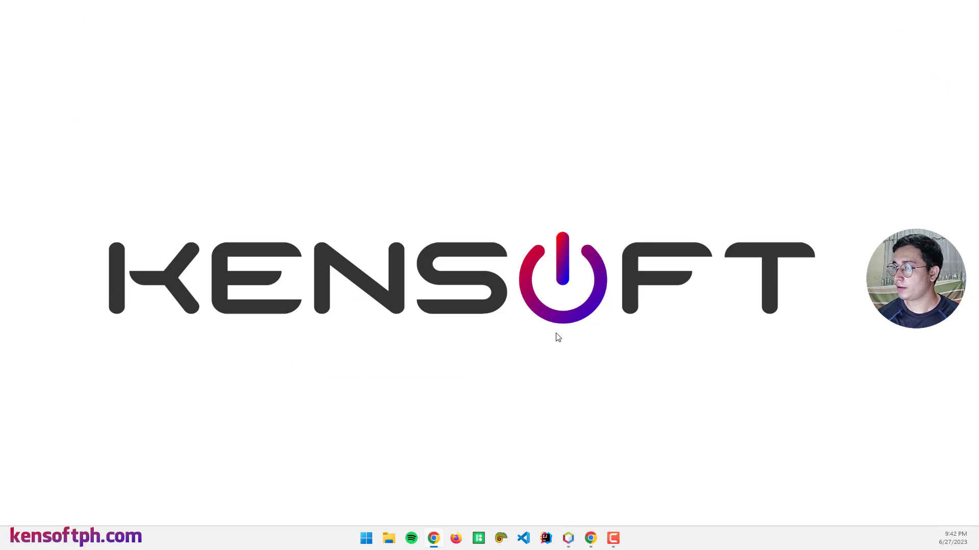
{"action": "mouse_move", "coordinate": [568, 538]}
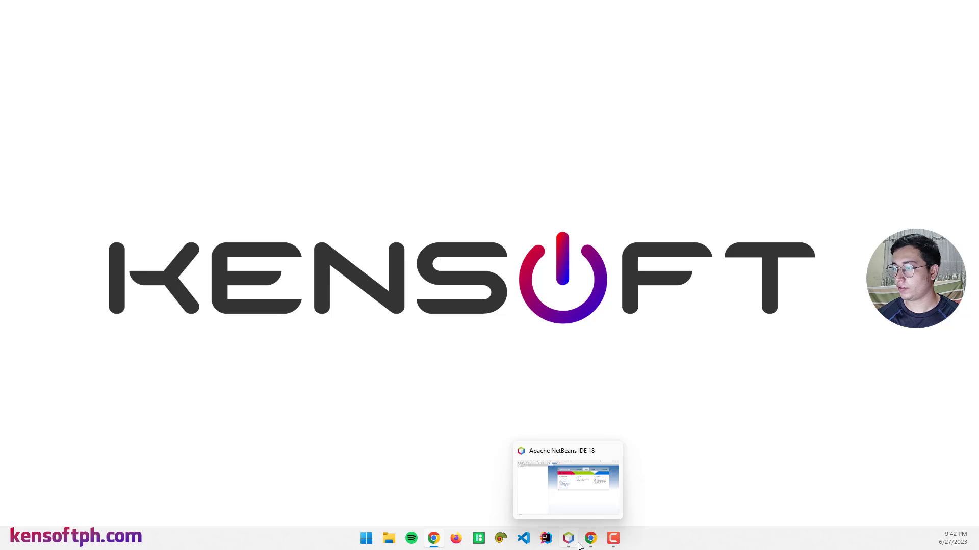
- Switch to NetBeans, reach Java Platform Manager, begin adding a Java SE platform and cancel it
{"action": "left_click", "coordinate": [567, 478]}
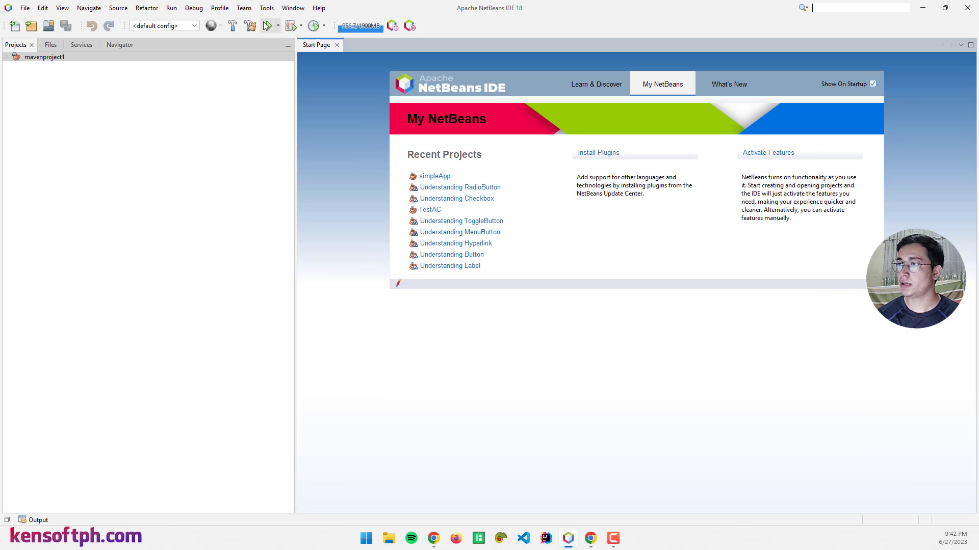
{"action": "left_click", "coordinate": [266, 8]}
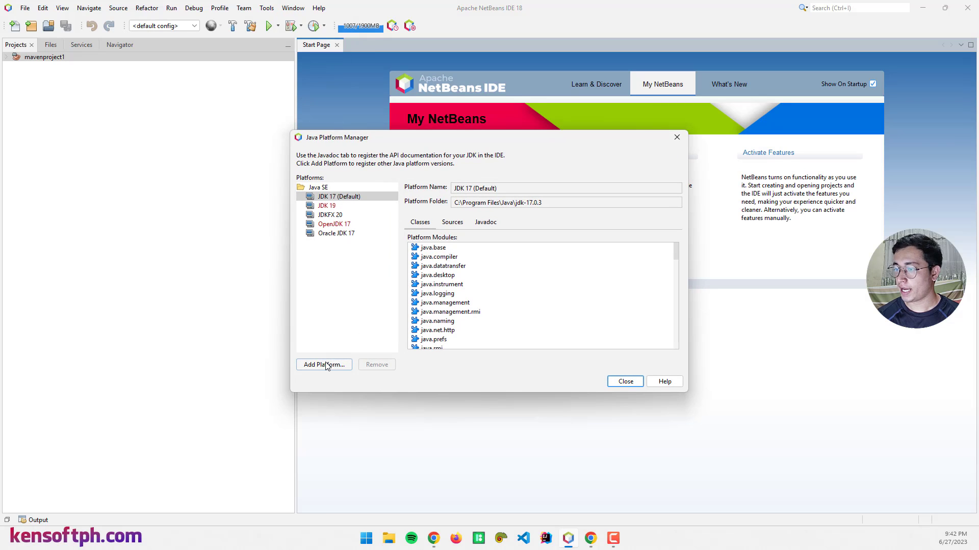
{"action": "left_click", "coordinate": [323, 365]}
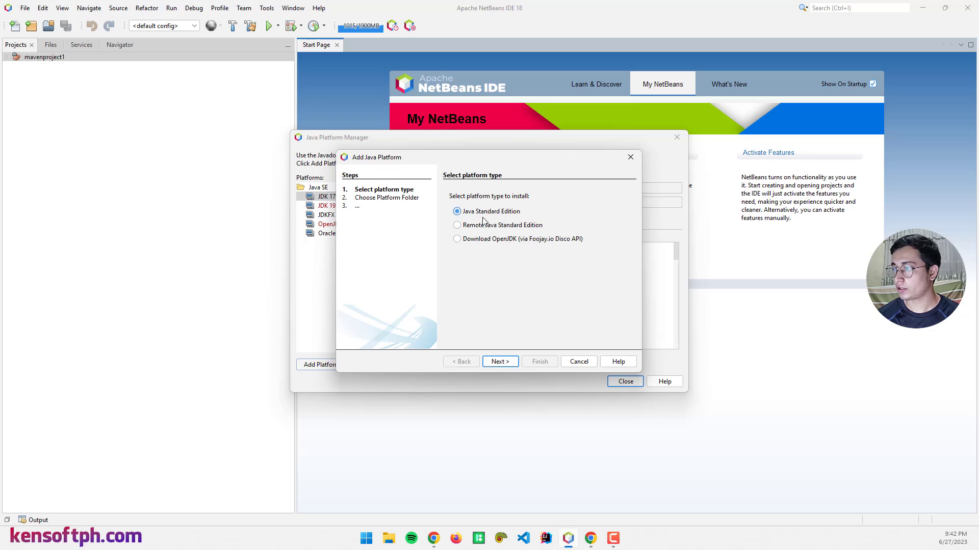
{"action": "left_click", "coordinate": [500, 361]}
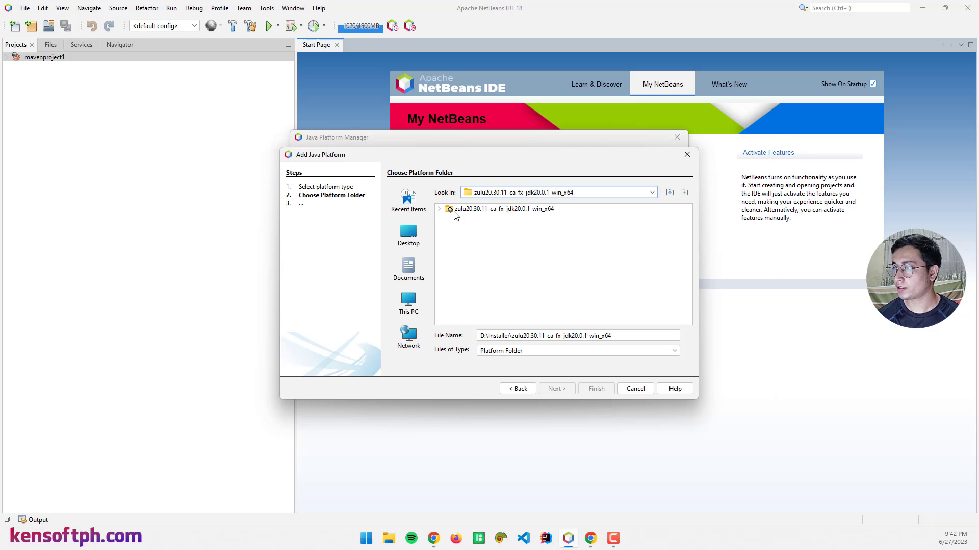
{"action": "mouse_move", "coordinate": [461, 221]}
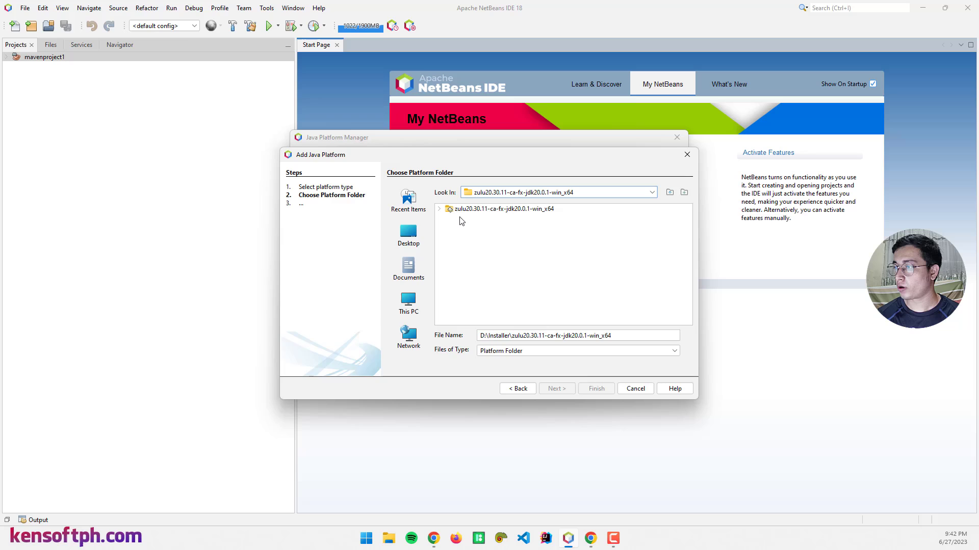
{"action": "mouse_move", "coordinate": [487, 220]}
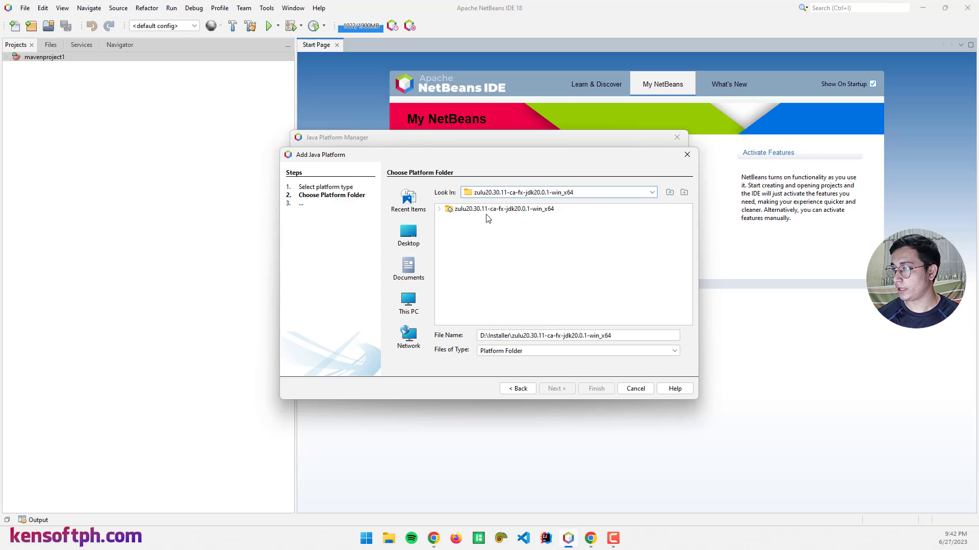
{"action": "mouse_move", "coordinate": [635, 388]}
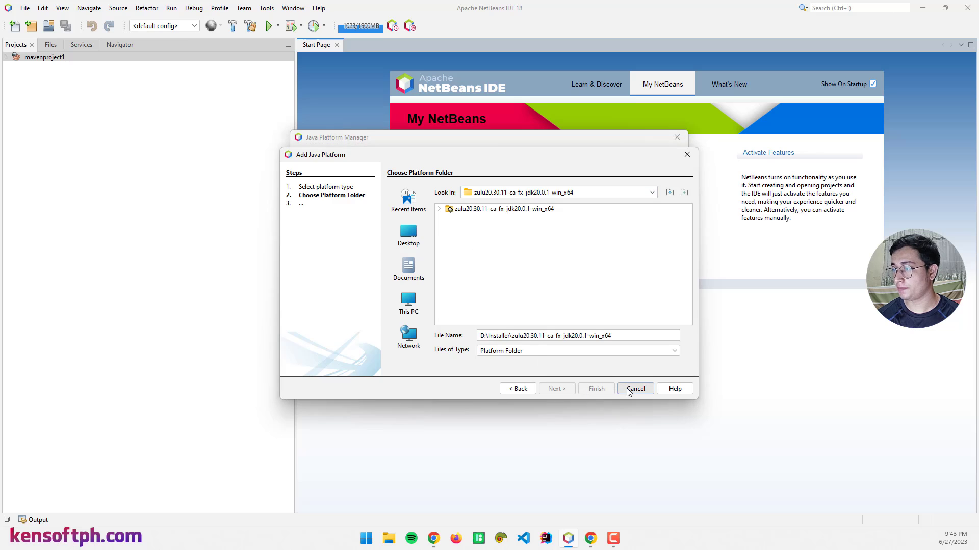
{"action": "left_click", "coordinate": [635, 389]}
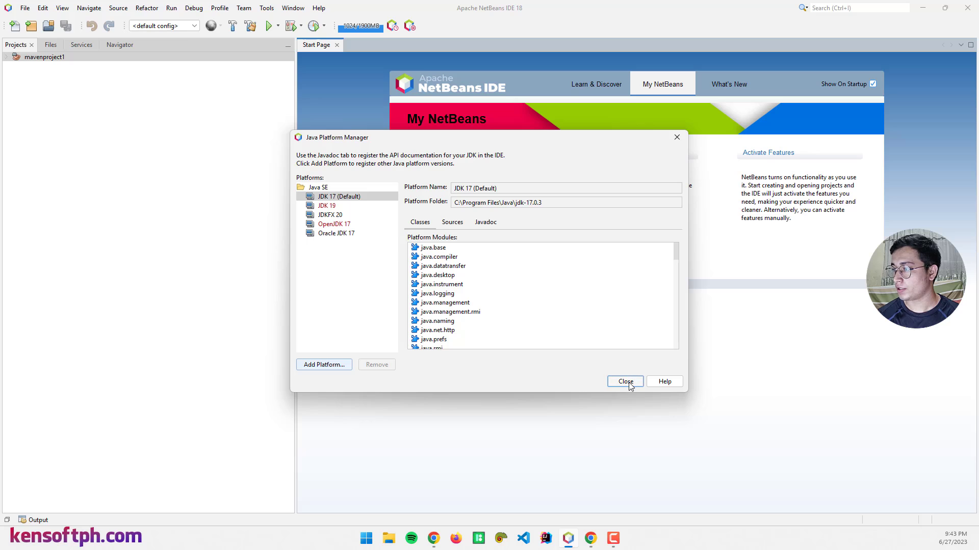
- Start a new Java with Maven project and choose Simple JavaFX Maven Archetype (Gluon)
{"action": "left_click", "coordinate": [624, 381]}
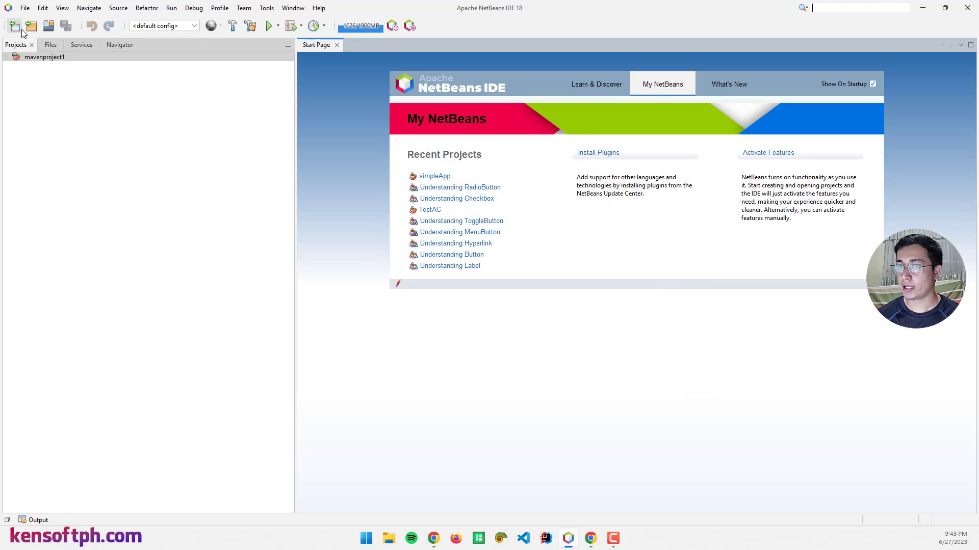
{"action": "mouse_move", "coordinate": [30, 25]}
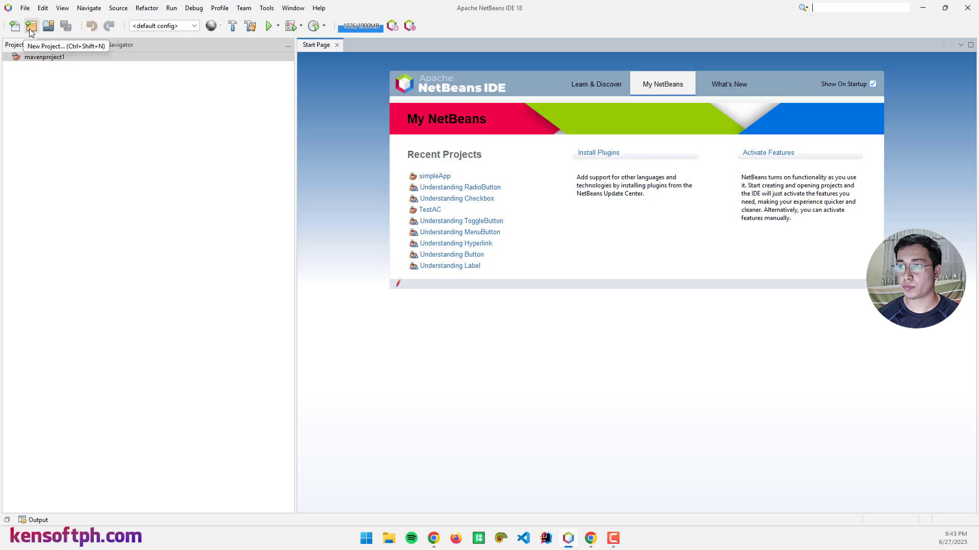
{"action": "left_click", "coordinate": [31, 25]}
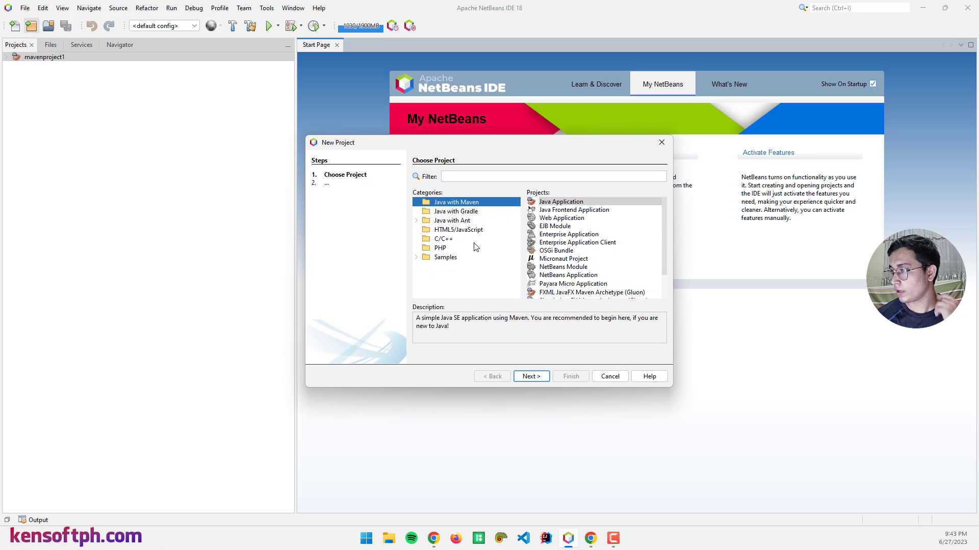
{"action": "mouse_move", "coordinate": [451, 212]}
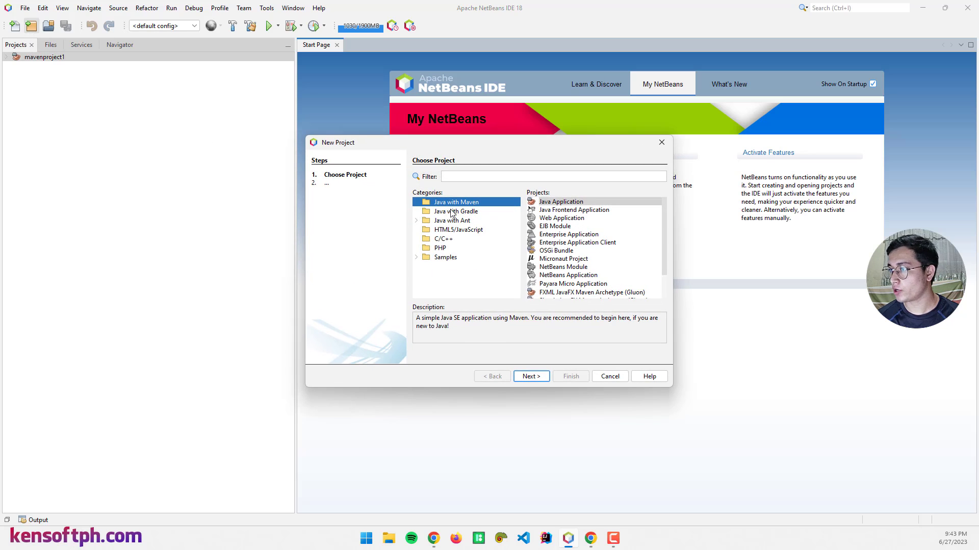
{"action": "mouse_move", "coordinate": [577, 227]}
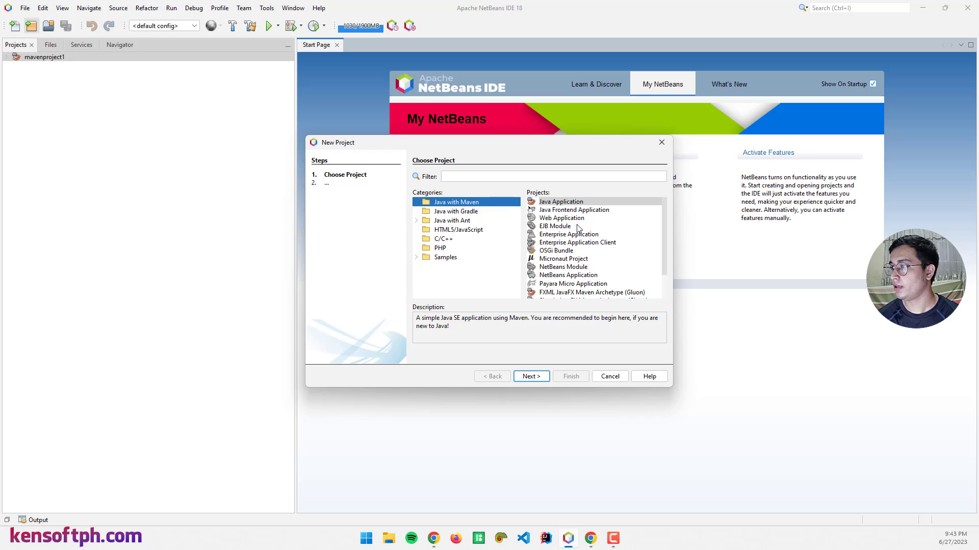
{"action": "scroll", "scroll_direction": "down", "scroll_amount": 3}
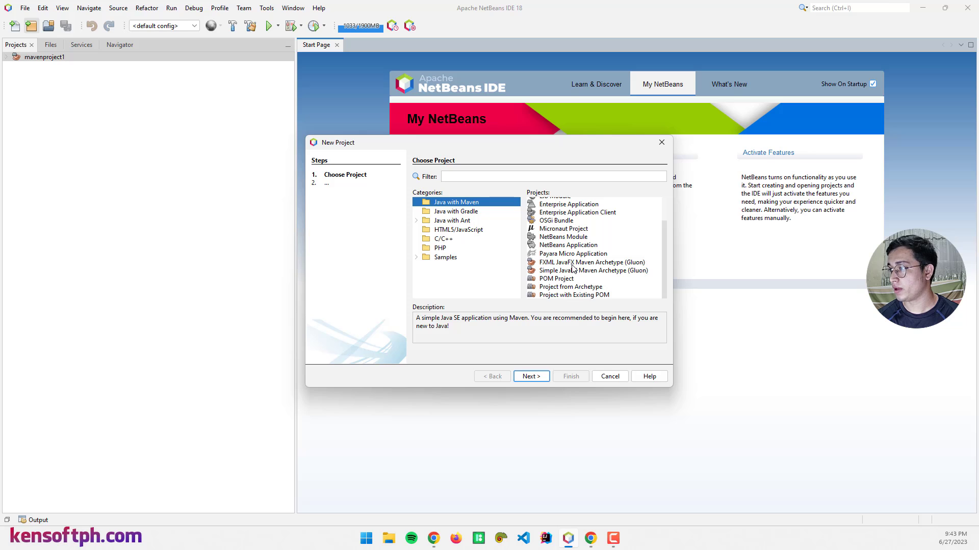
{"action": "mouse_move", "coordinate": [546, 278]}
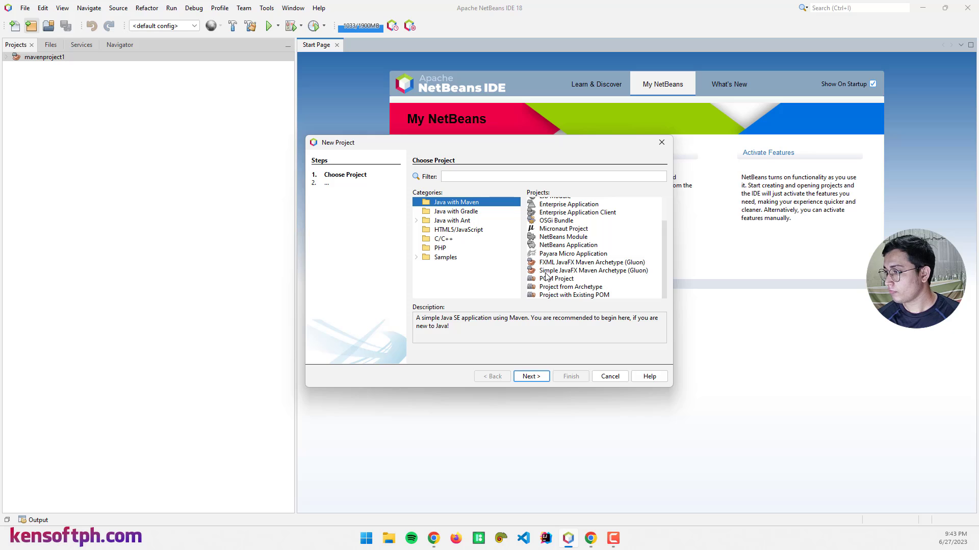
{"action": "mouse_move", "coordinate": [582, 273]}
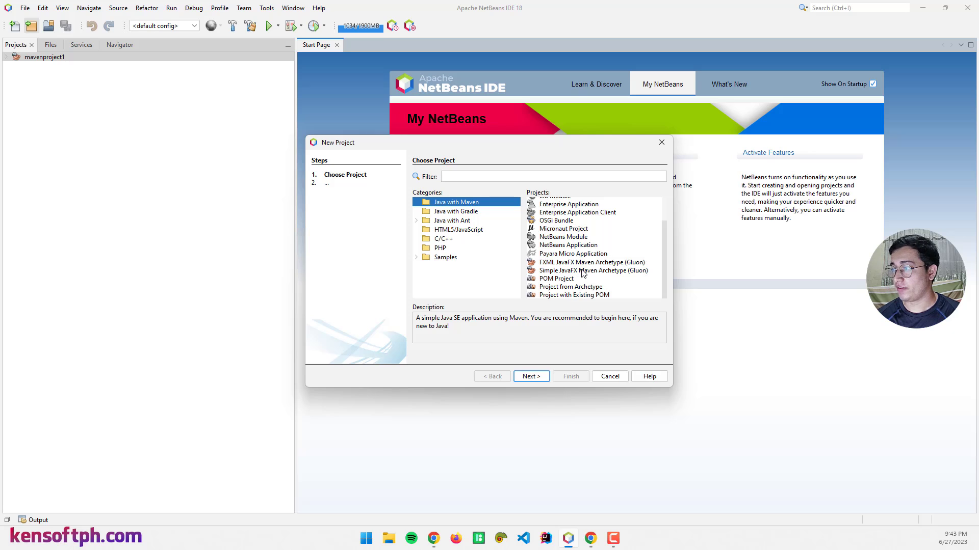
{"action": "left_click", "coordinate": [591, 262]}
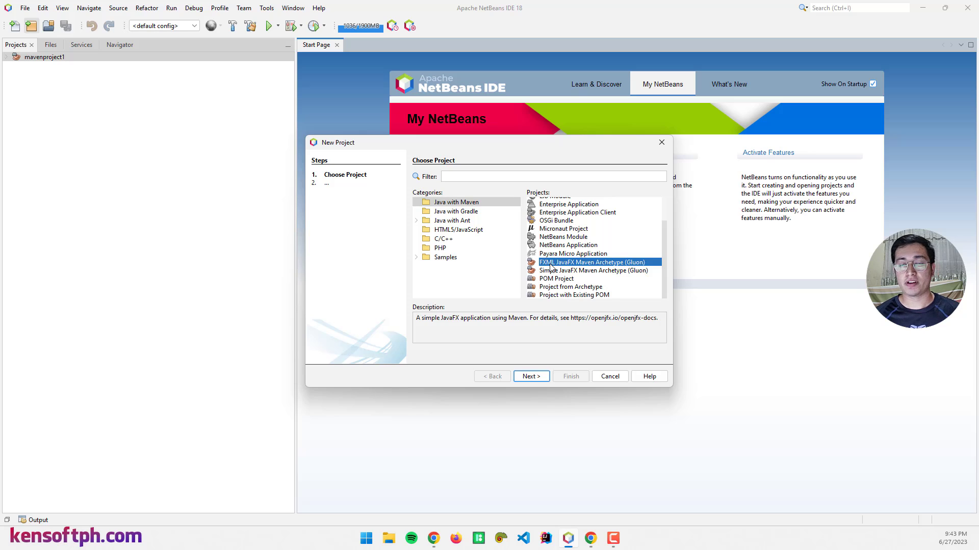
{"action": "left_click", "coordinate": [592, 270]}
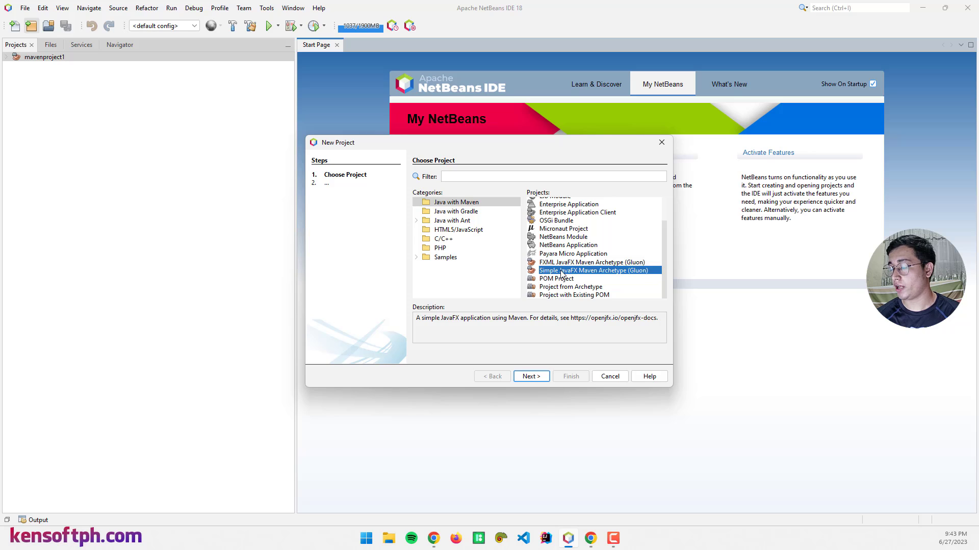
{"action": "mouse_move", "coordinate": [554, 277]}
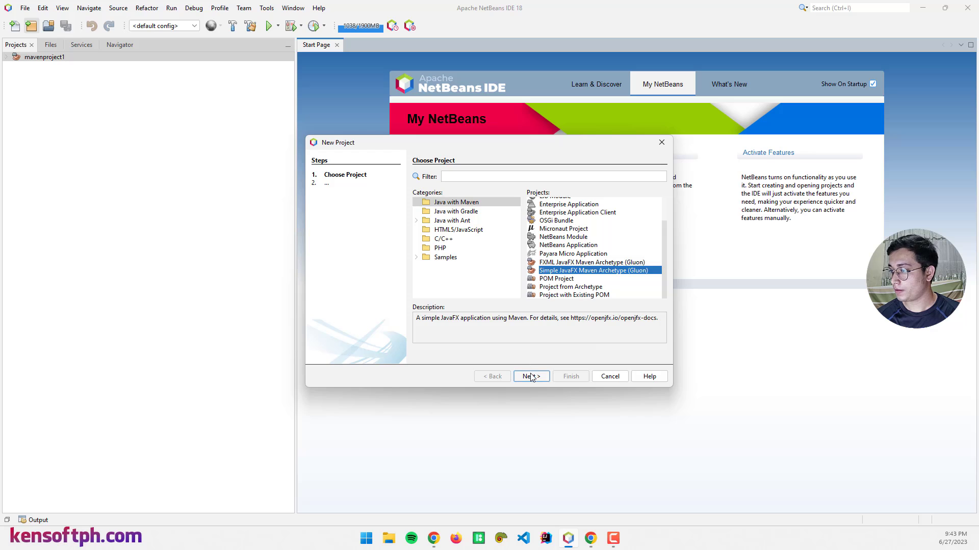
- Name the project SimpleJFX, set javafx-version to 20 and finish creating it
{"action": "left_click", "coordinate": [530, 376]}
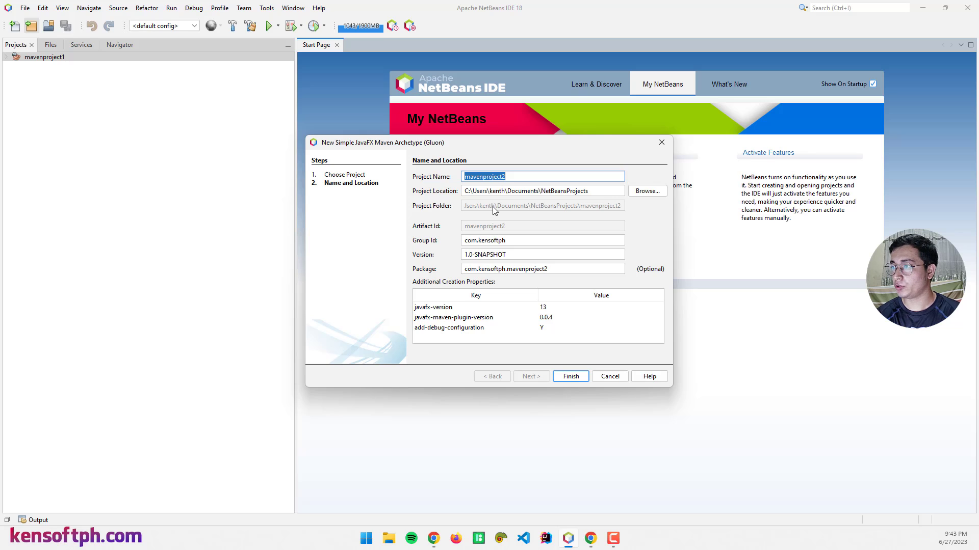
{"action": "type", "text": "S"}
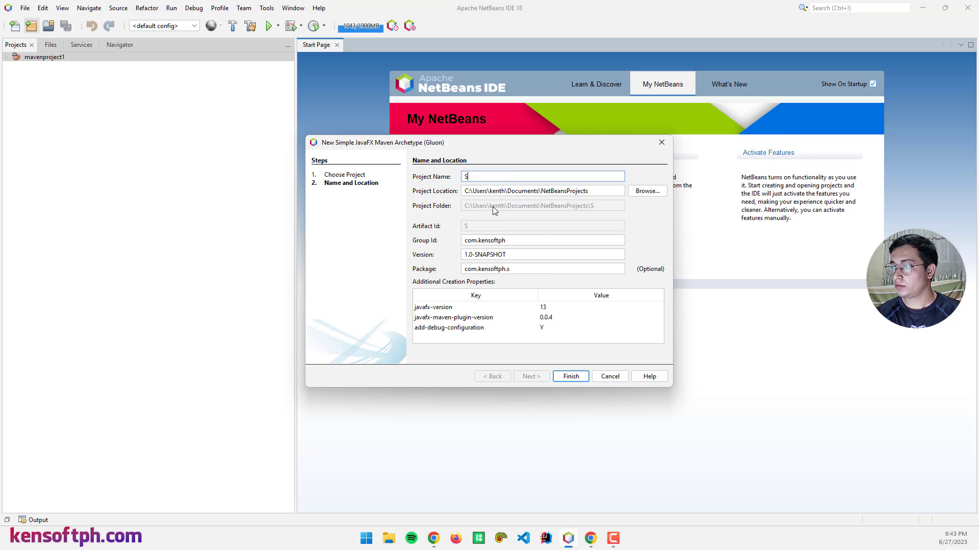
{"action": "type", "text": "impleJFX"}
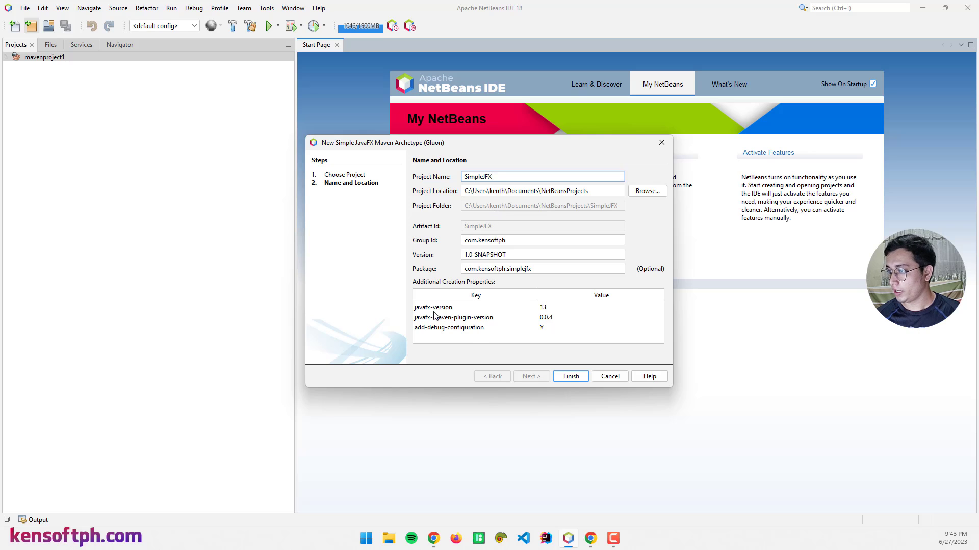
{"action": "mouse_move", "coordinate": [463, 311]}
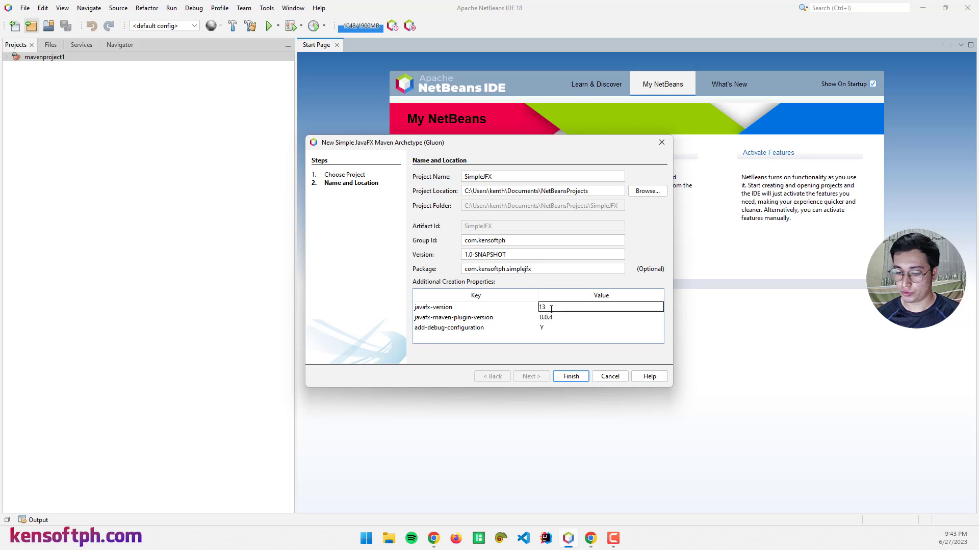
{"action": "type", "text": "20"}
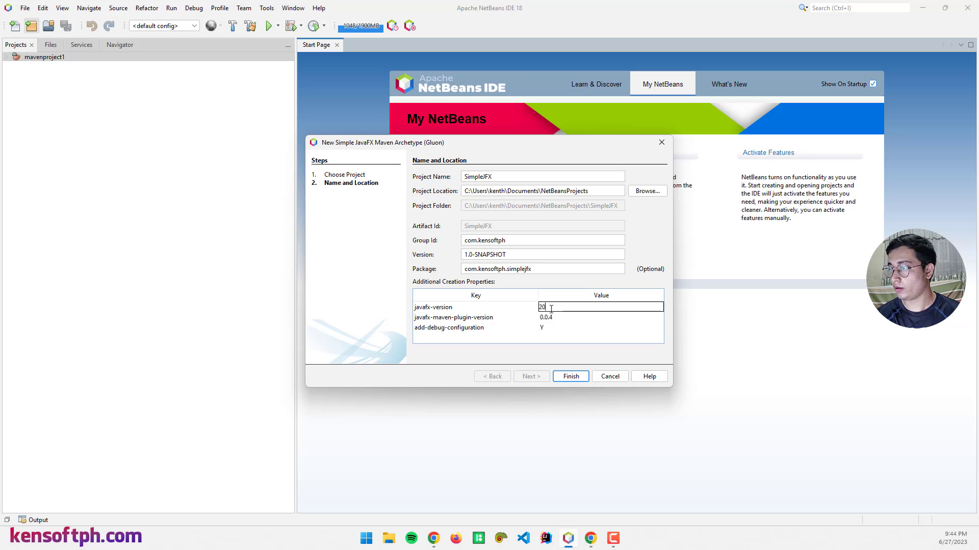
{"action": "mouse_move", "coordinate": [487, 207]}
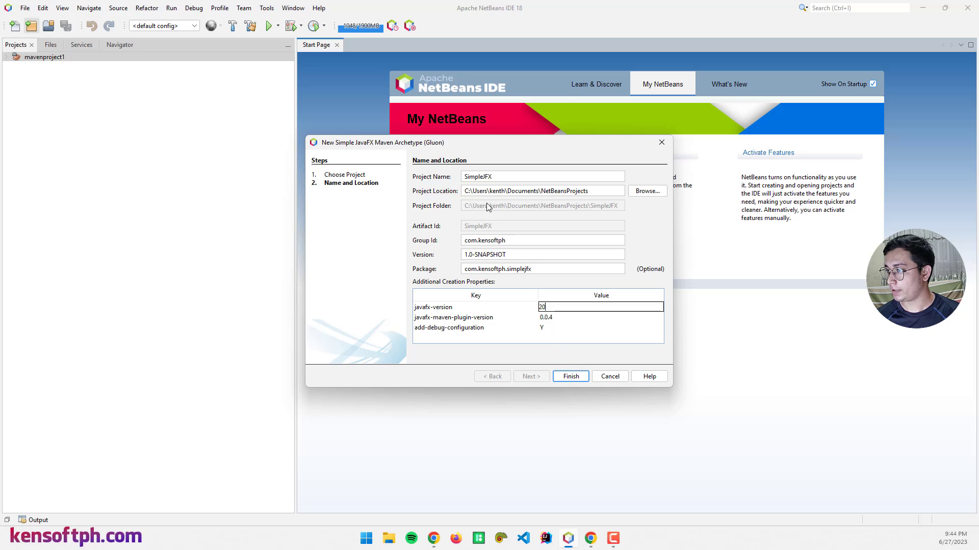
{"action": "left_click", "coordinate": [568, 376]}
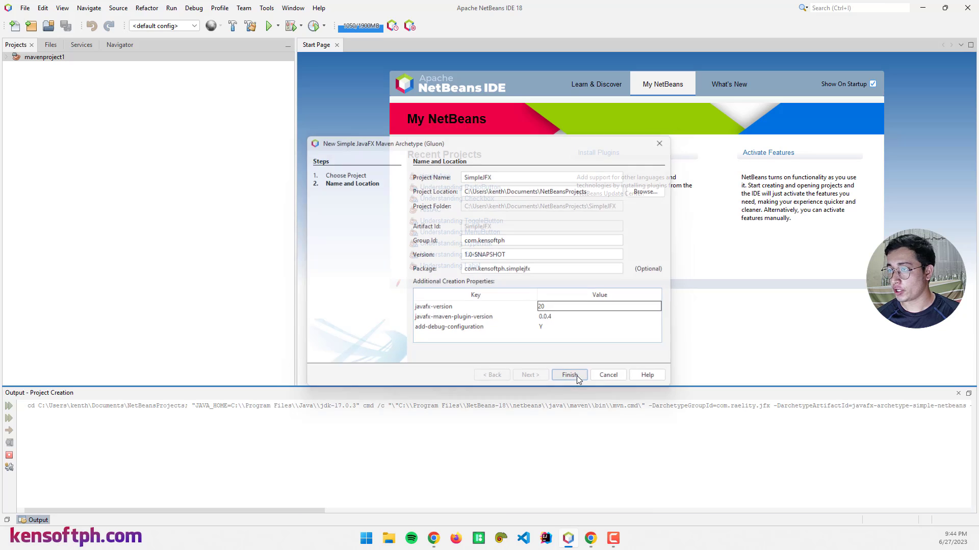
- Run SimpleJFX, view the 'Hello, JavaFX 20' window and close it for BUILD SUCCESS
{"action": "left_click", "coordinate": [568, 374]}
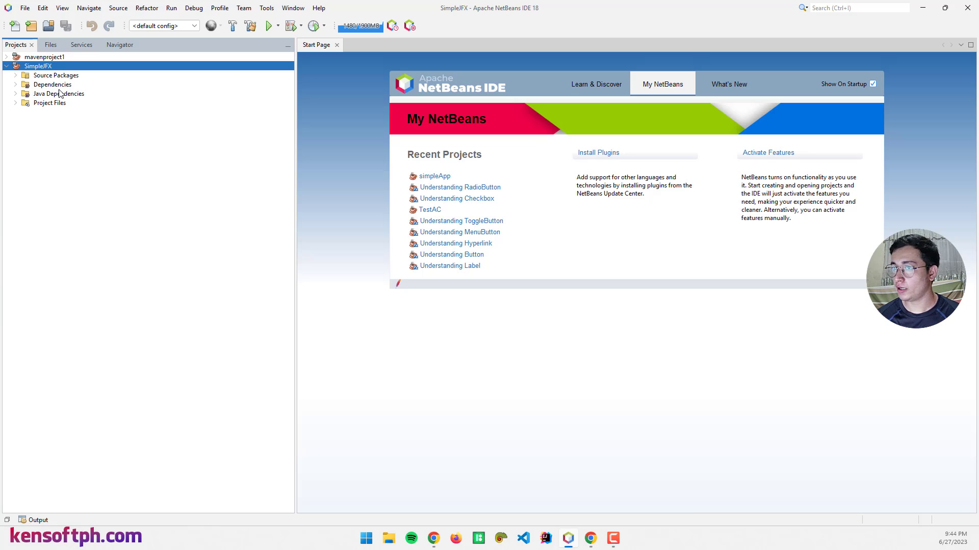
{"action": "mouse_move", "coordinate": [221, 68]}
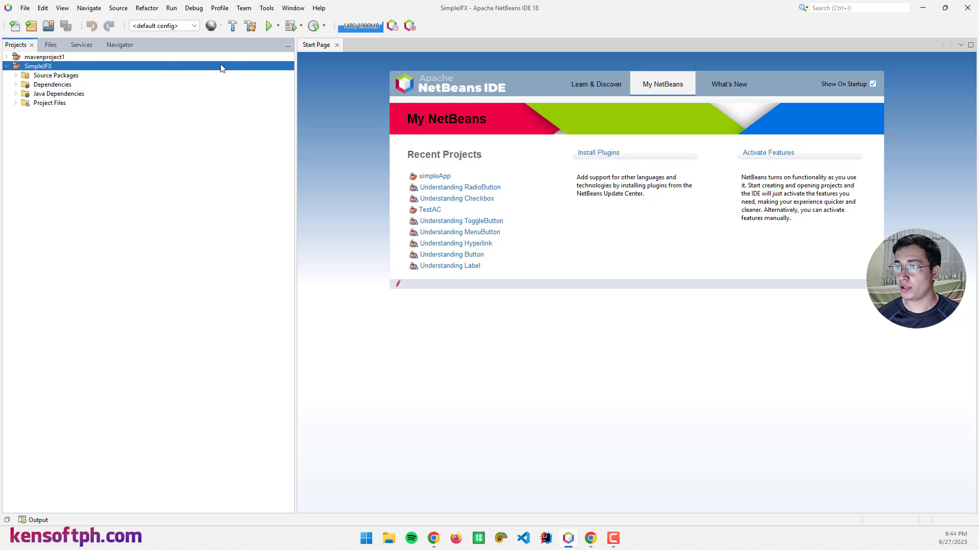
{"action": "mouse_move", "coordinate": [267, 25]}
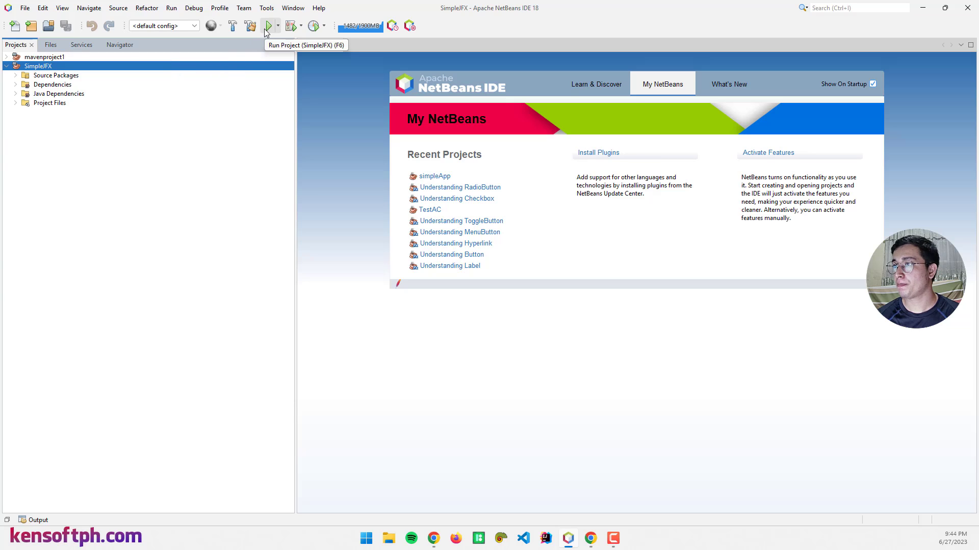
{"action": "left_click", "coordinate": [267, 25]}
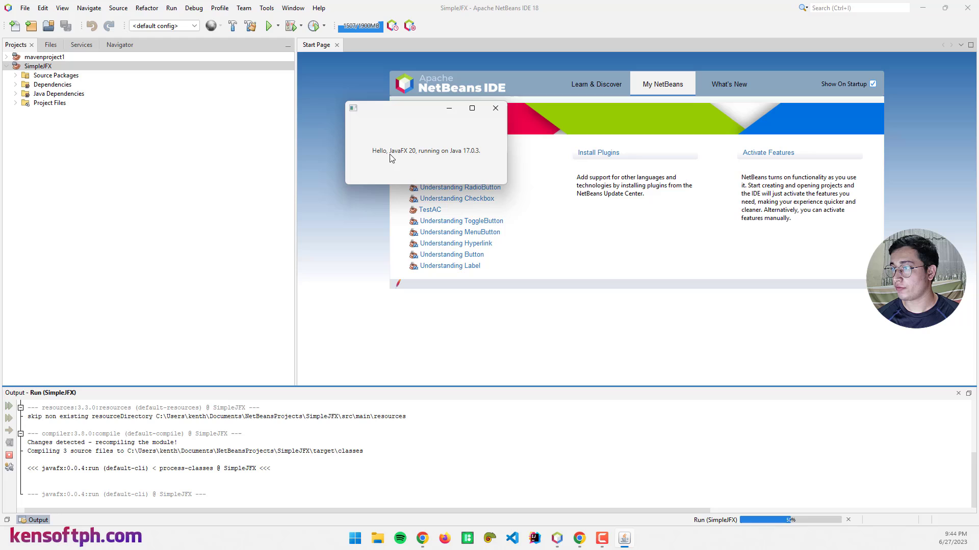
{"action": "mouse_move", "coordinate": [430, 156]}
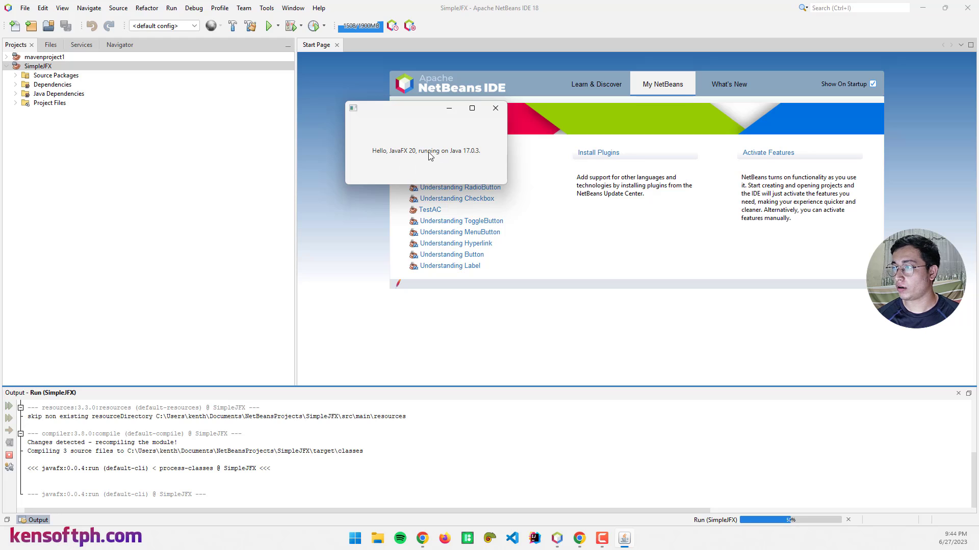
{"action": "mouse_move", "coordinate": [468, 165]}
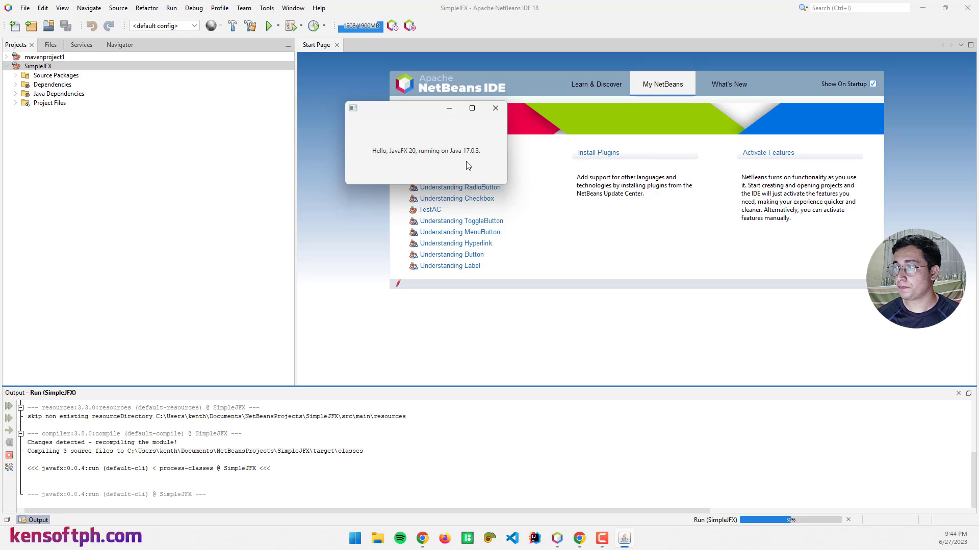
{"action": "mouse_move", "coordinate": [480, 156]}
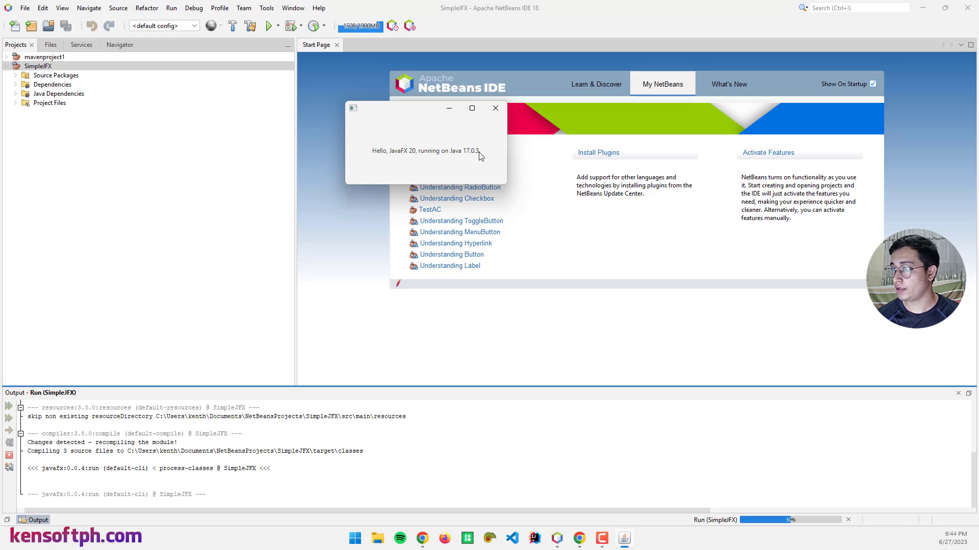
{"action": "mouse_move", "coordinate": [461, 160]}
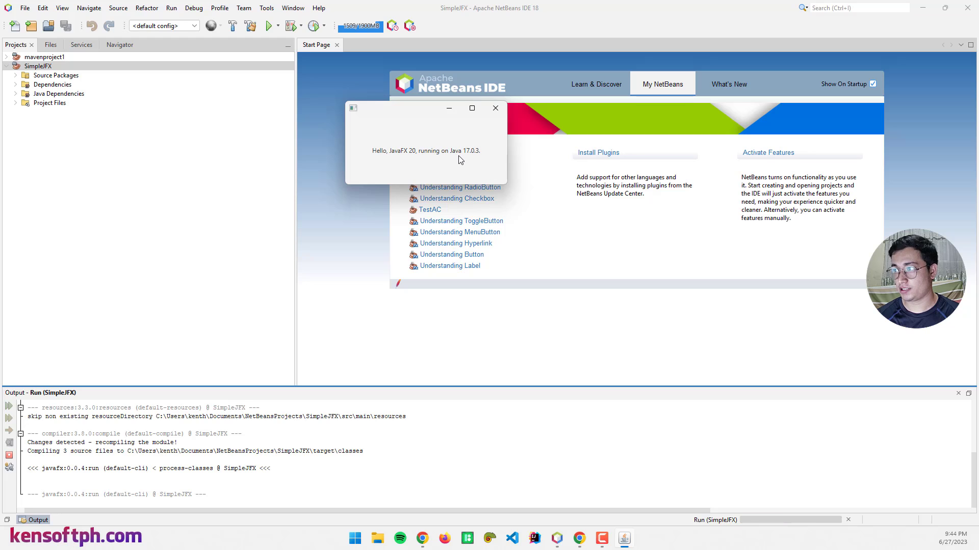
{"action": "mouse_move", "coordinate": [491, 123]}
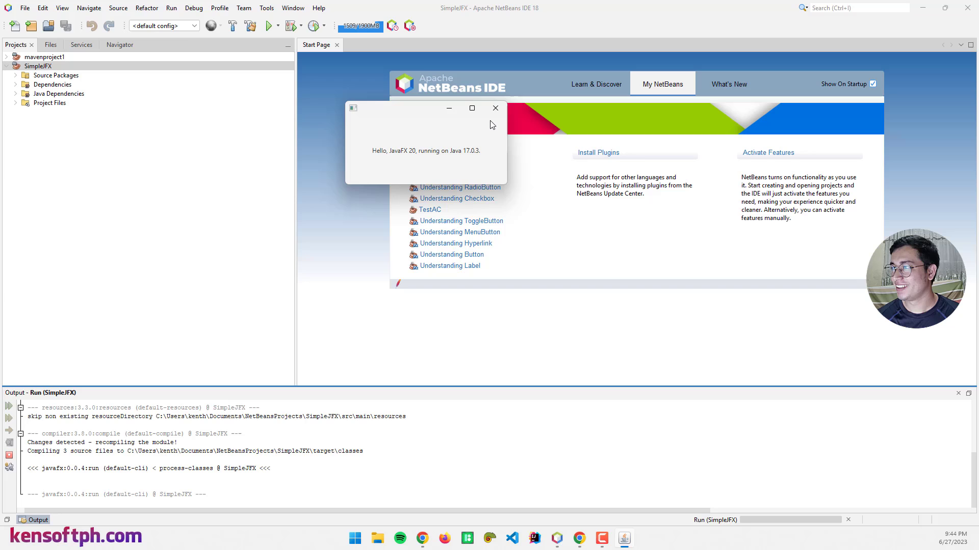
{"action": "left_click", "coordinate": [496, 108]}
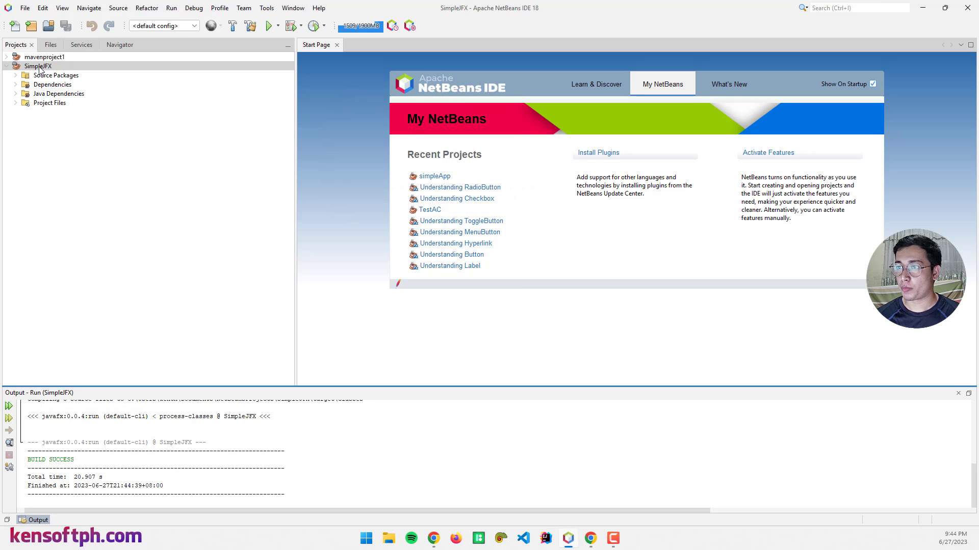
- In SimpleJFX properties Build > Compile, change the Java Platform to JDKFX 20 and confirm
{"action": "right_click", "coordinate": [37, 67]}
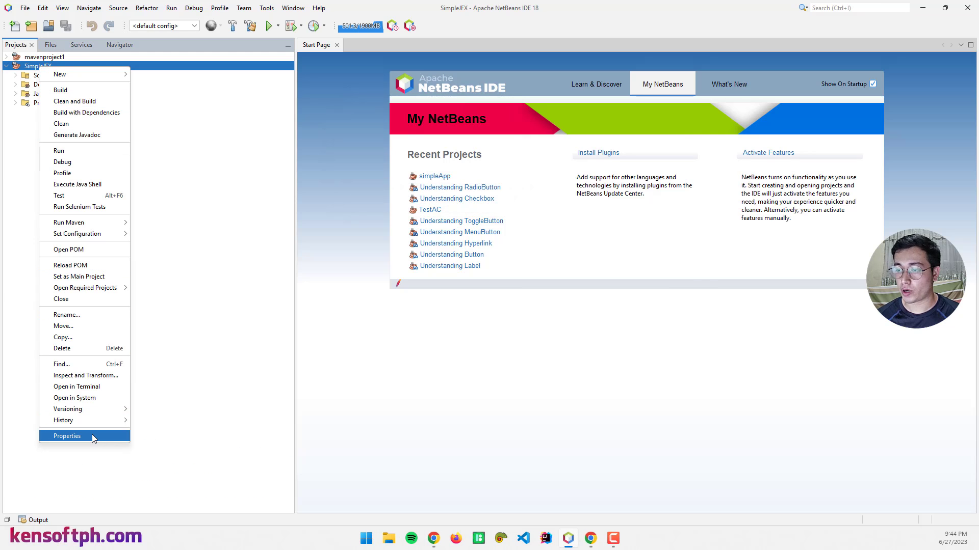
{"action": "left_click", "coordinate": [67, 435]}
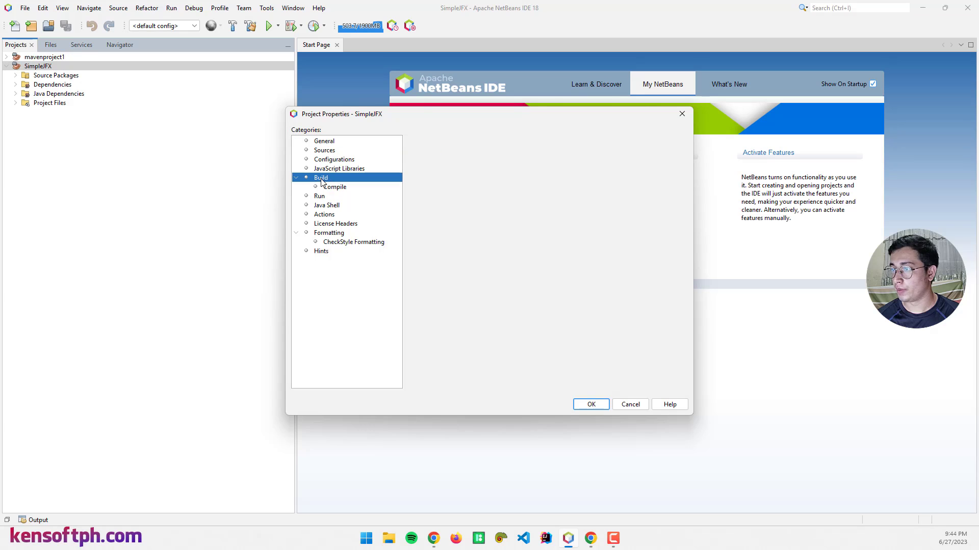
{"action": "left_click", "coordinate": [335, 186]}
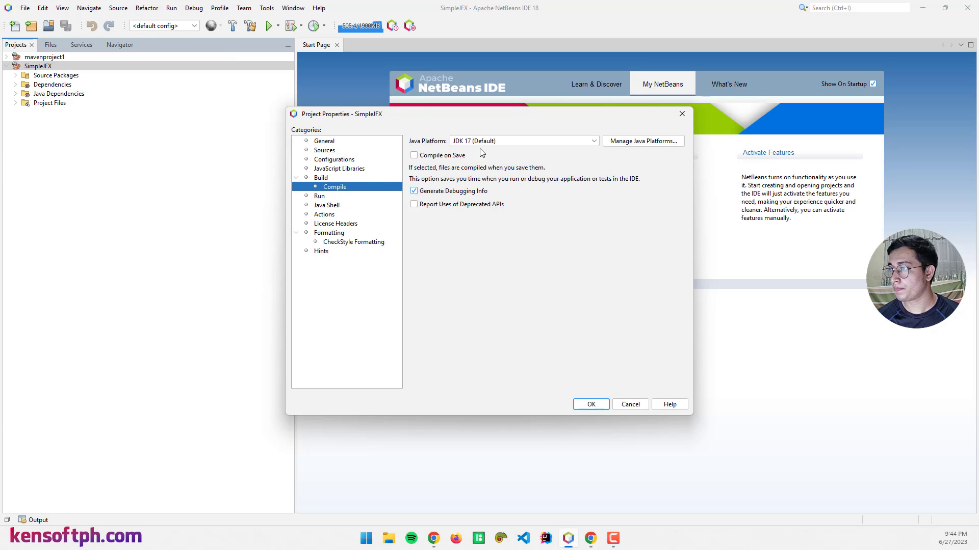
{"action": "left_click", "coordinate": [592, 141]}
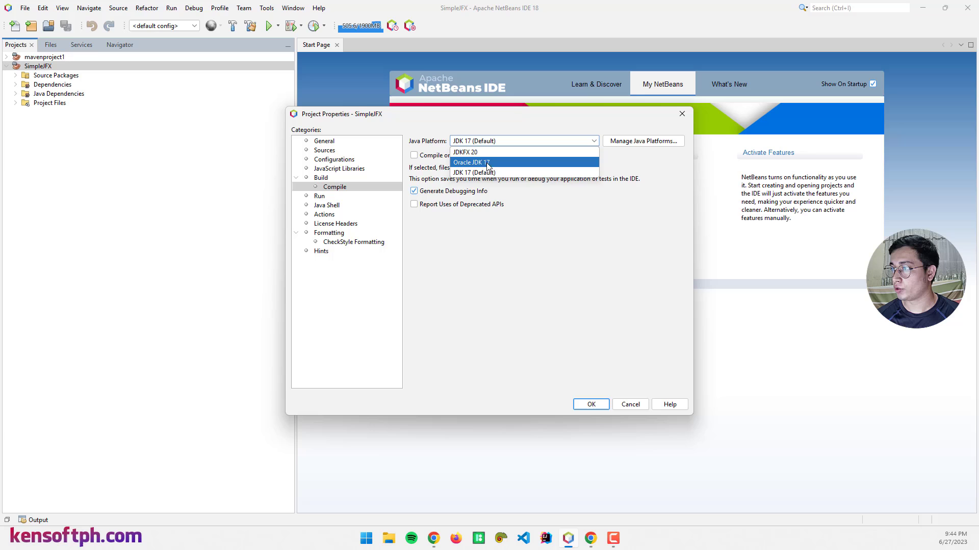
{"action": "left_click", "coordinate": [465, 152]}
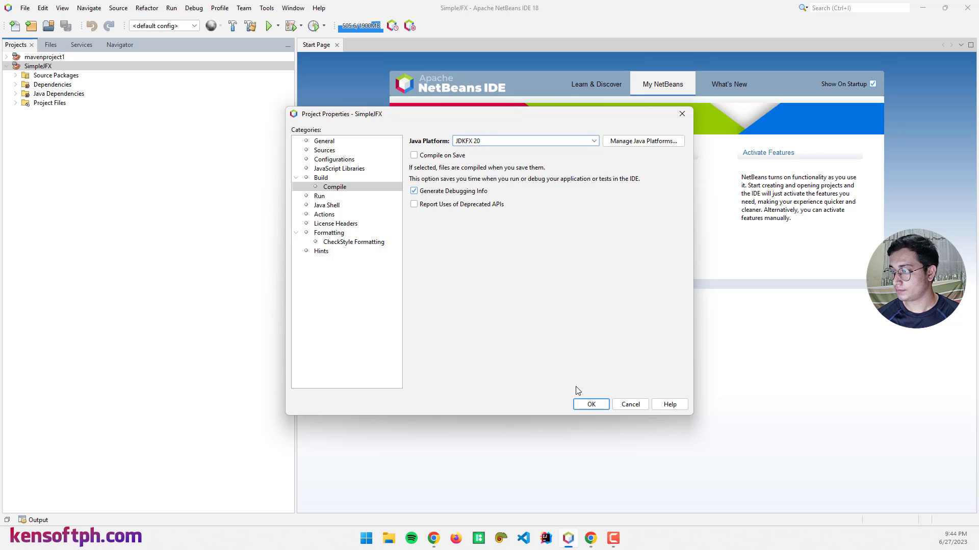
{"action": "left_click", "coordinate": [590, 404]}
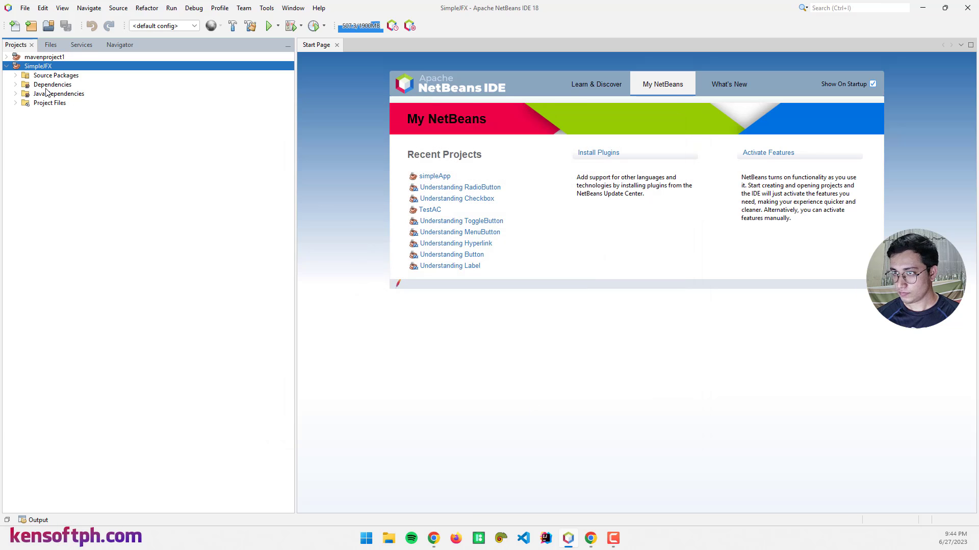
- Expand Source Packages down to com.kensoftph.simplejfx and open App.java in the editor
{"action": "left_click", "coordinate": [15, 74]}
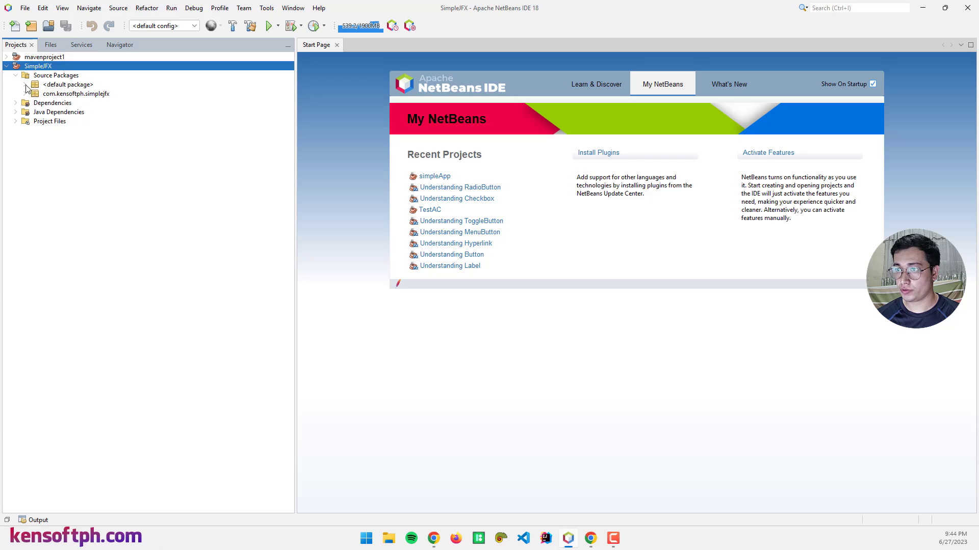
{"action": "left_click", "coordinate": [15, 84]}
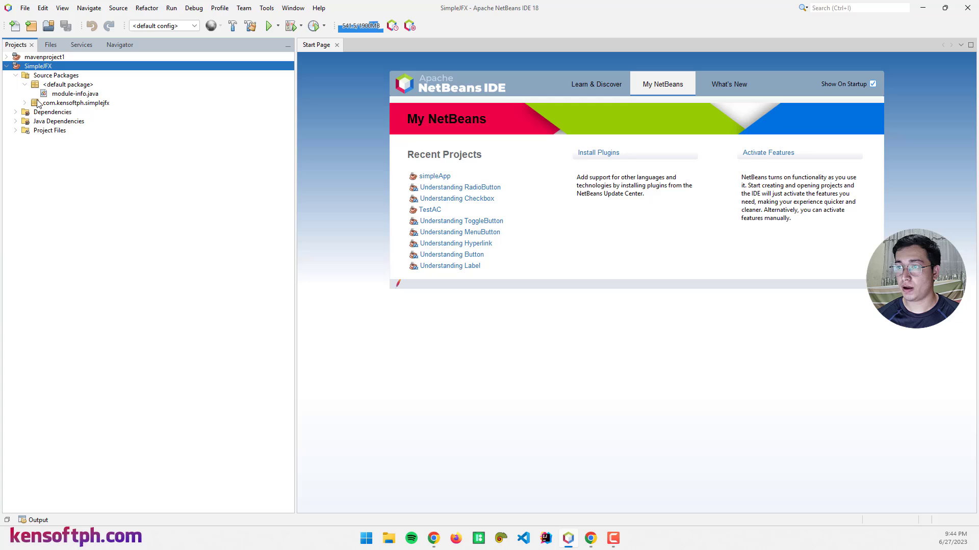
{"action": "left_click", "coordinate": [16, 103]}
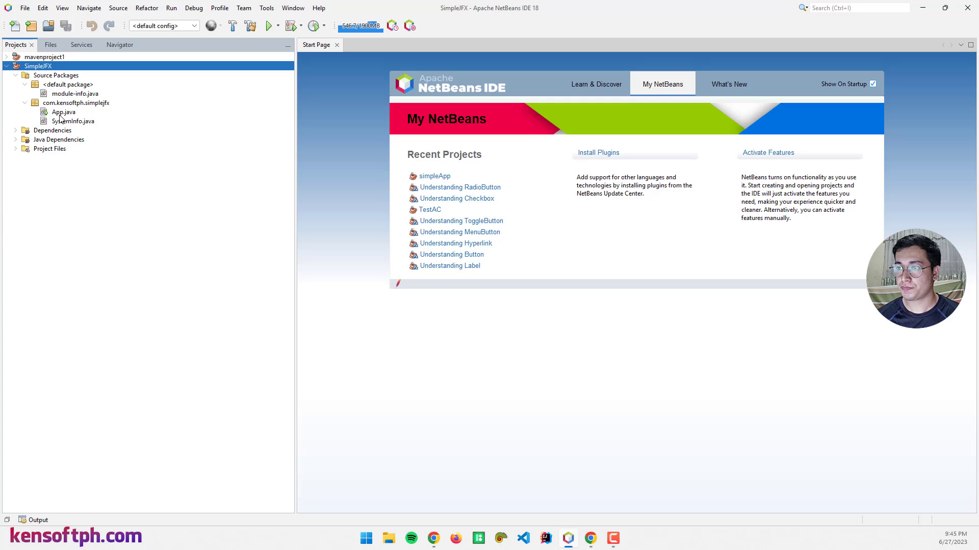
{"action": "left_click", "coordinate": [63, 112]}
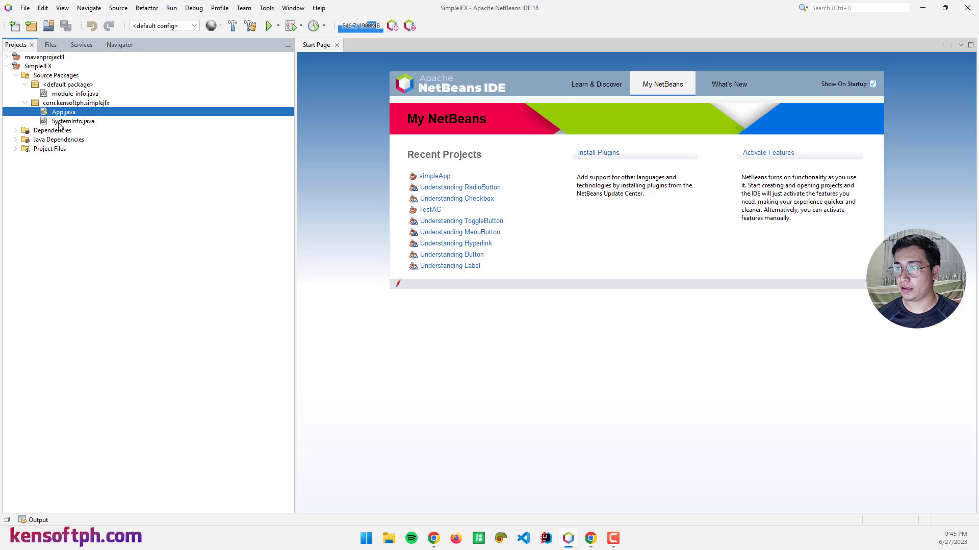
{"action": "double_click", "coordinate": [72, 121]}
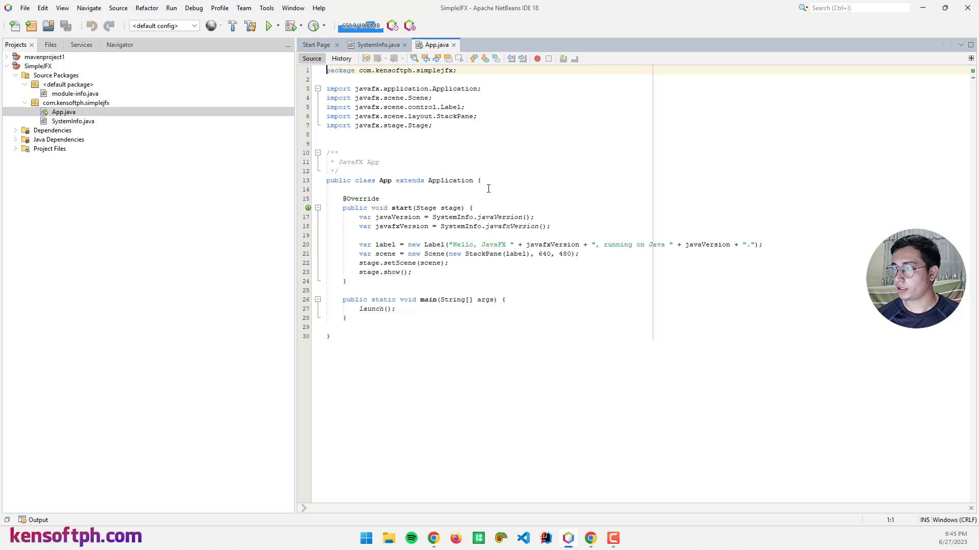
{"action": "mouse_move", "coordinate": [449, 216]}
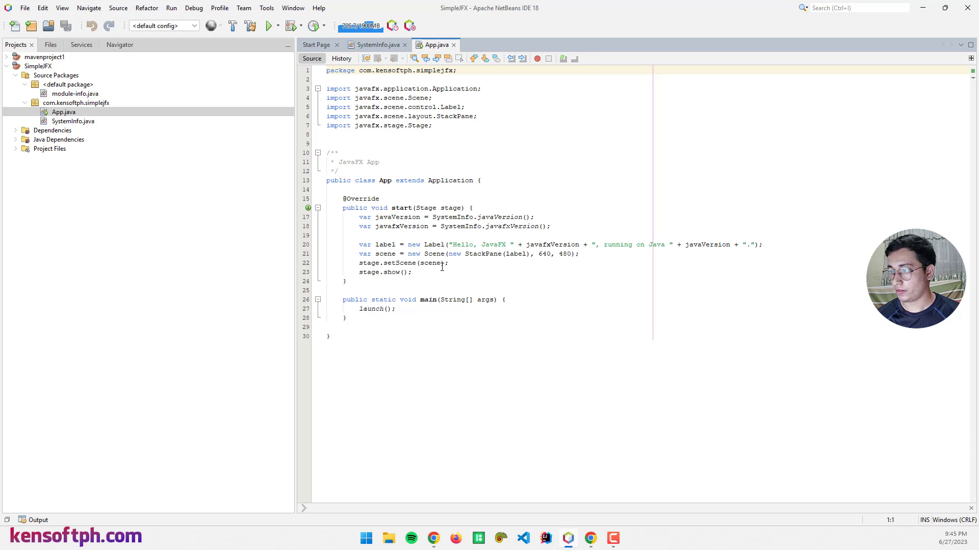
- After stage.setScene, add stage.setTitle("Simple JavaFX Maven application");
{"action": "left_click", "coordinate": [450, 263]}
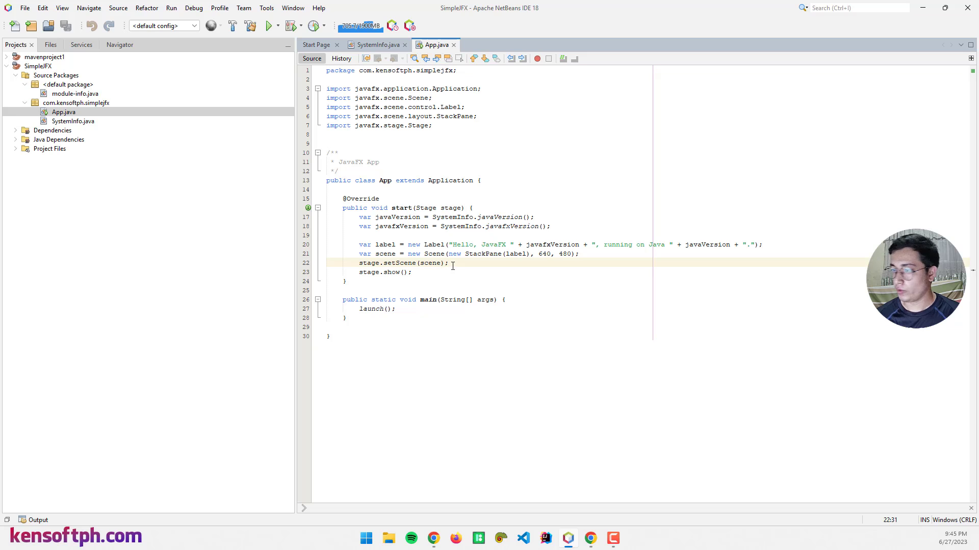
{"action": "type", "text": "stage.setTitle(\"Simple\");"}
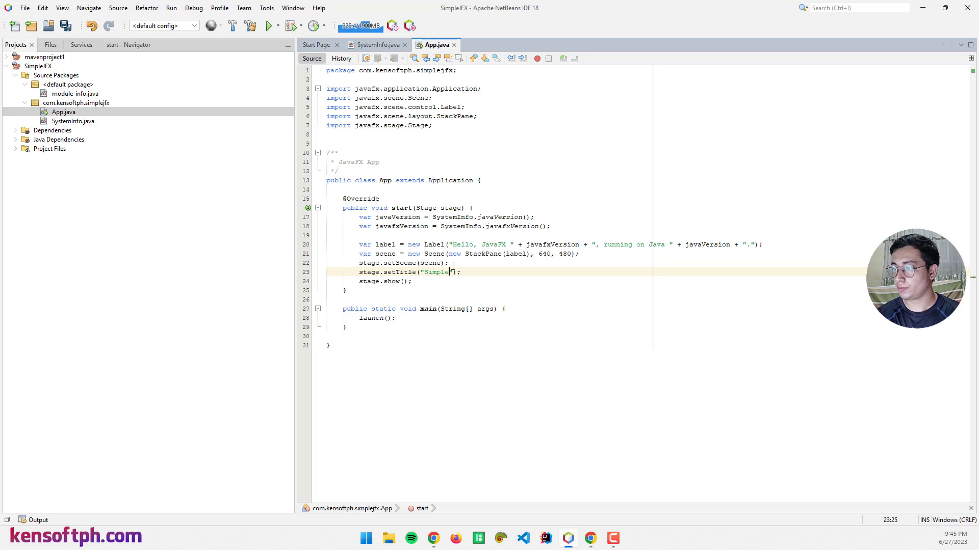
{"action": "type", "text": "JavaFX"}
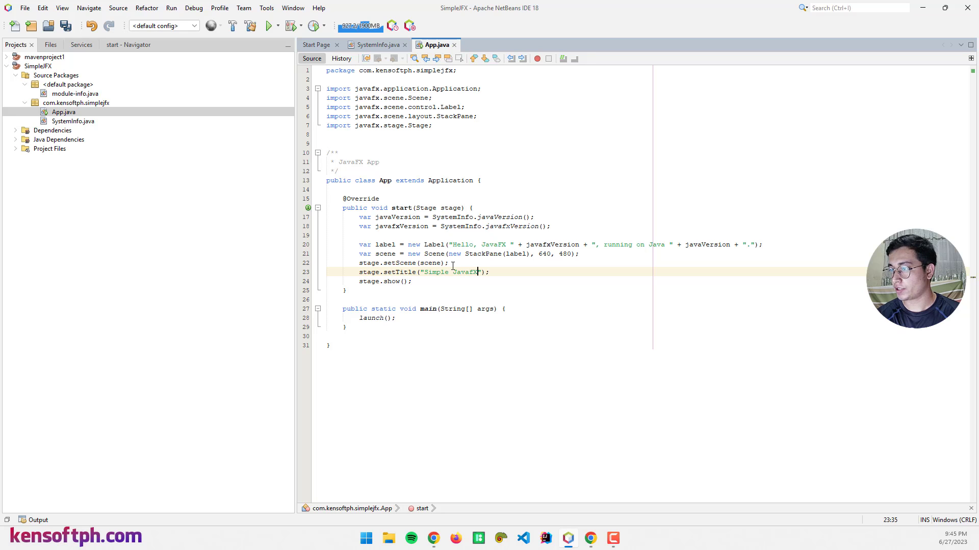
{"action": "type", "text": "Maven"}
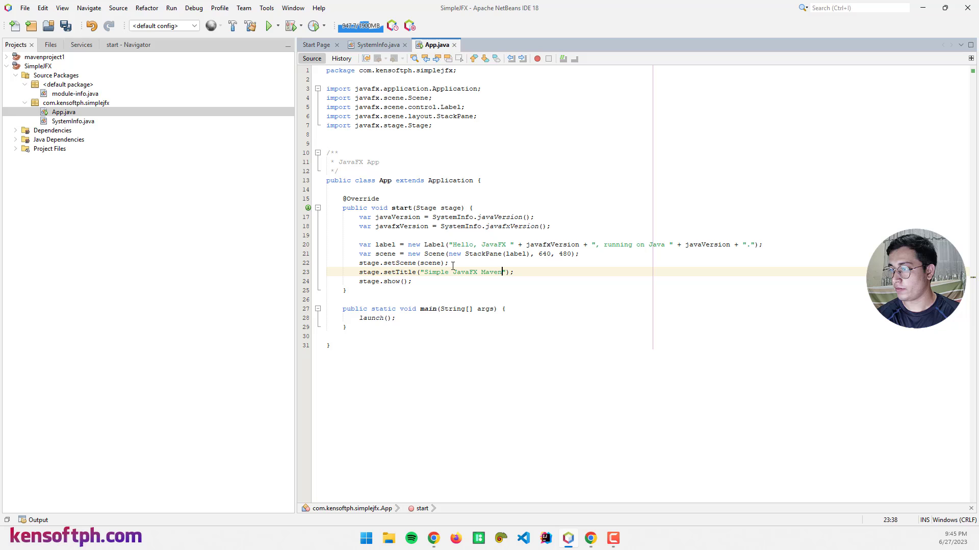
{"action": "type", "text": "application"}
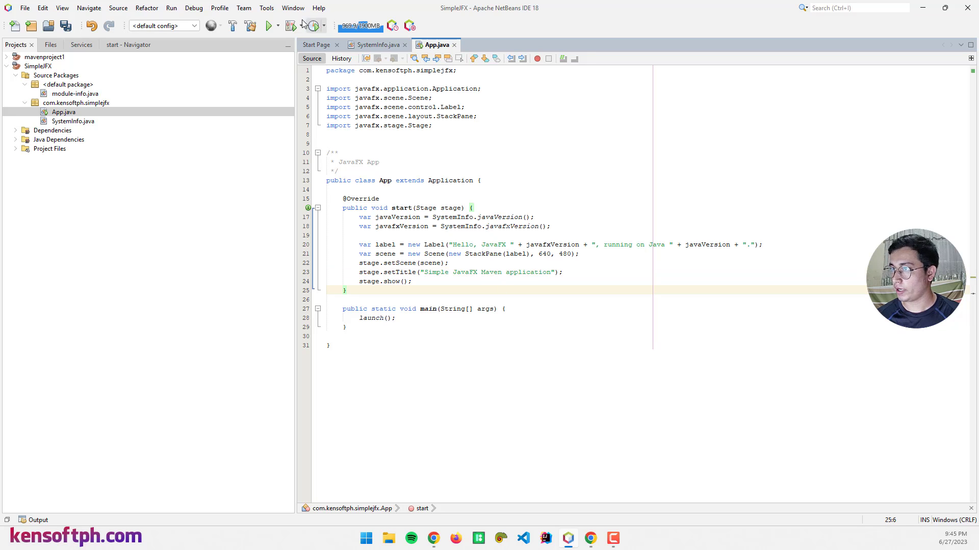
- Rerun SimpleJFX, check the titled window shows JavaFX 20.0.1 on Java 20.0.1, then close it
{"action": "left_click", "coordinate": [267, 26]}
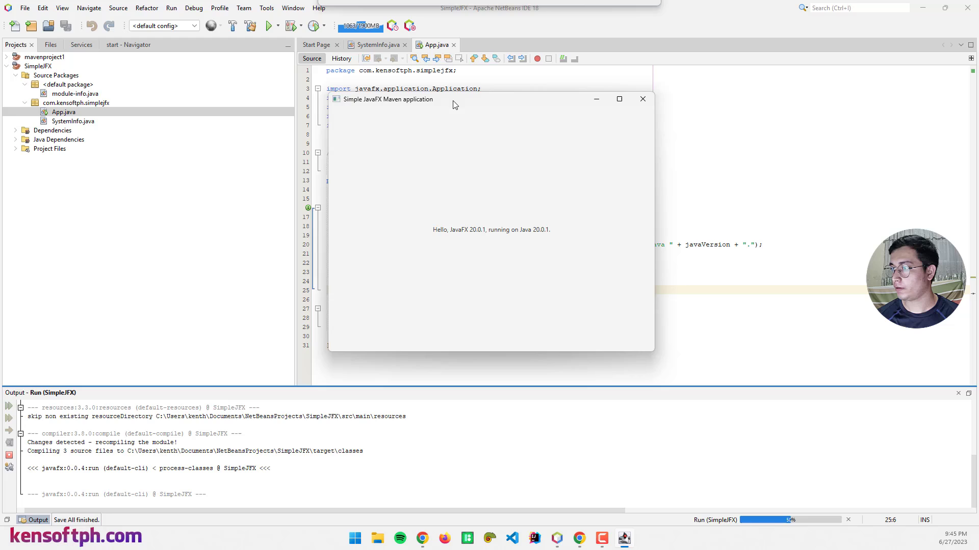
{"action": "mouse_move", "coordinate": [534, 239]}
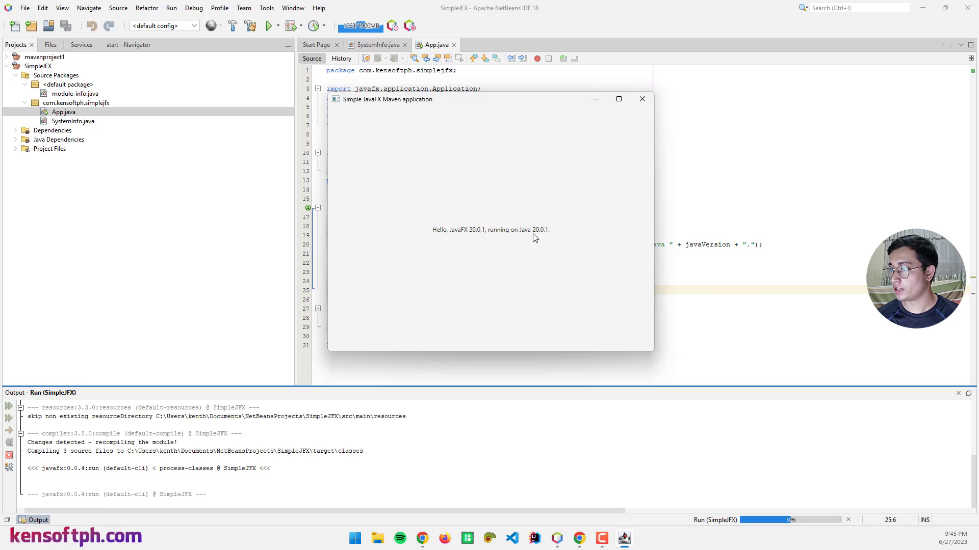
{"action": "mouse_move", "coordinate": [523, 238]}
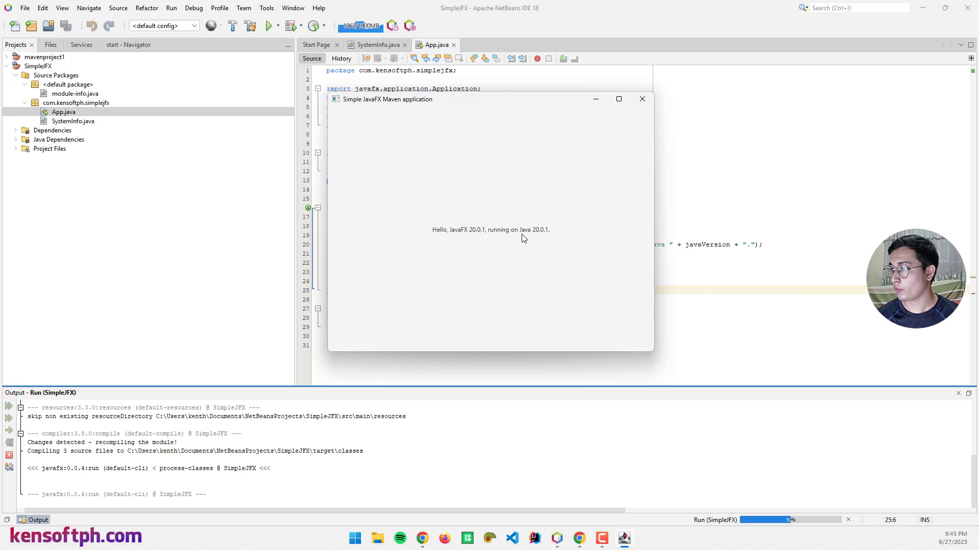
{"action": "mouse_move", "coordinate": [495, 252]}
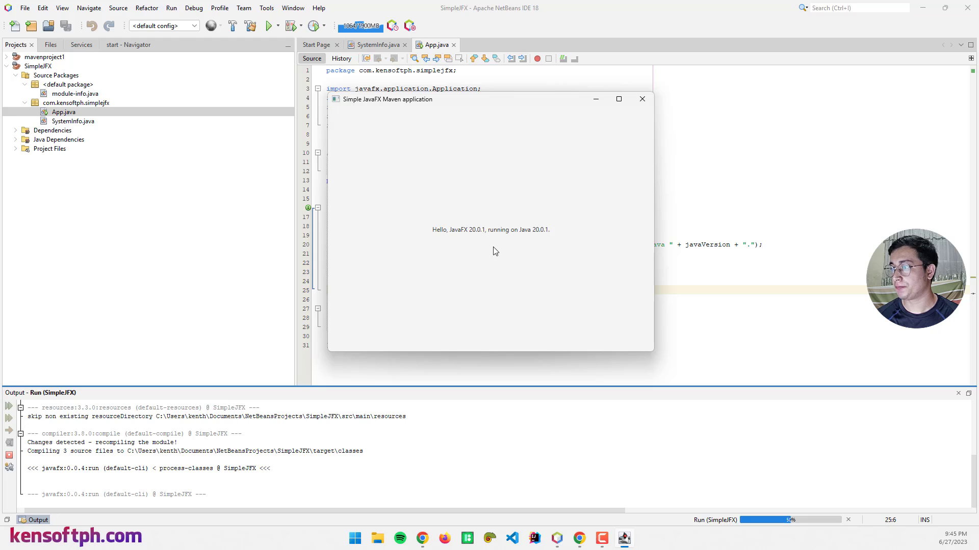
{"action": "mouse_move", "coordinate": [456, 244]}
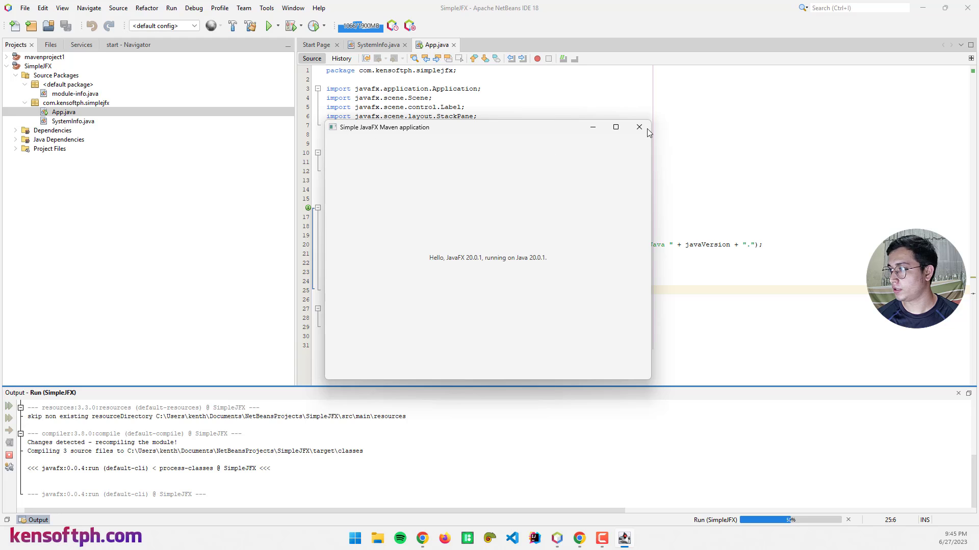
{"action": "mouse_move", "coordinate": [638, 127]}
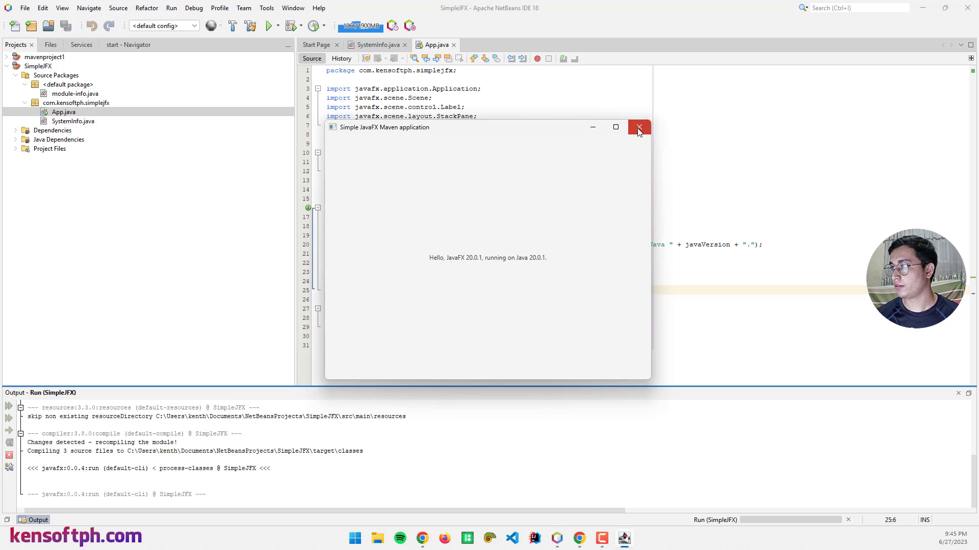
{"action": "left_click", "coordinate": [638, 128]}
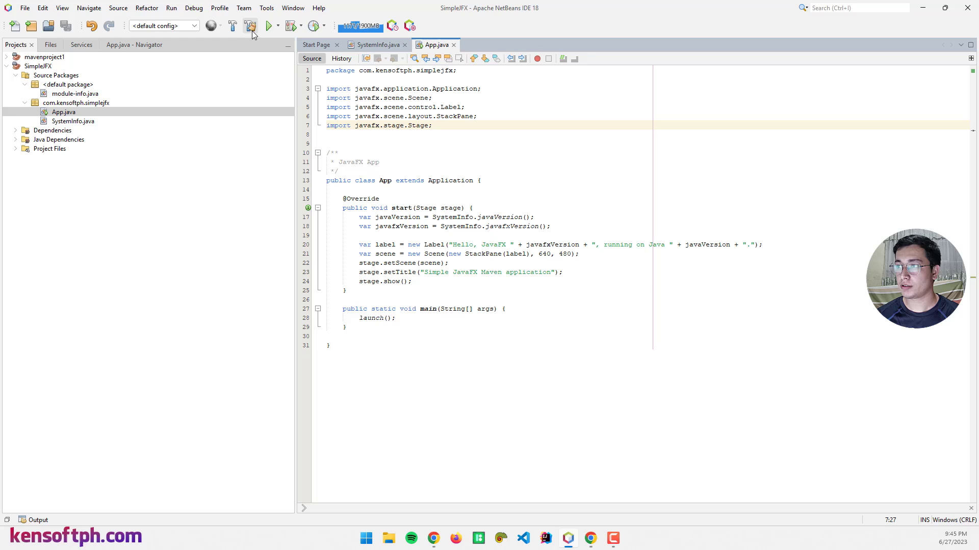
{"action": "mouse_move", "coordinate": [251, 25]}
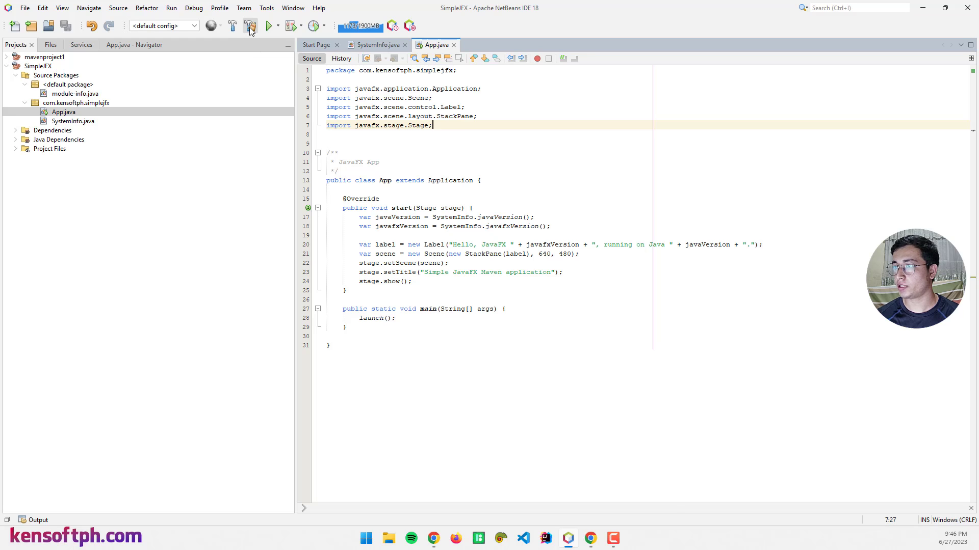
{"action": "left_click", "coordinate": [250, 25]}
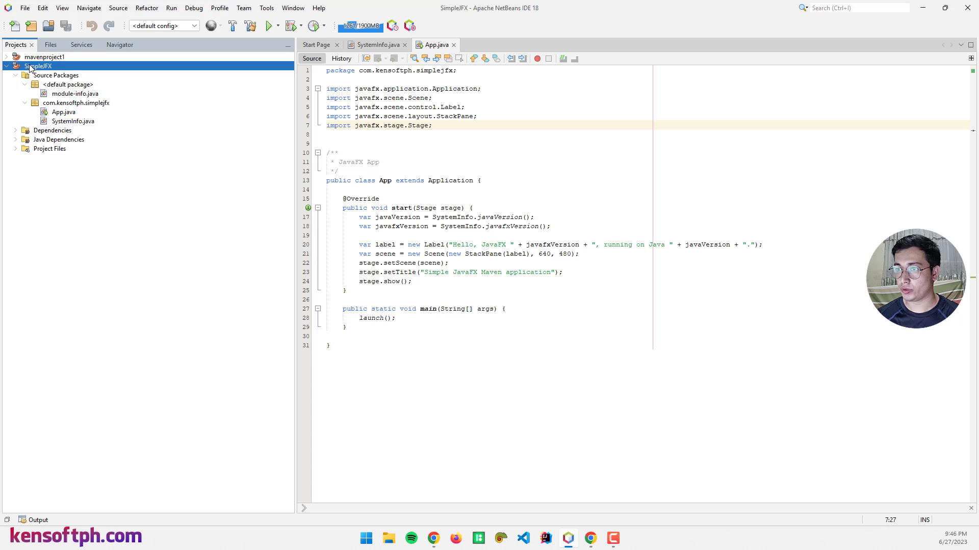
- Open SimpleJFX's target folder in File Explorer and start a terminal there
{"action": "right_click", "coordinate": [38, 66]}
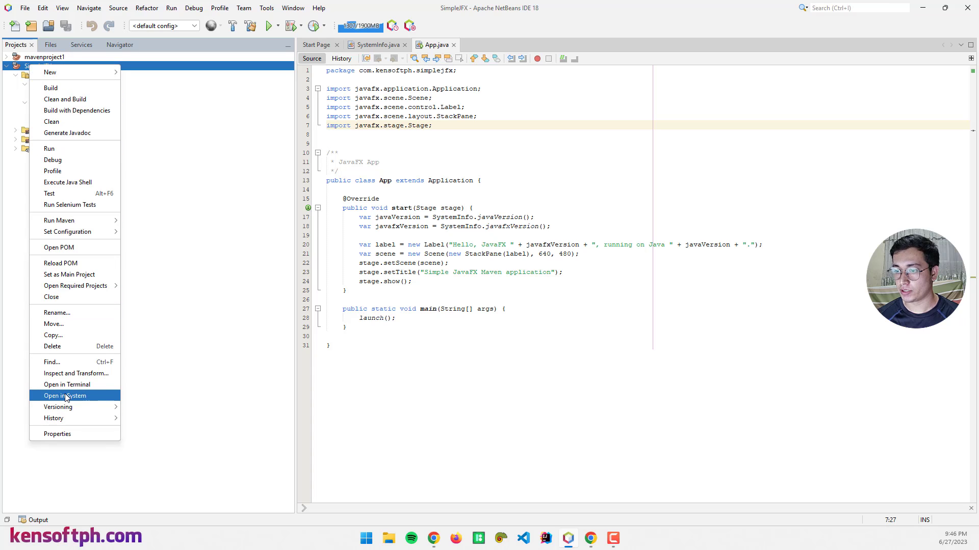
{"action": "left_click", "coordinate": [63, 395]}
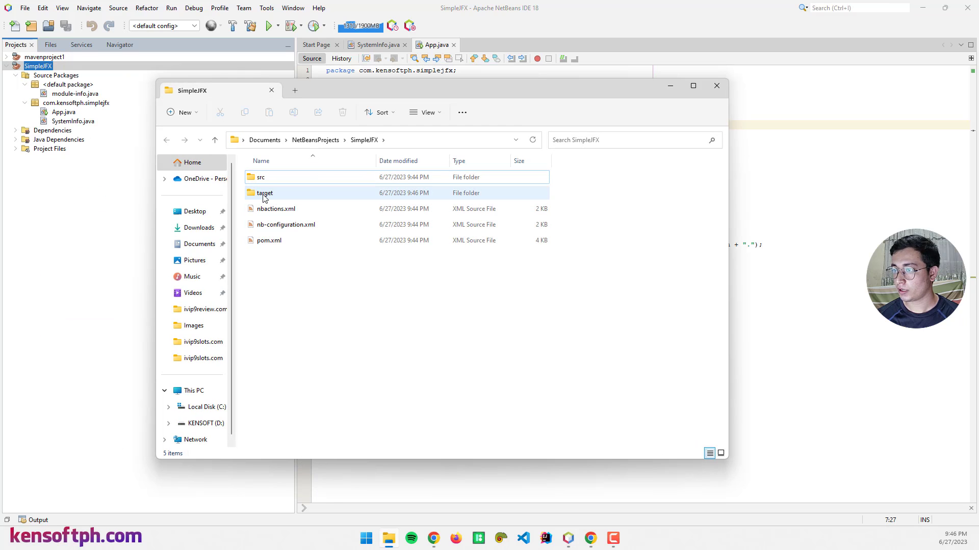
{"action": "double_click", "coordinate": [265, 193]}
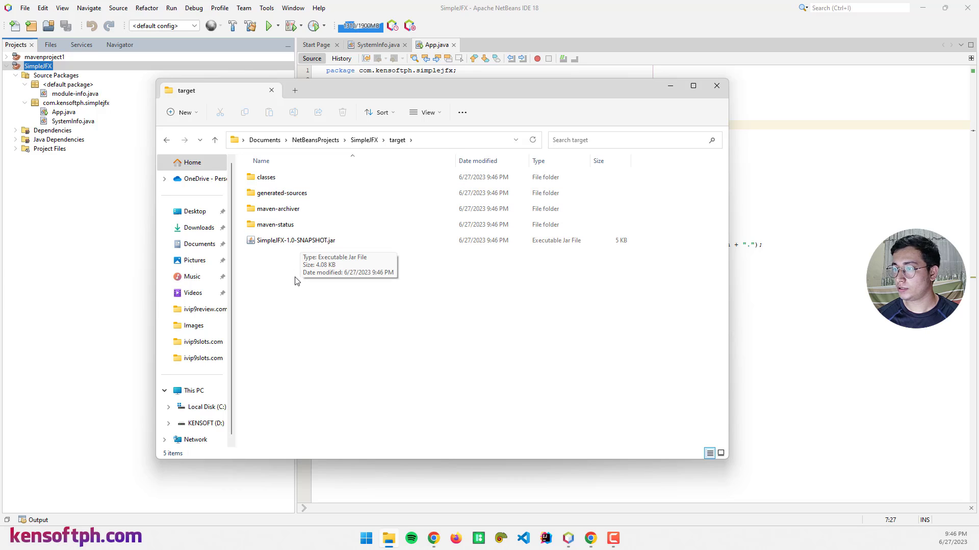
{"action": "right_click", "coordinate": [297, 281]}
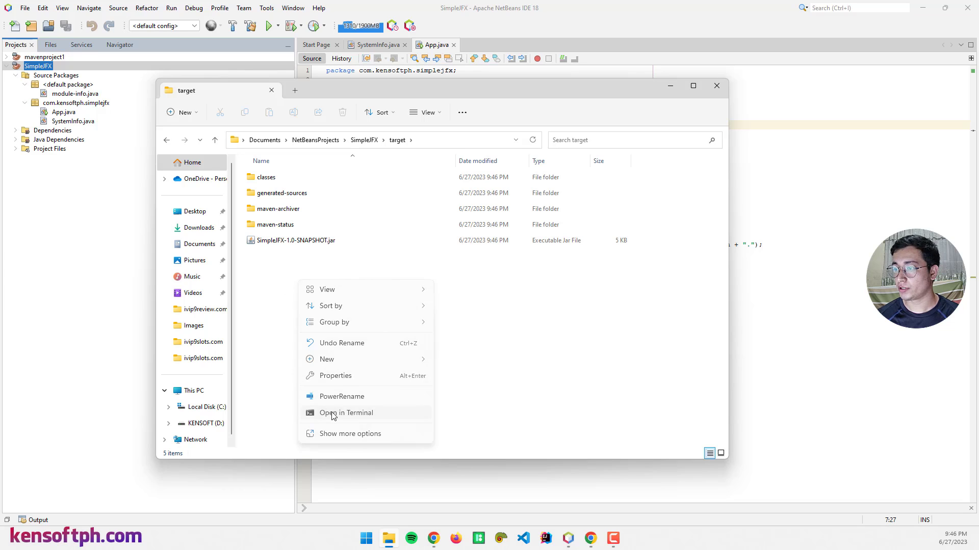
{"action": "left_click", "coordinate": [345, 413]}
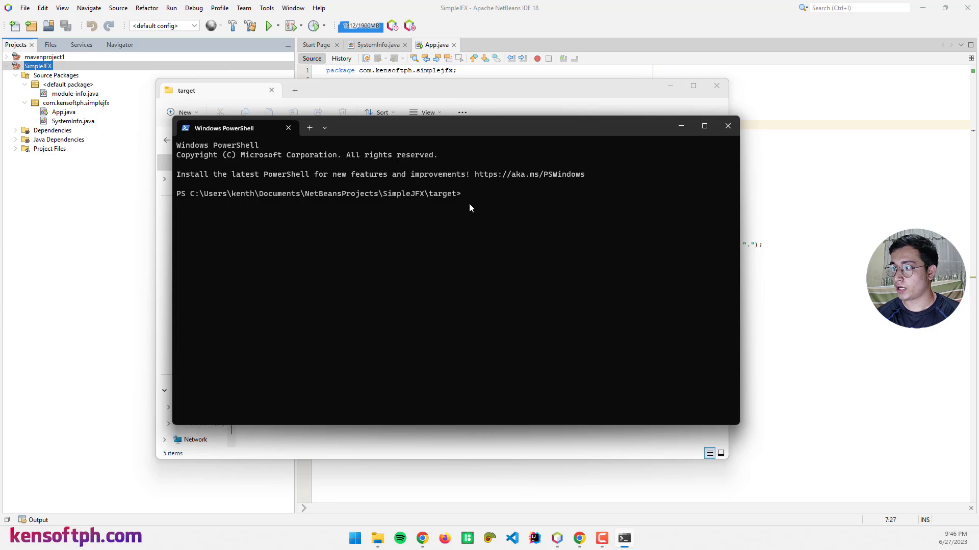
- Run java -jar app.jar, see the 'no main manifest attribute' error, and close the terminal
{"action": "type", "text": "java -jar"}
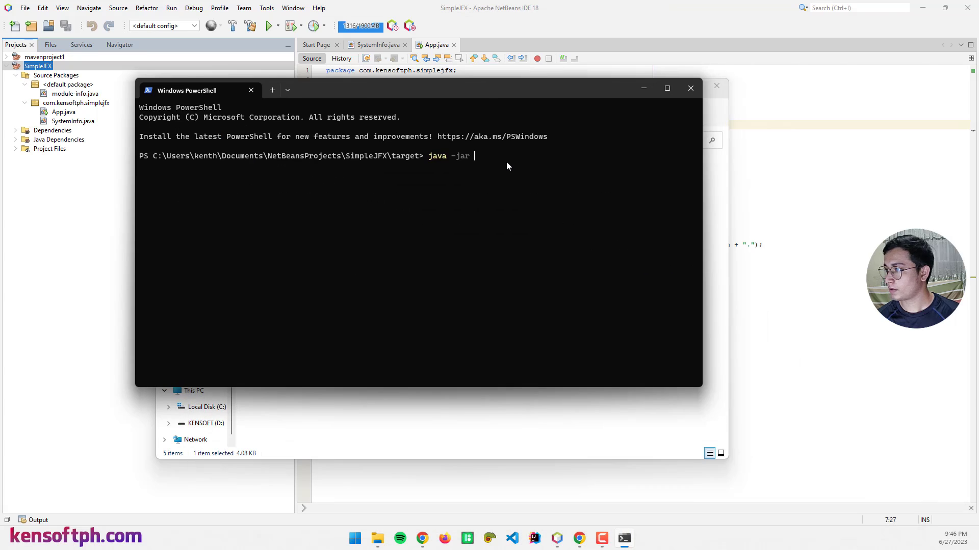
{"action": "type", "text": "app.jar"}
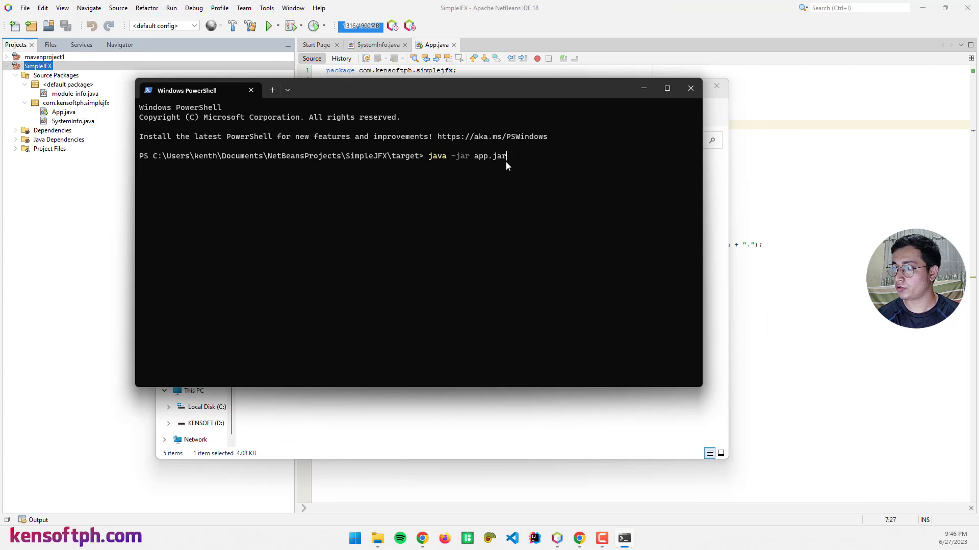
{"action": "key", "text": "Return"}
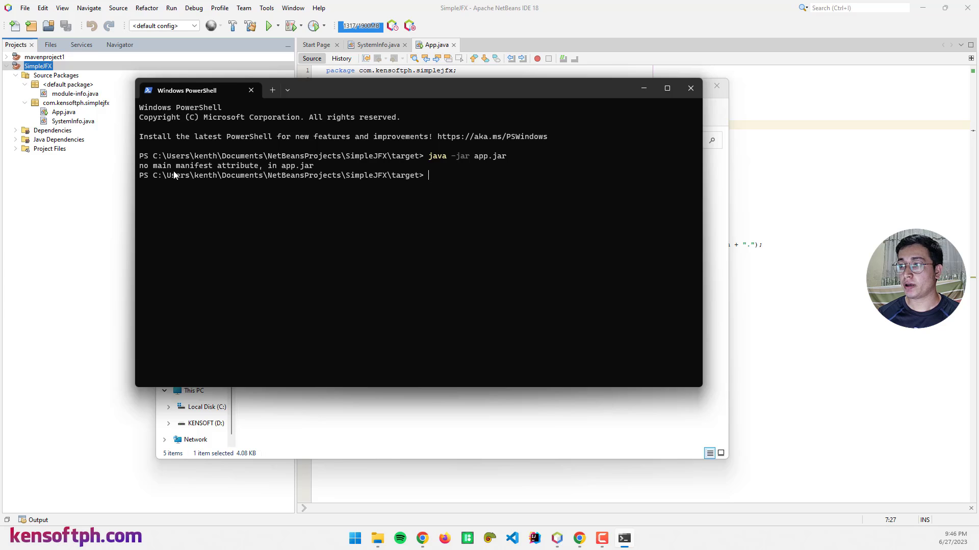
{"action": "mouse_move", "coordinate": [293, 185]}
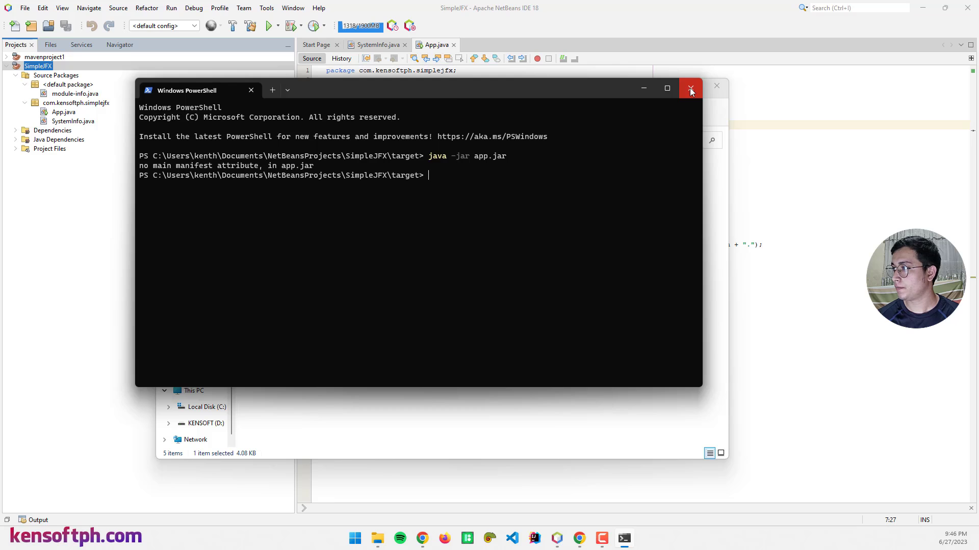
{"action": "left_click", "coordinate": [690, 88]}
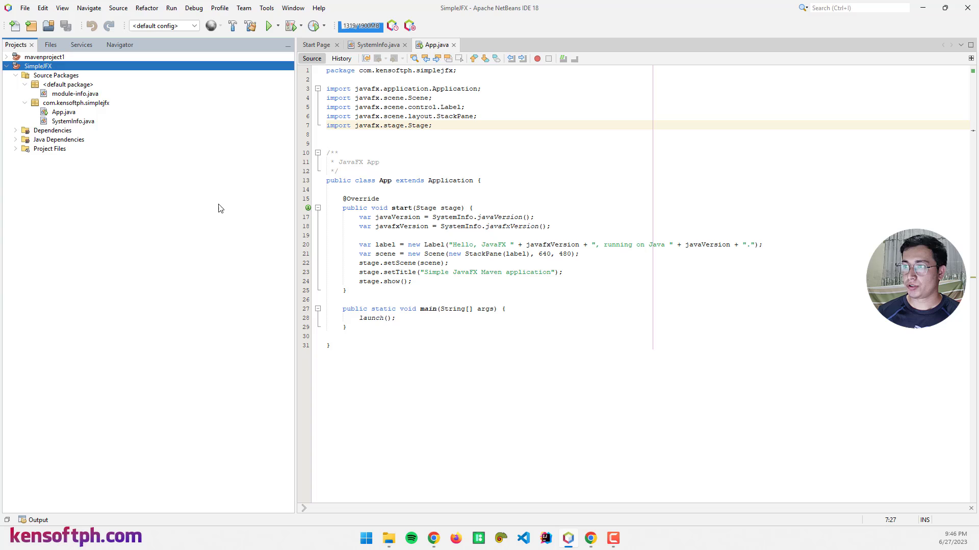
{"action": "mouse_move", "coordinate": [102, 198]}
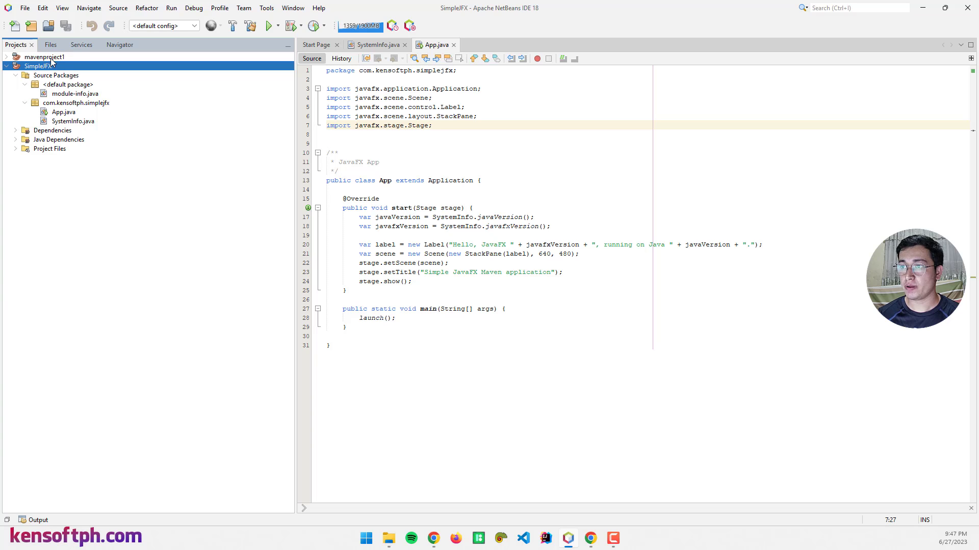
- Open mavenproject1's pom.xml from its Project Files node
{"action": "left_click", "coordinate": [7, 57]}
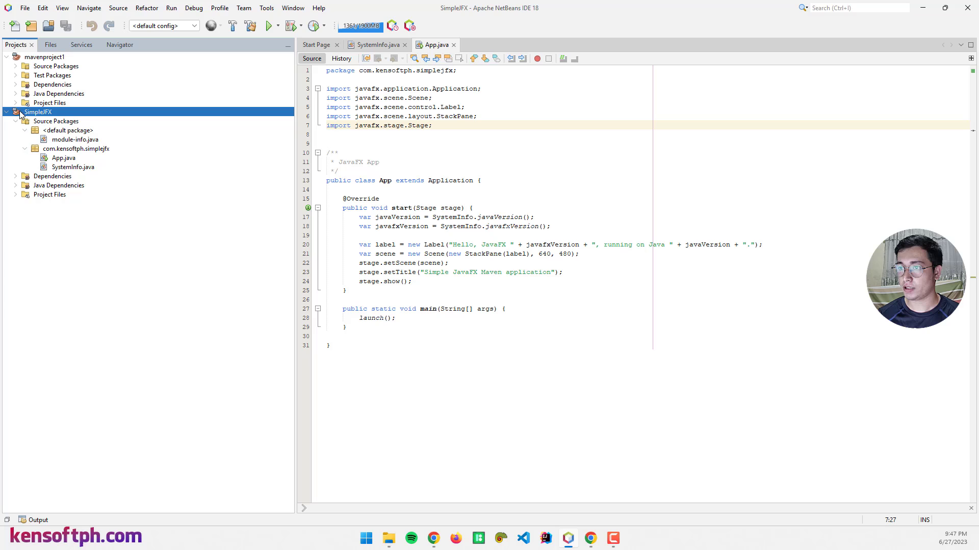
{"action": "left_click", "coordinate": [15, 102]}
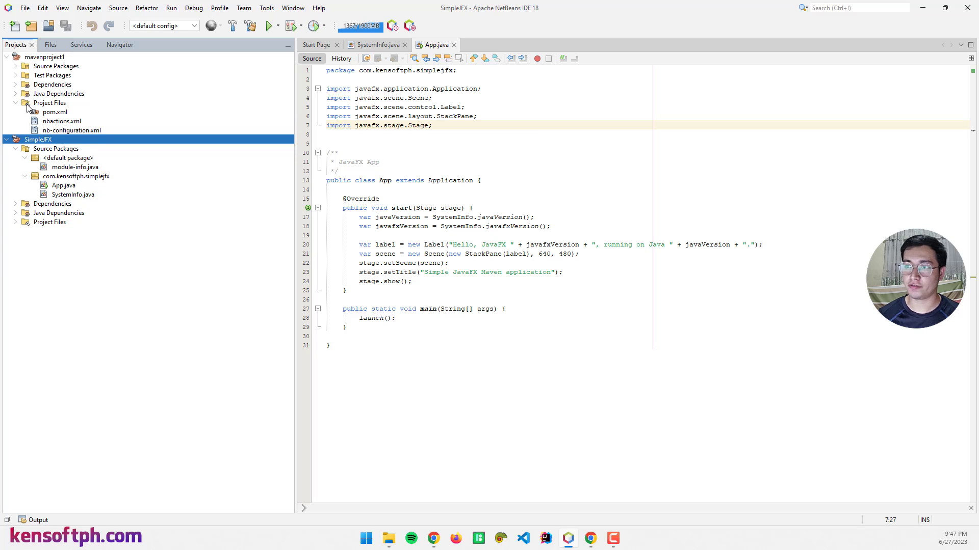
{"action": "mouse_move", "coordinate": [50, 116]}
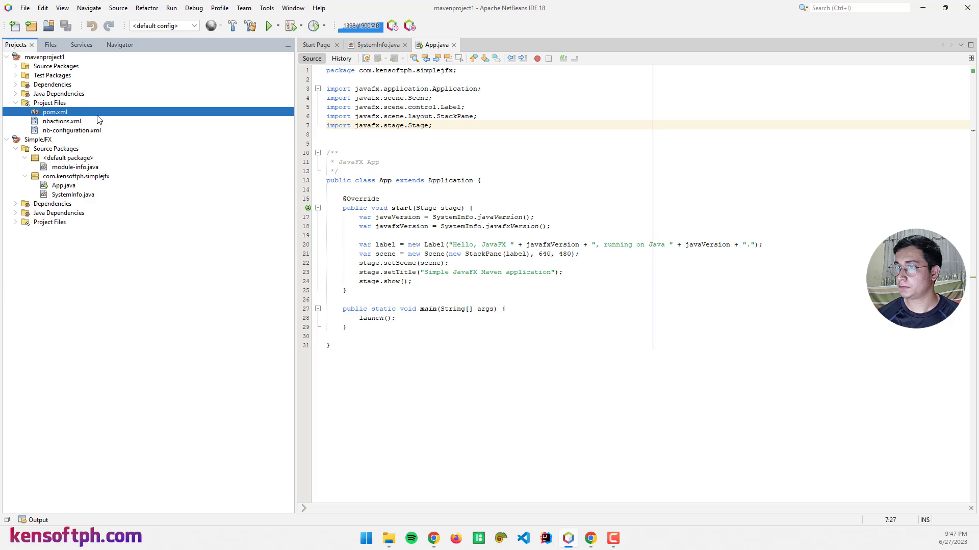
{"action": "double_click", "coordinate": [54, 113]}
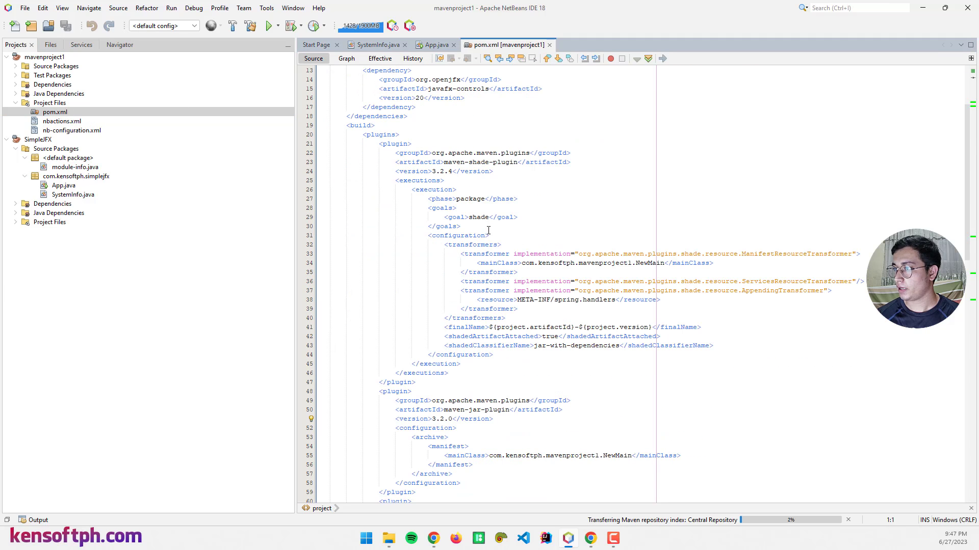
- Review the maven-shade-plugin and maven-jar-plugin blocks, then close that pom.xml
{"action": "left_click", "coordinate": [390, 144]}
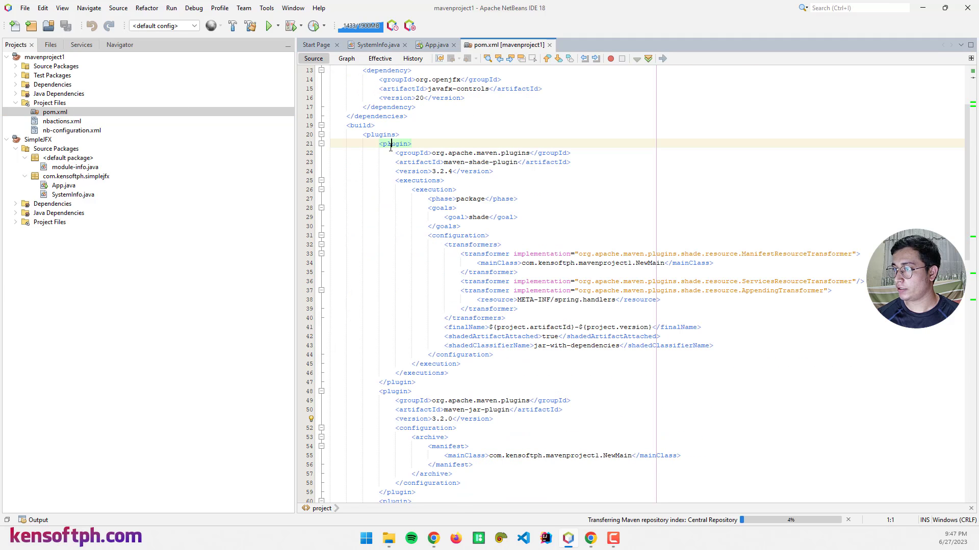
{"action": "scroll", "scroll_direction": "down", "scroll_amount": 3}
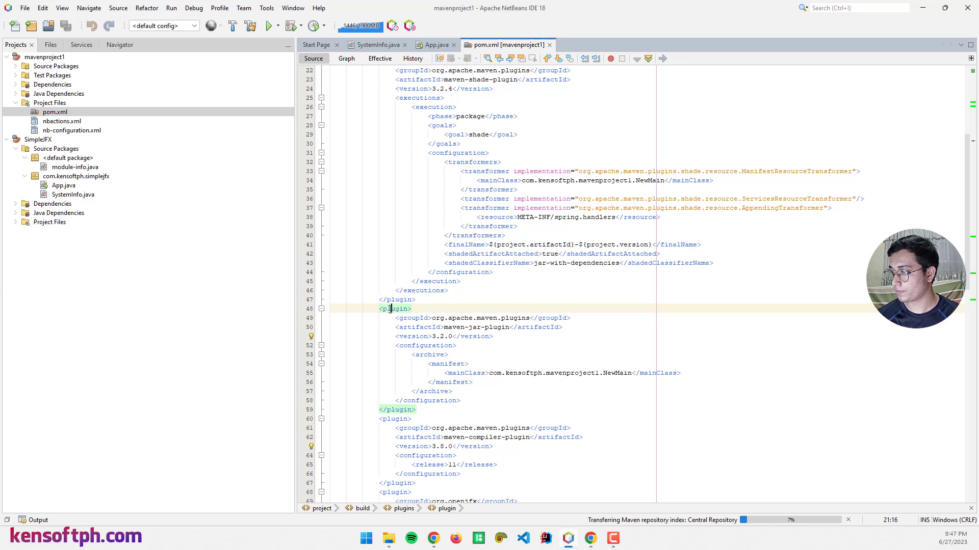
{"action": "scroll", "scroll_direction": "up", "scroll_amount": 3}
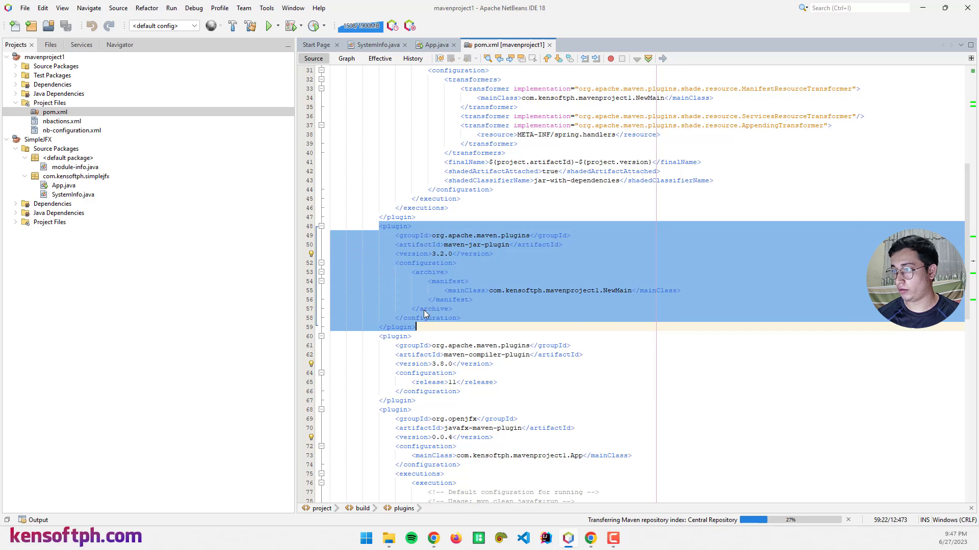
{"action": "scroll", "scroll_direction": "up", "scroll_amount": 3}
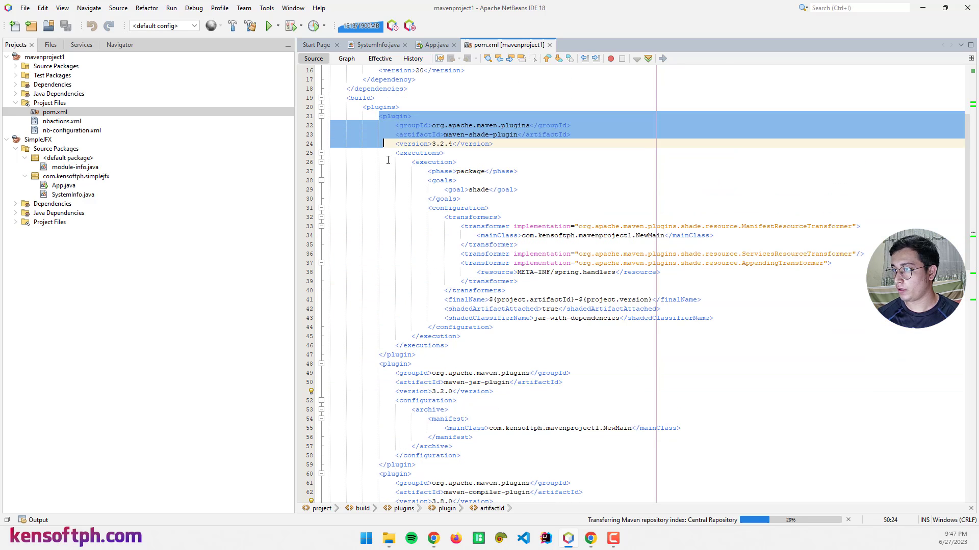
{"action": "scroll", "scroll_direction": "down", "scroll_amount": 3}
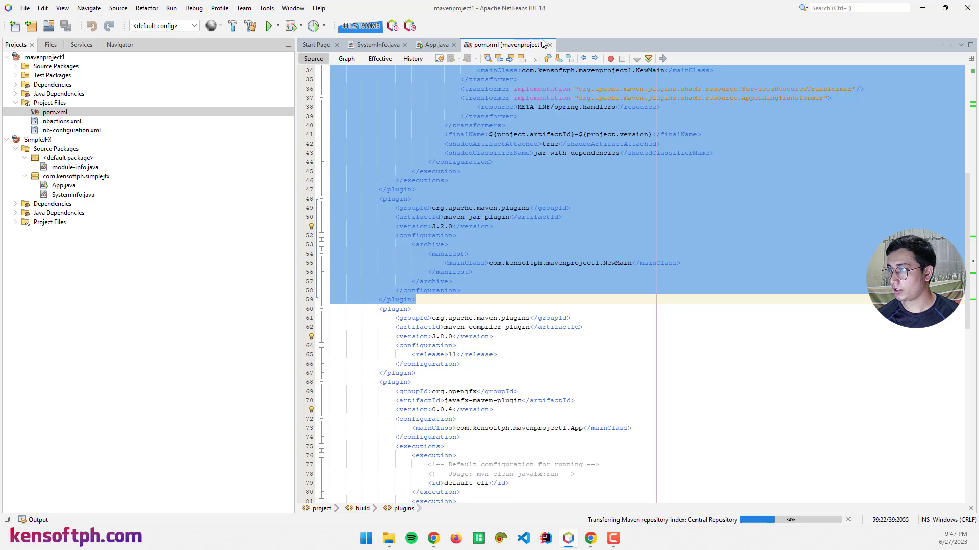
{"action": "left_click", "coordinate": [433, 43]}
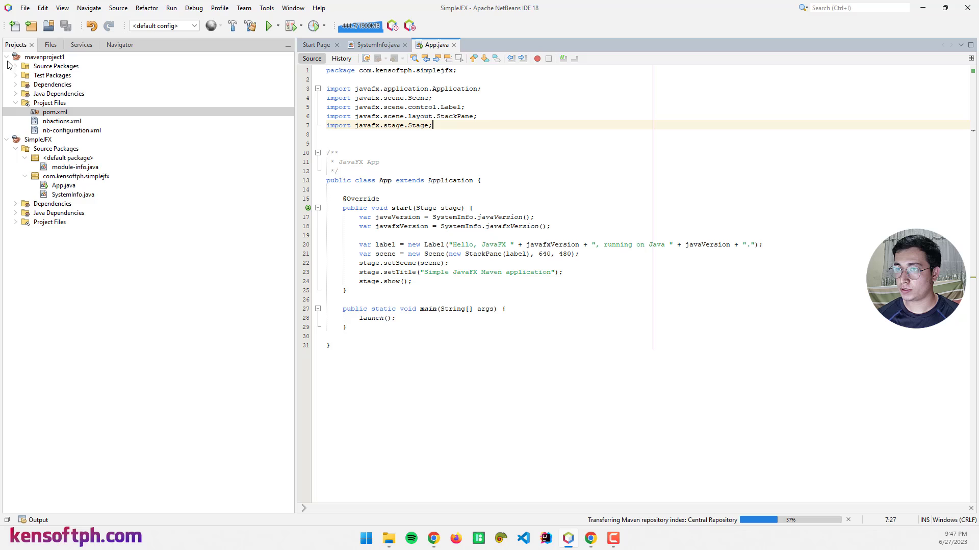
- Open SimpleJFX's pom.xml from its Project Files node
{"action": "left_click", "coordinate": [6, 58]}
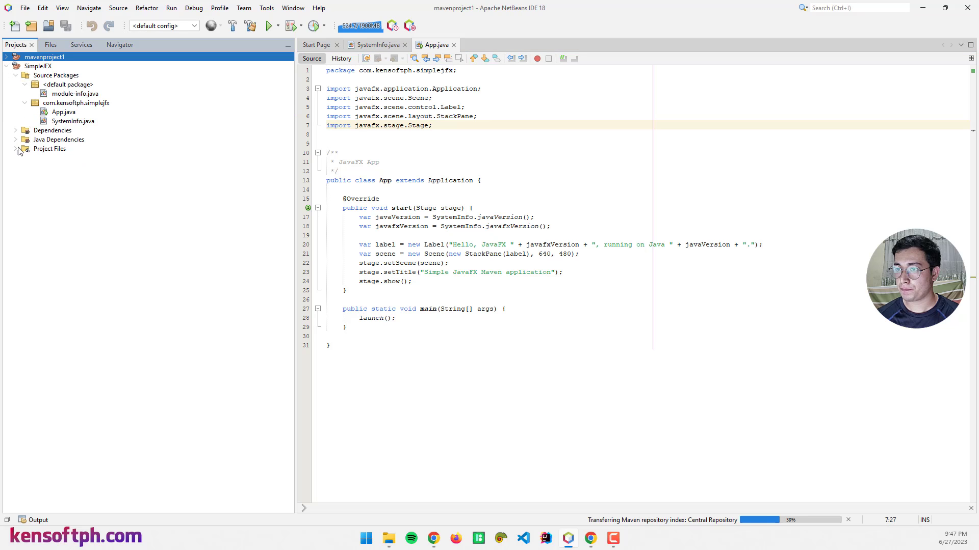
{"action": "left_click", "coordinate": [15, 149]}
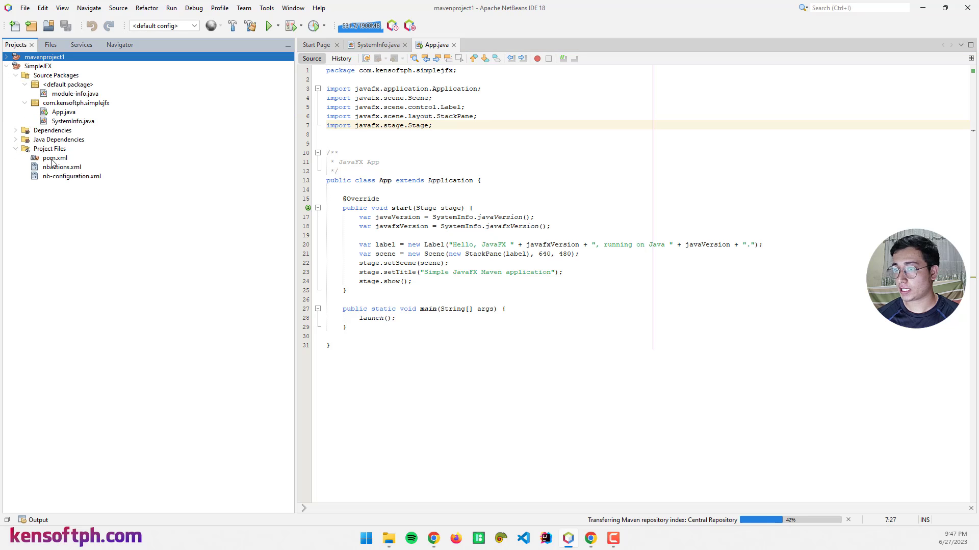
{"action": "double_click", "coordinate": [54, 158]}
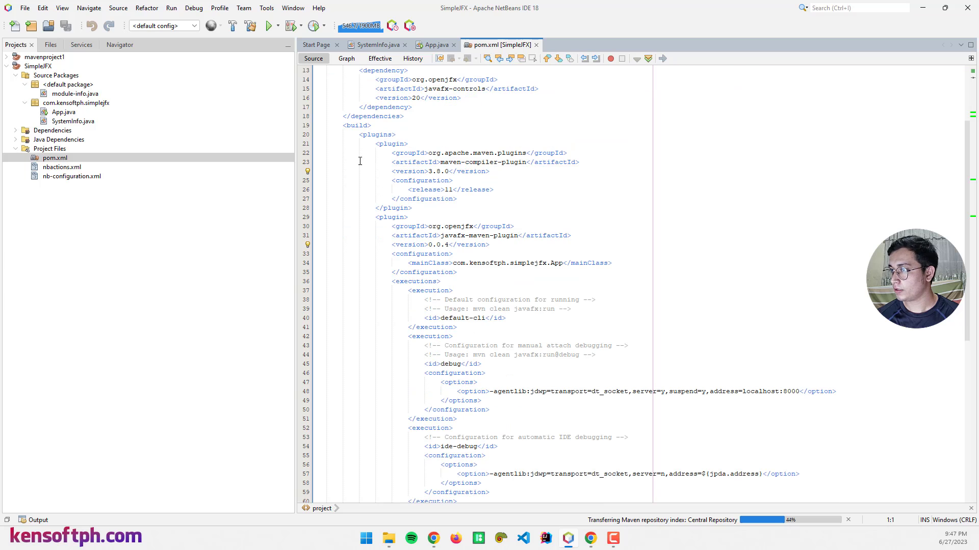
- Paste the shade and jar plugin blocks into <plugins> with mainClass com.kensoftph.simplejfx.App
{"action": "scroll", "scroll_direction": "up", "scroll_amount": 3}
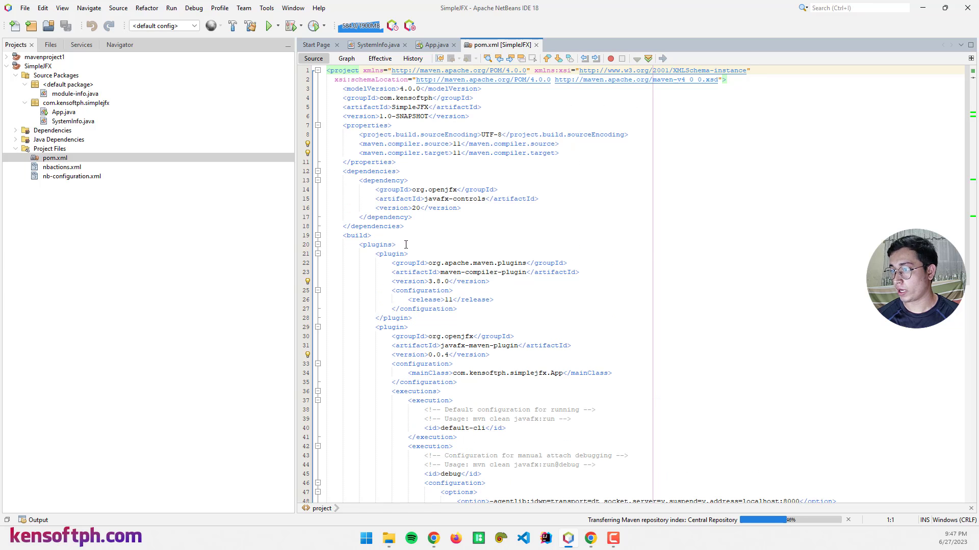
{"action": "key", "text": "enter"}
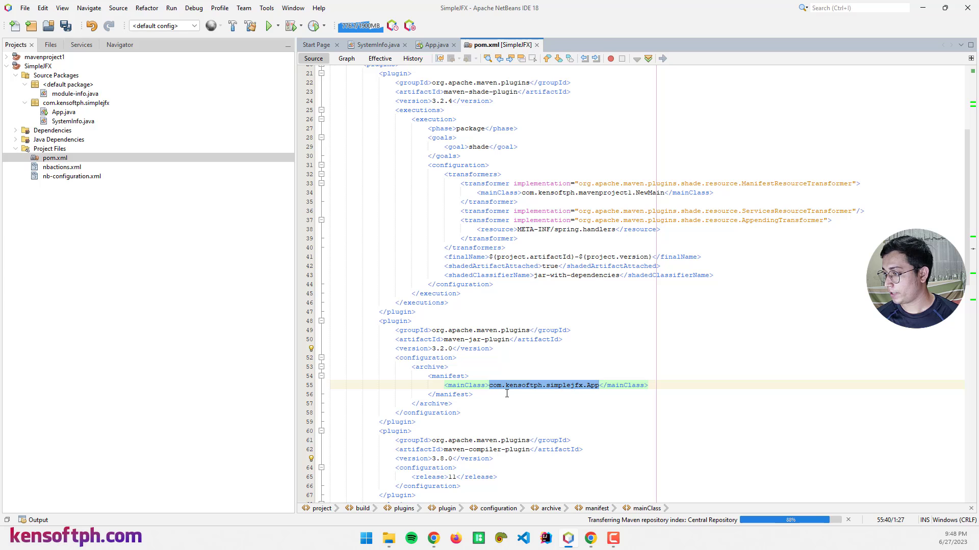
{"action": "scroll", "scroll_direction": "up", "scroll_amount": 3}
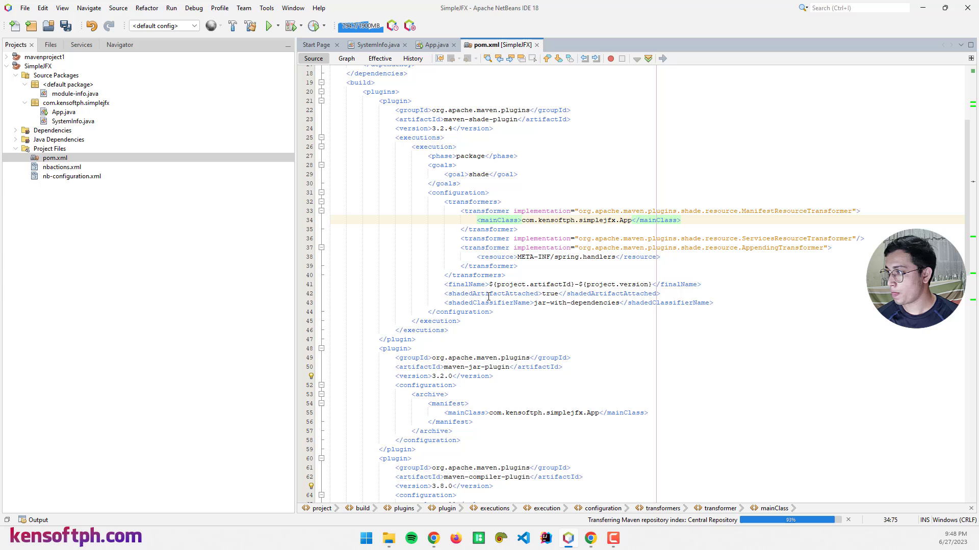
{"action": "scroll", "scroll_direction": "down", "scroll_amount": 3}
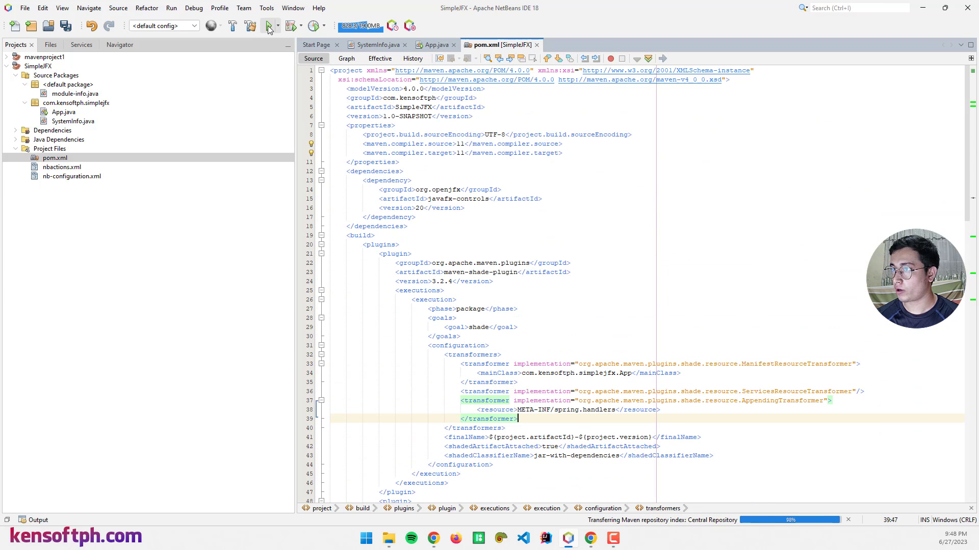
- Run SimpleJFX, close its JavaFX window, and start a clean-and-build
{"action": "left_click", "coordinate": [267, 24]}
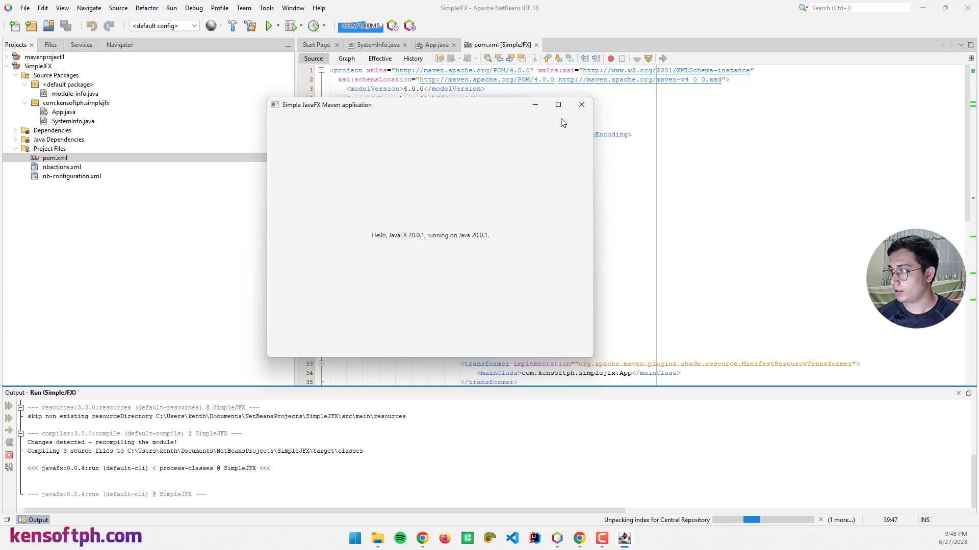
{"action": "left_click", "coordinate": [581, 104]}
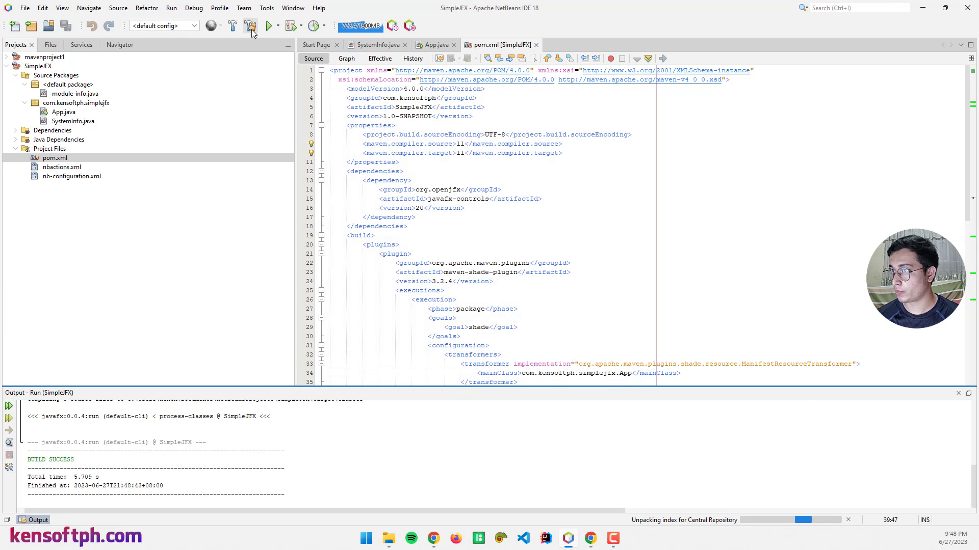
{"action": "left_click", "coordinate": [232, 26]}
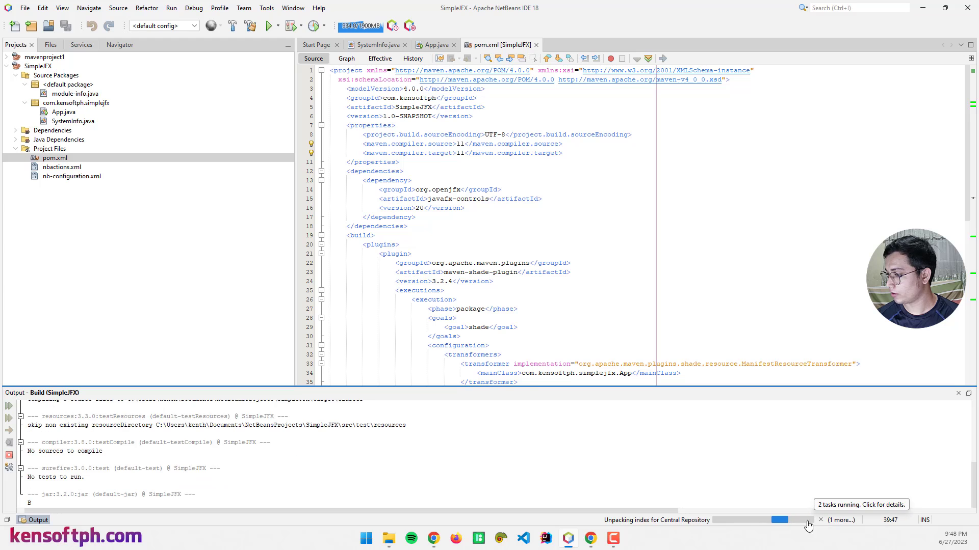
- Cancel the background 'Unpacking index' repository task and confirm
{"action": "left_click", "coordinate": [860, 504]}
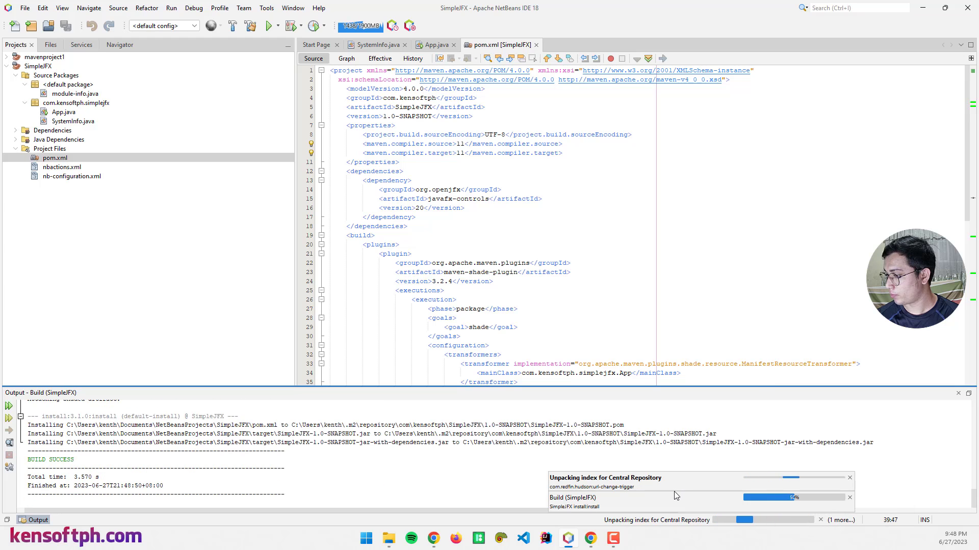
{"action": "left_click", "coordinate": [849, 498]}
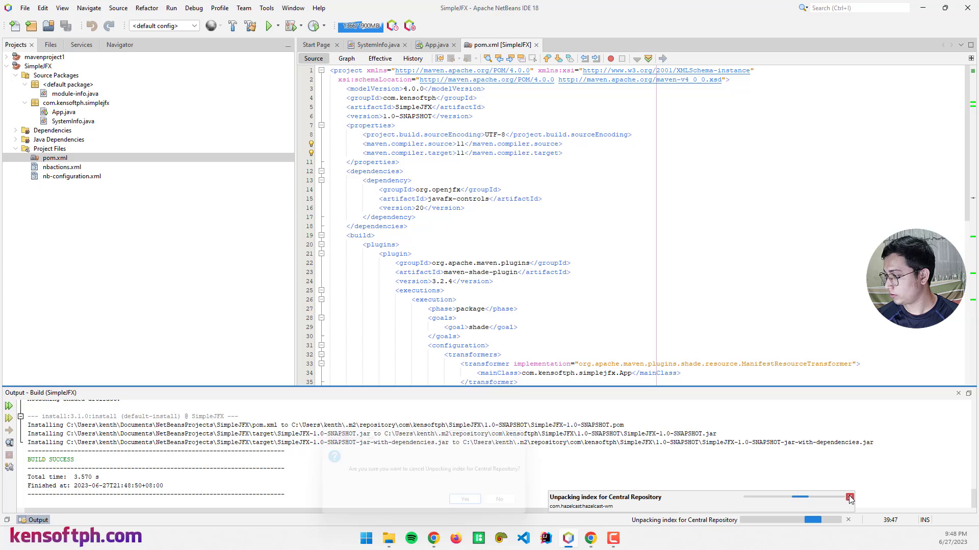
{"action": "left_click", "coordinate": [849, 497]}
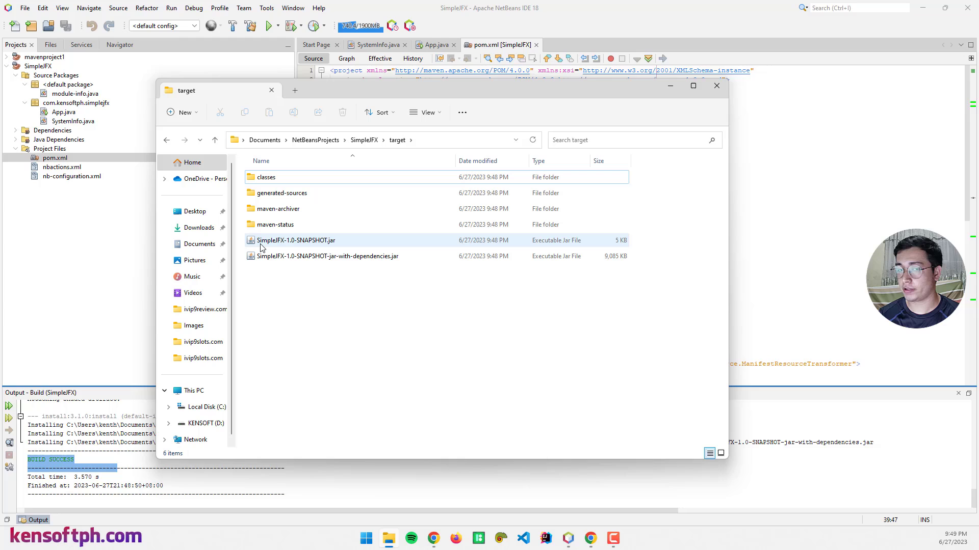
- Select the jar-with-dependencies in target and open a PowerShell terminal in that folder
{"action": "left_click", "coordinate": [327, 256]}
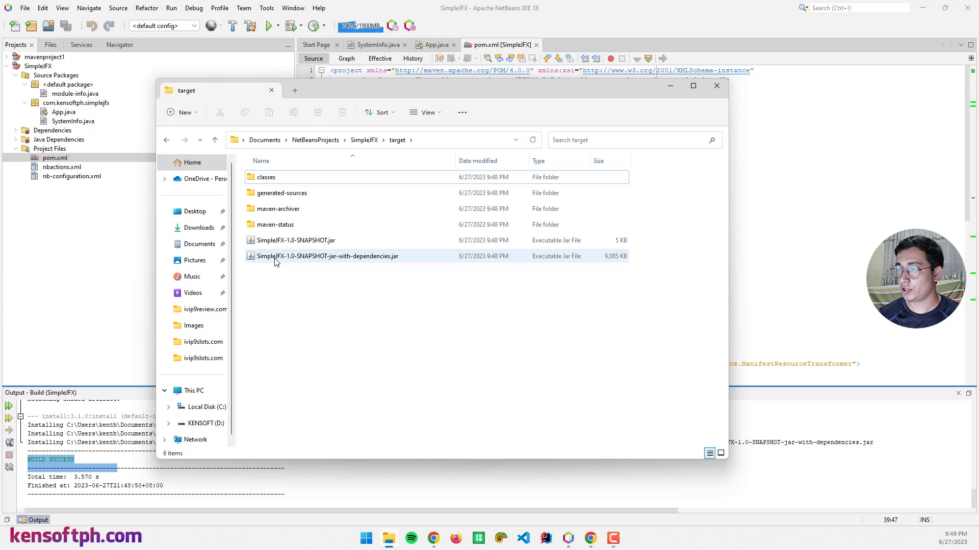
{"action": "mouse_move", "coordinate": [274, 260]}
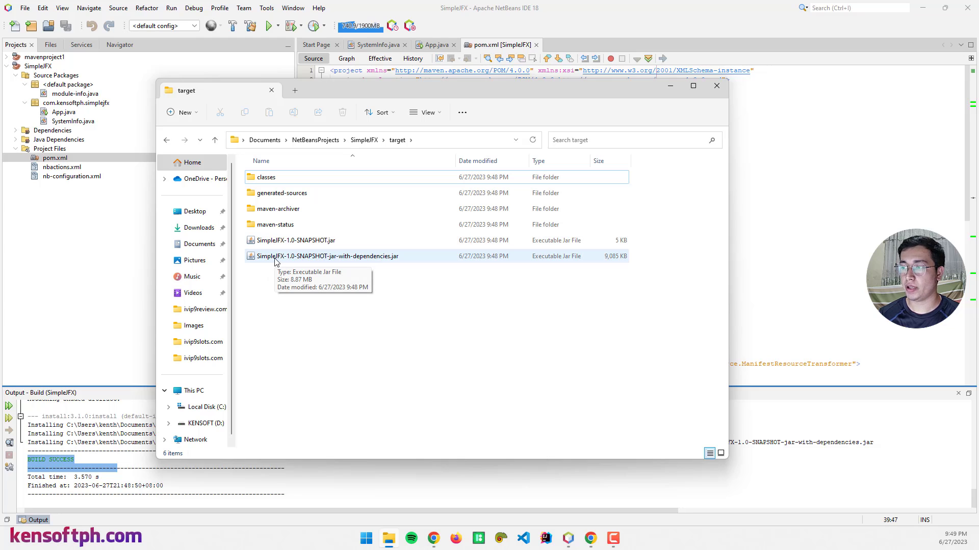
{"action": "mouse_move", "coordinate": [297, 278]}
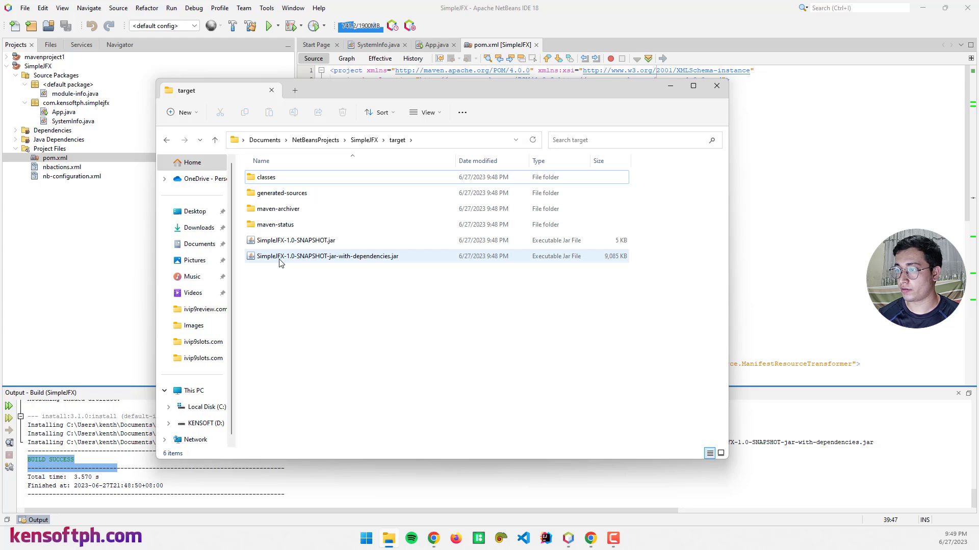
{"action": "right_click", "coordinate": [279, 262]}
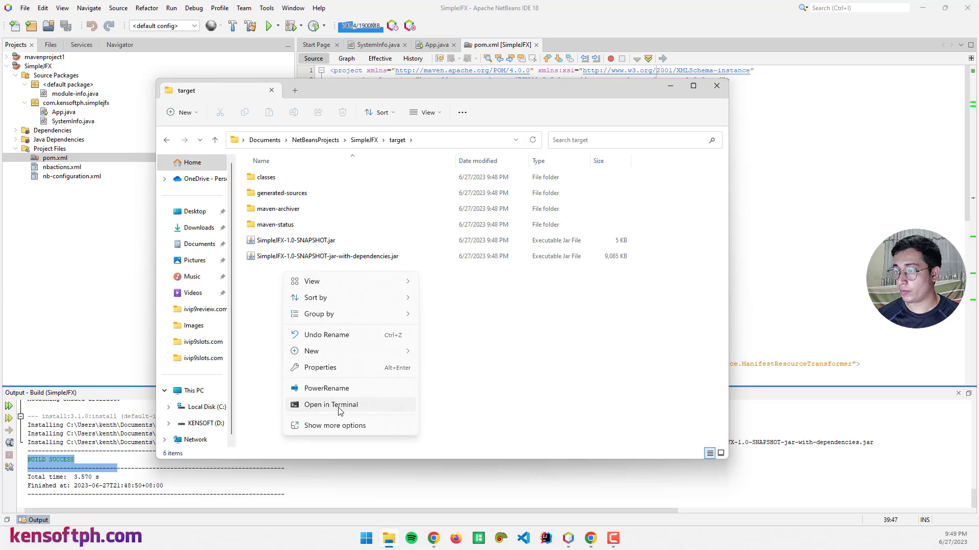
{"action": "left_click", "coordinate": [331, 404]}
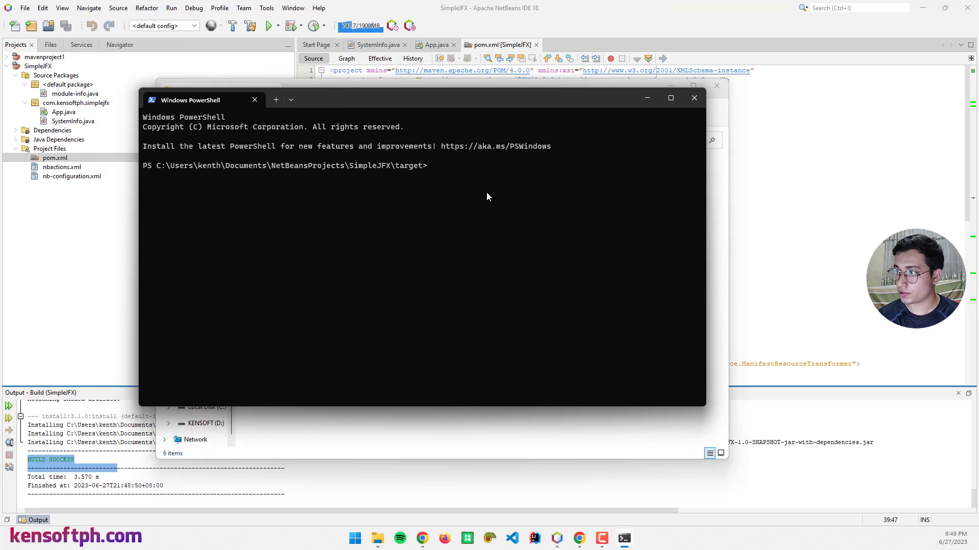
- Run java -jar app.jar and get the 'JavaFX runtime components are missing' error
{"action": "type", "text": "java -"}
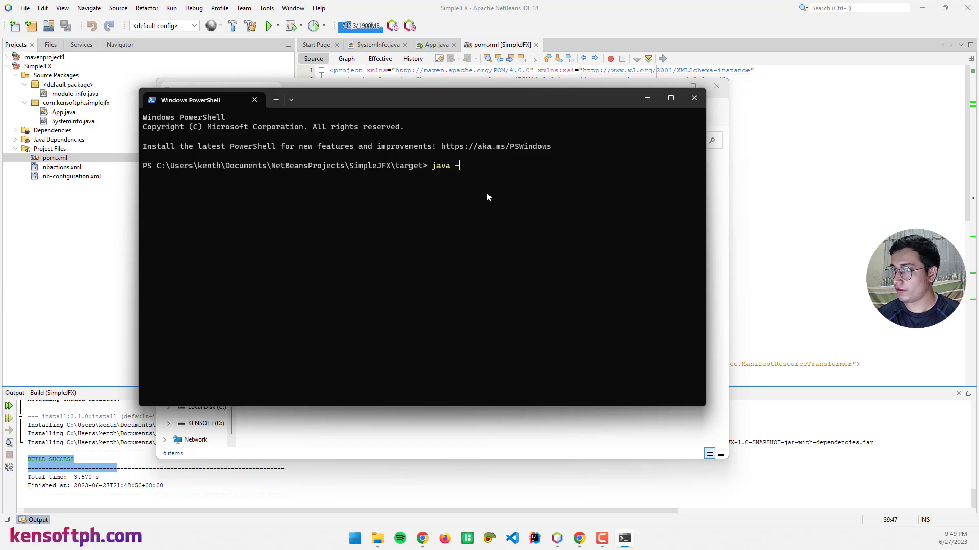
{"action": "type", "text": "jar"}
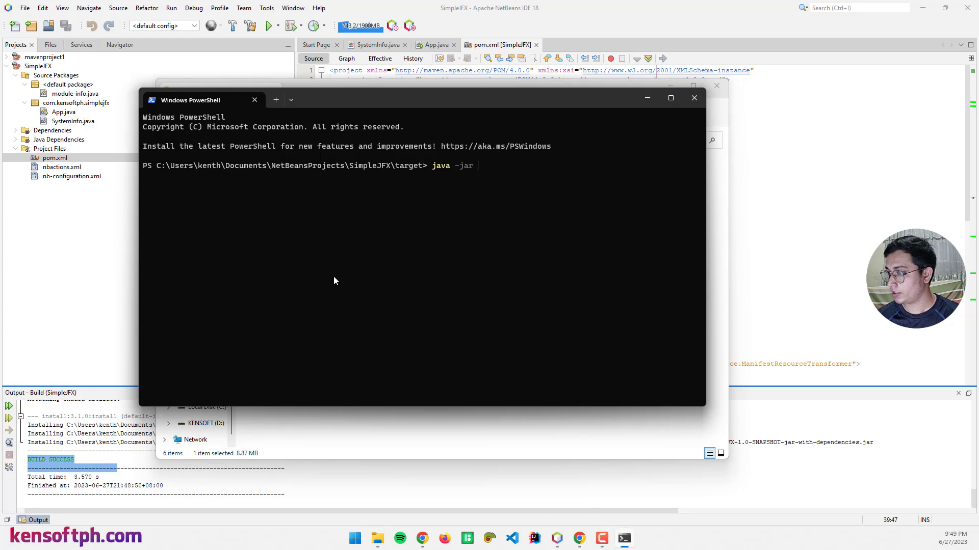
{"action": "type", "text": "a"}
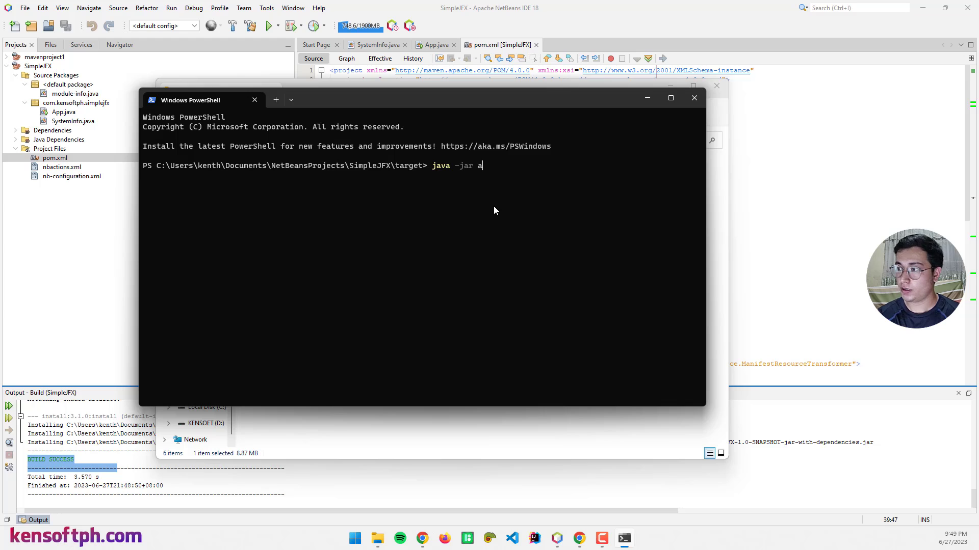
{"action": "type", "text": "pp.jar"}
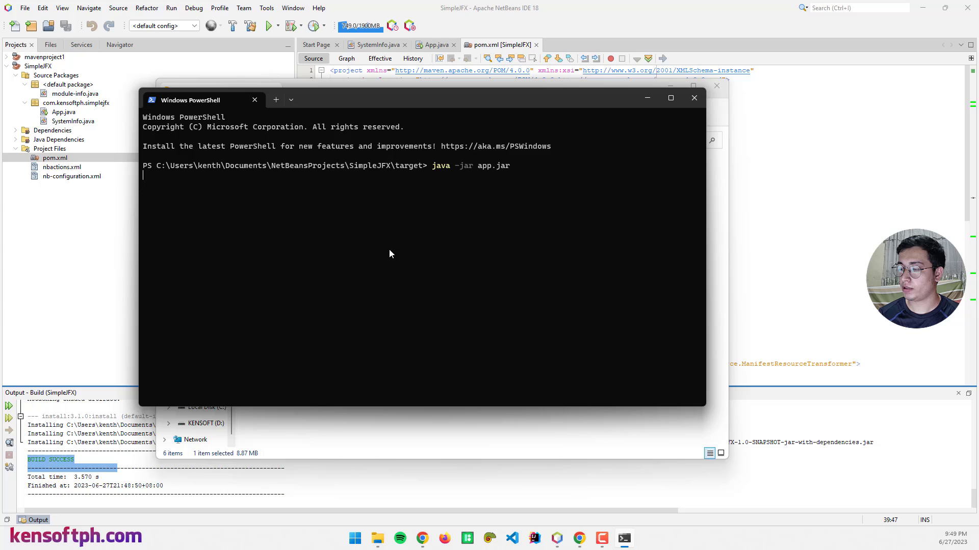
{"action": "mouse_move", "coordinate": [271, 245]}
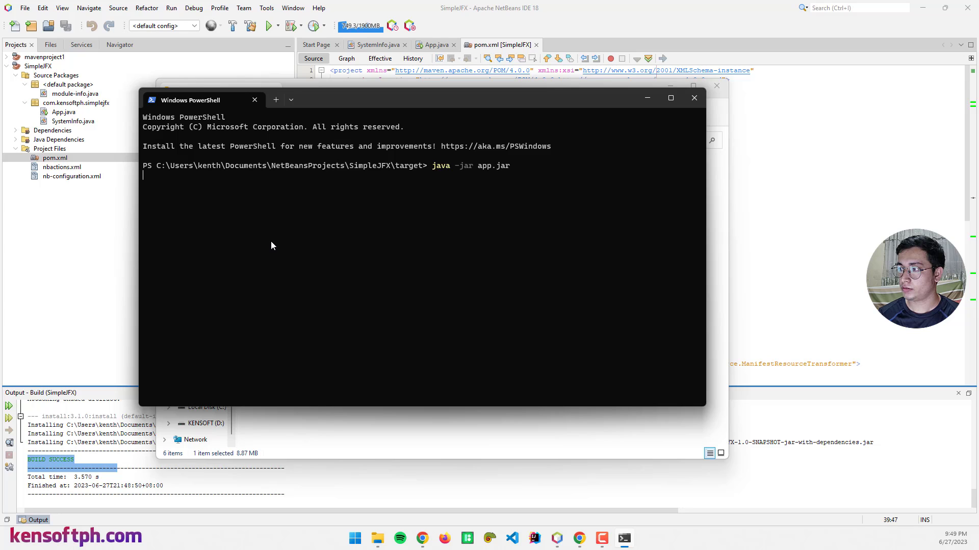
{"action": "key", "text": "Return"}
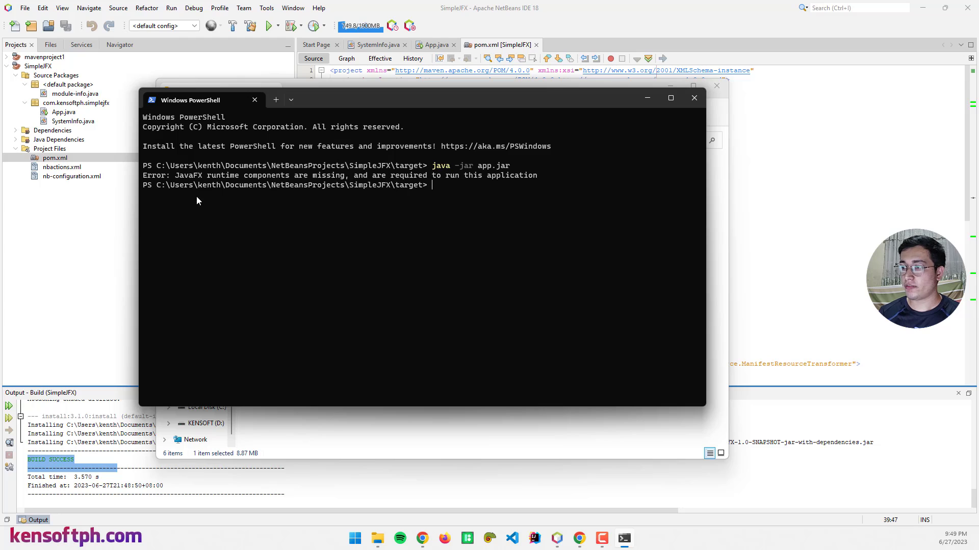
{"action": "mouse_move", "coordinate": [343, 206]}
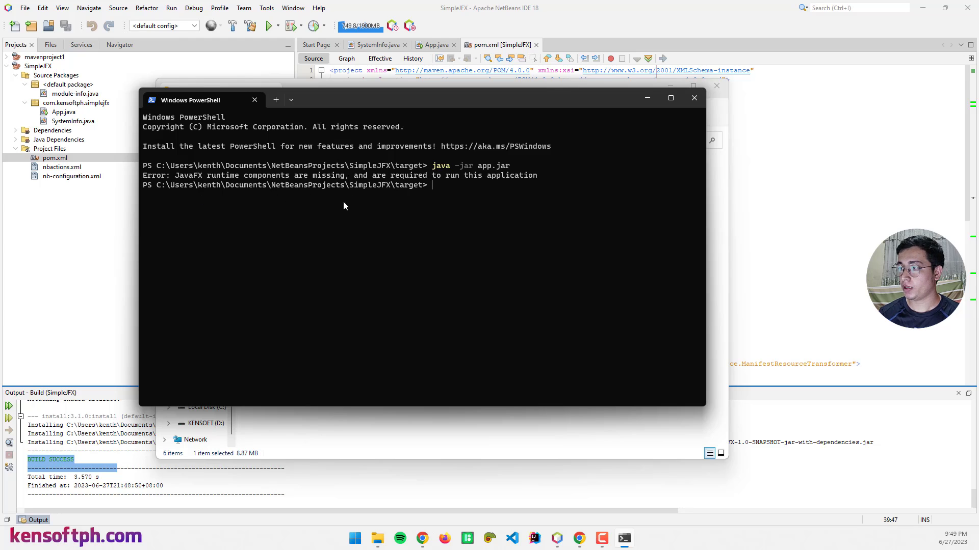
{"action": "mouse_move", "coordinate": [667, 118]}
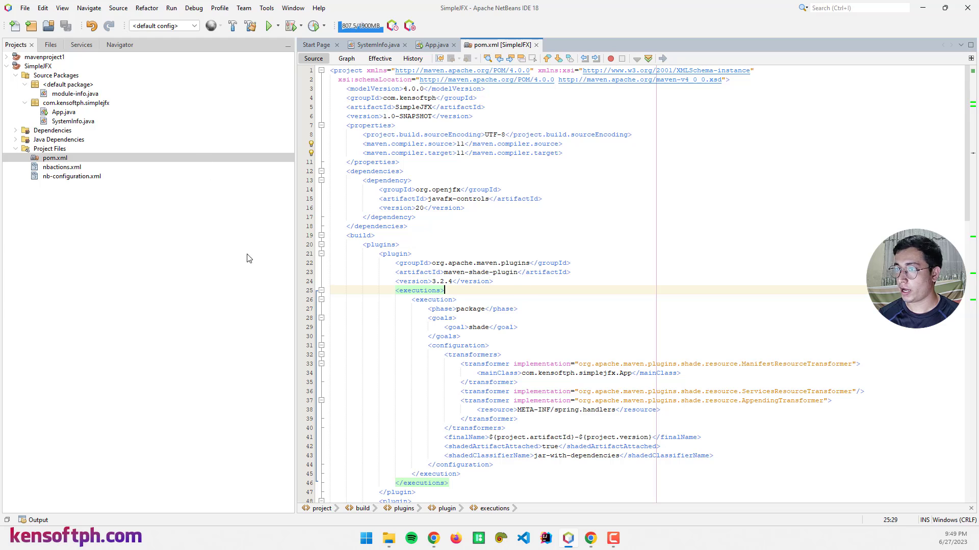
{"action": "mouse_move", "coordinate": [59, 109]}
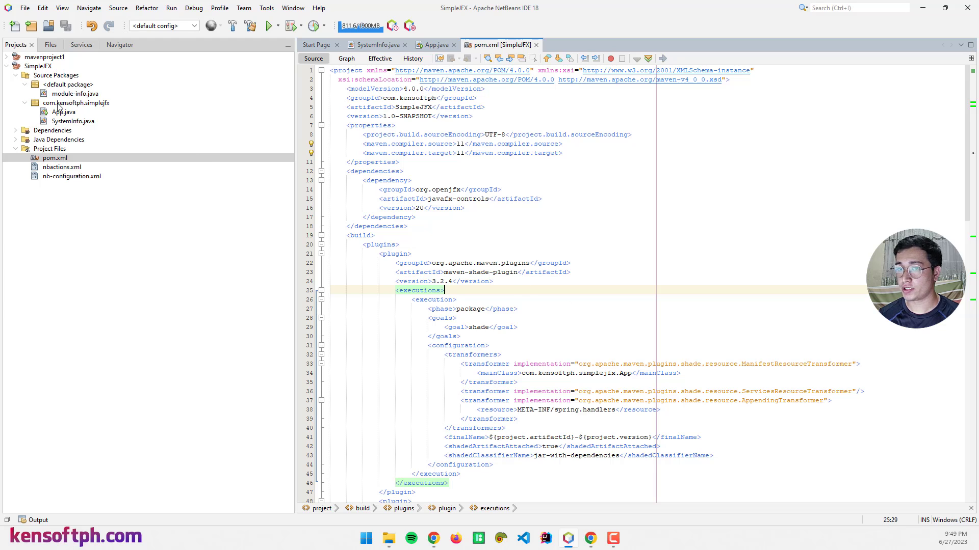
- Create a new Java Main Class named RunMain in the com.kensoftph.simplejfx package
{"action": "left_click", "coordinate": [76, 102]}
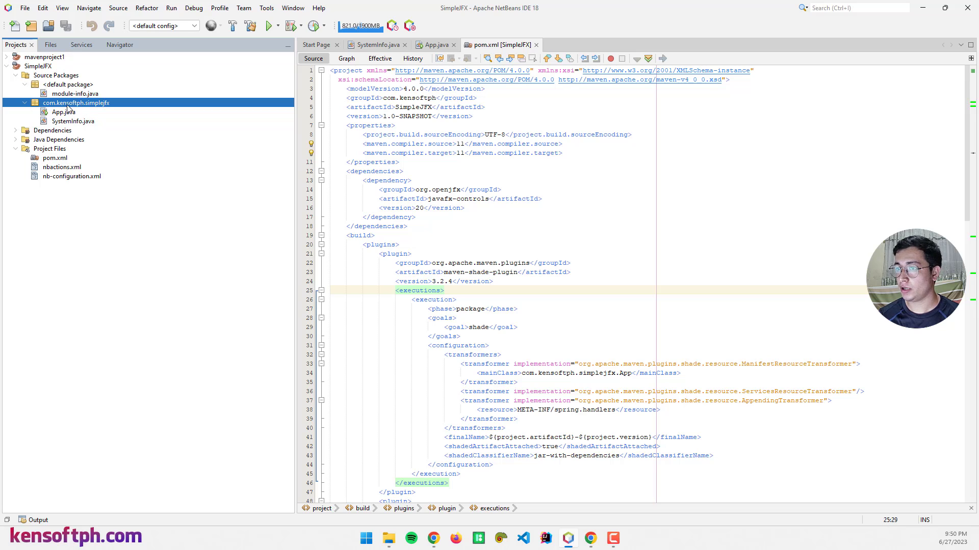
{"action": "right_click", "coordinate": [75, 102]}
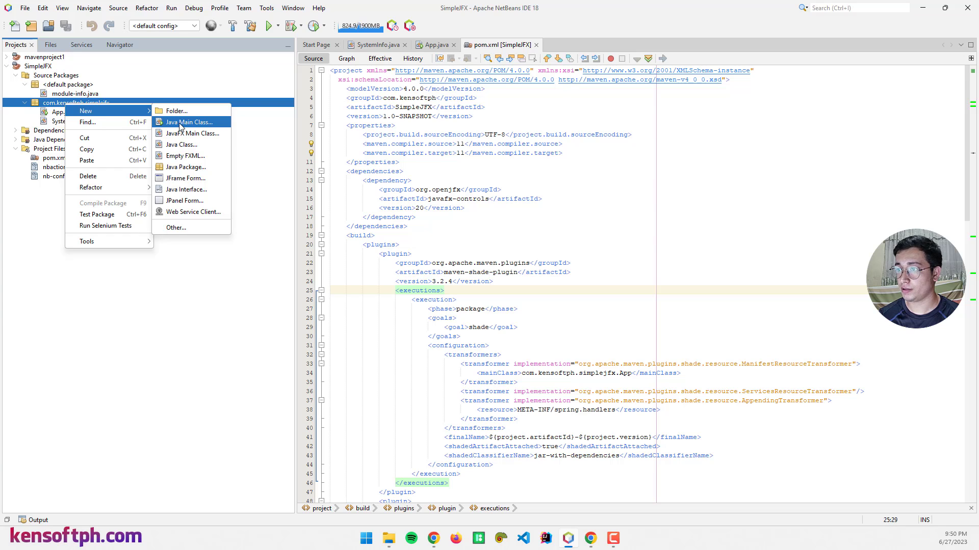
{"action": "left_click", "coordinate": [190, 122]}
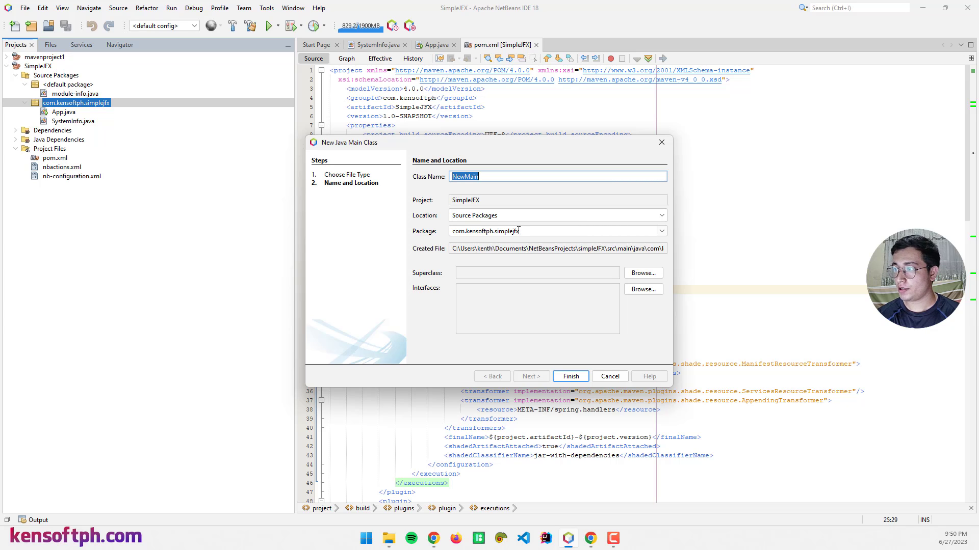
{"action": "type", "text": "Ru"}
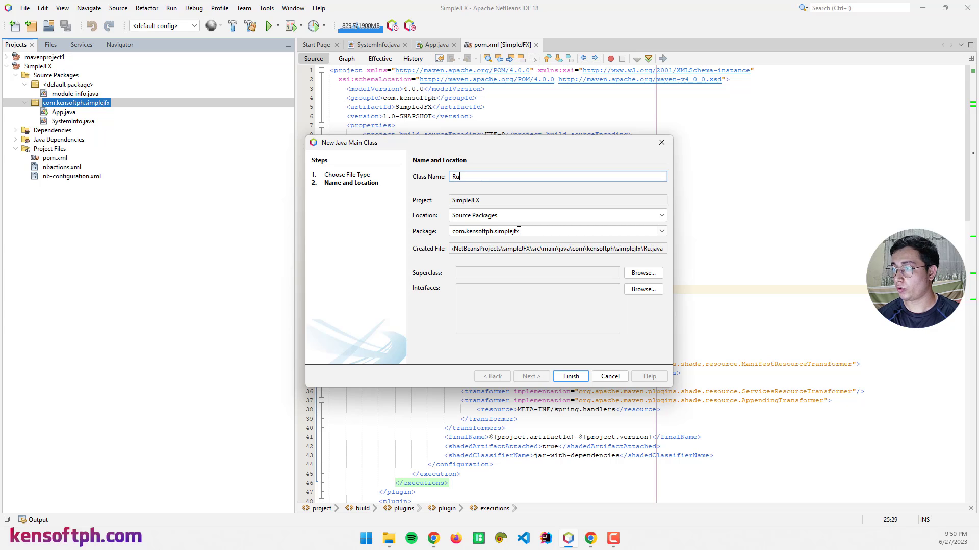
{"action": "type", "text": "nMain"}
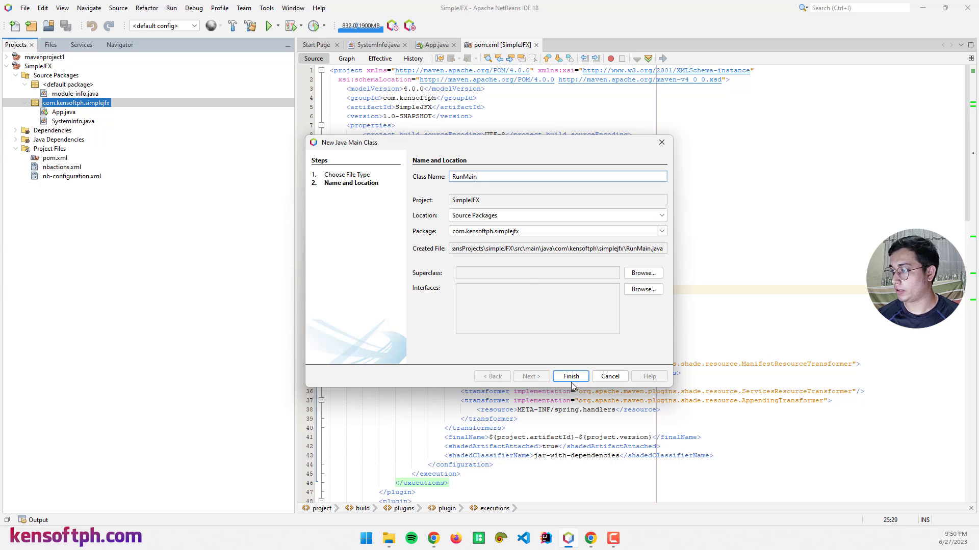
{"action": "left_click", "coordinate": [569, 376]}
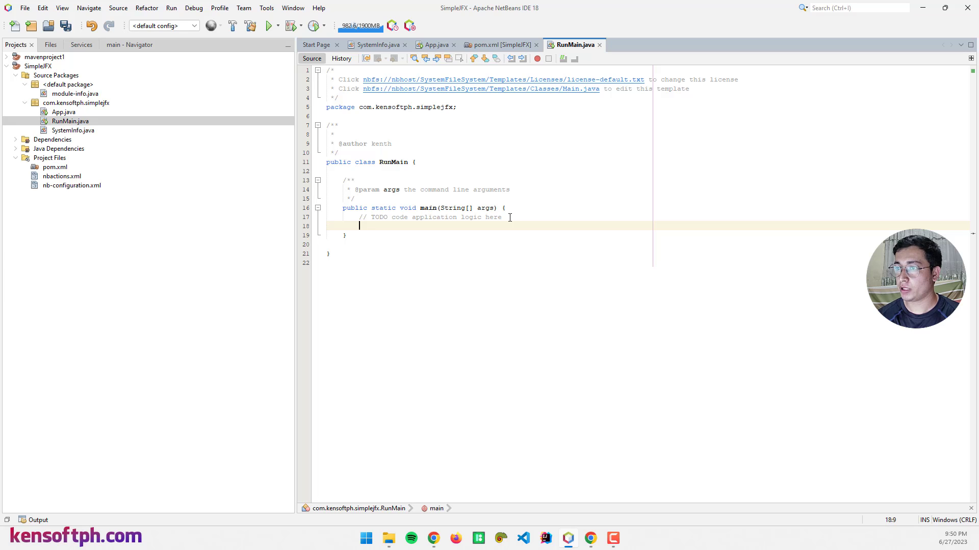
- Write App.main(args); in RunMain's main method using code completion
{"action": "type", "text": "App"}
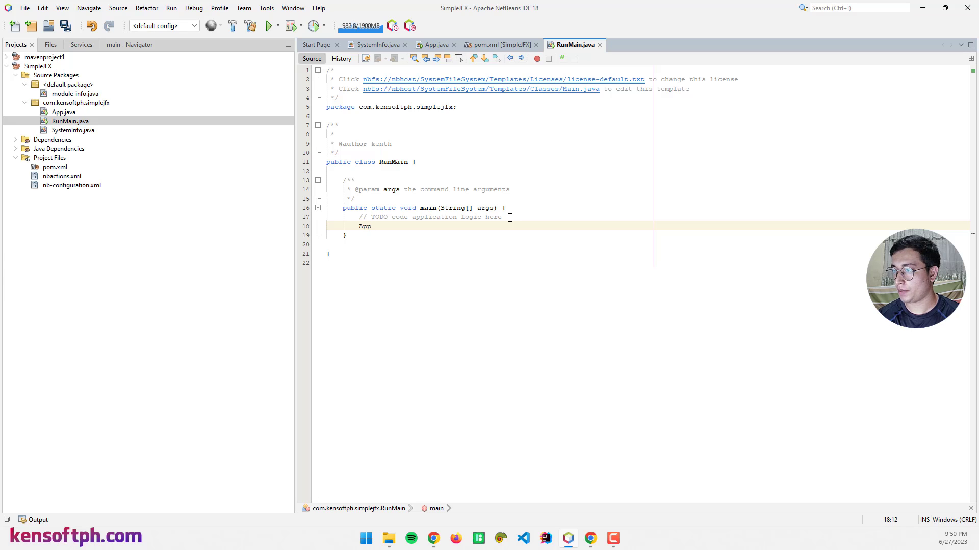
{"action": "type", "text": ".main(args);"}
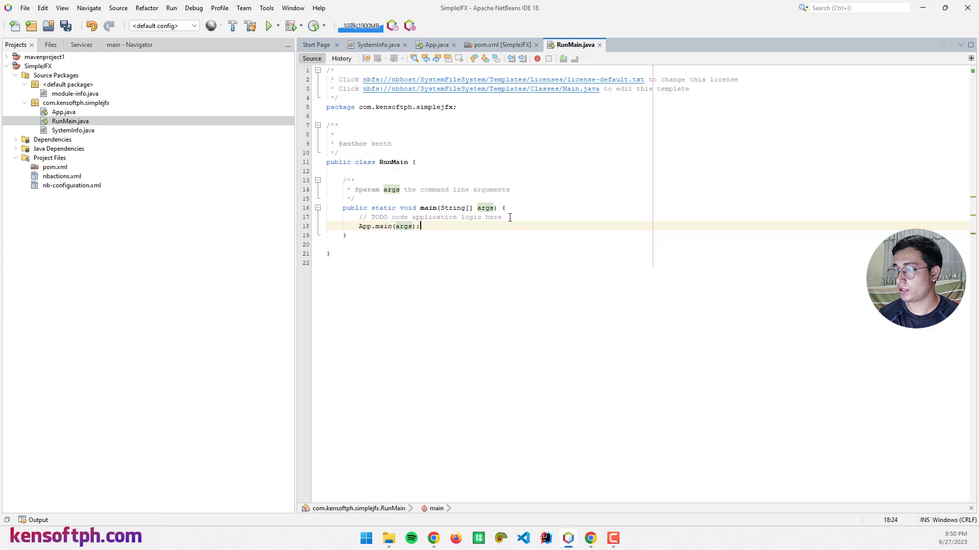
{"action": "left_click", "coordinate": [347, 235]}
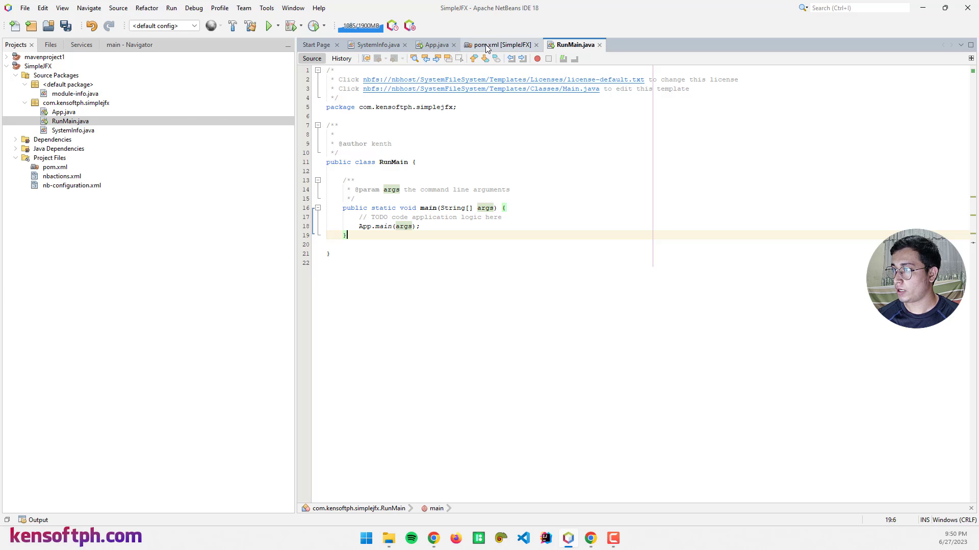
- Change the jar and javafx-maven plugins' mainClass in pom.xml to com.kensoftph.simplejfx.RunMain
{"action": "left_click", "coordinate": [499, 45]}
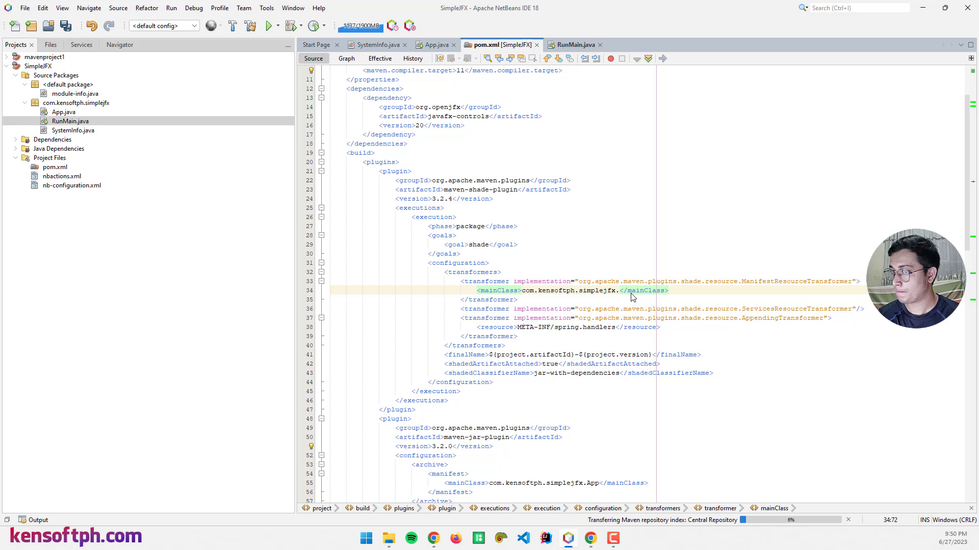
{"action": "type", "text": "Runmain"}
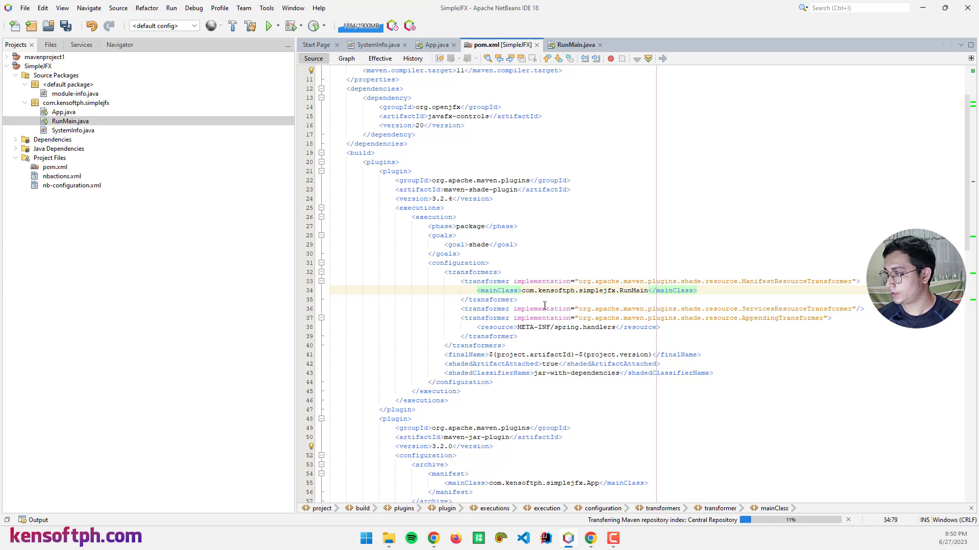
{"action": "scroll", "scroll_direction": "down", "scroll_amount": 3}
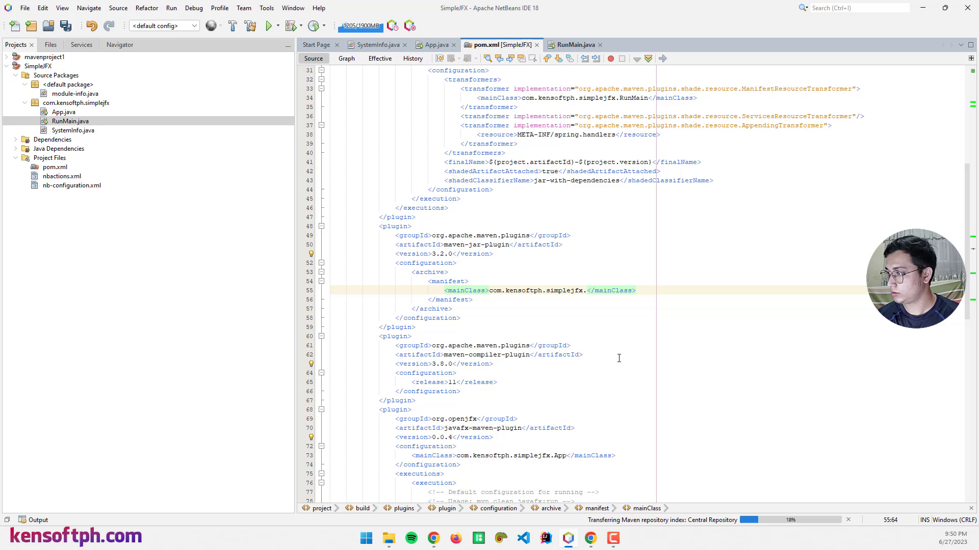
{"action": "type", "text": "RunMaain"}
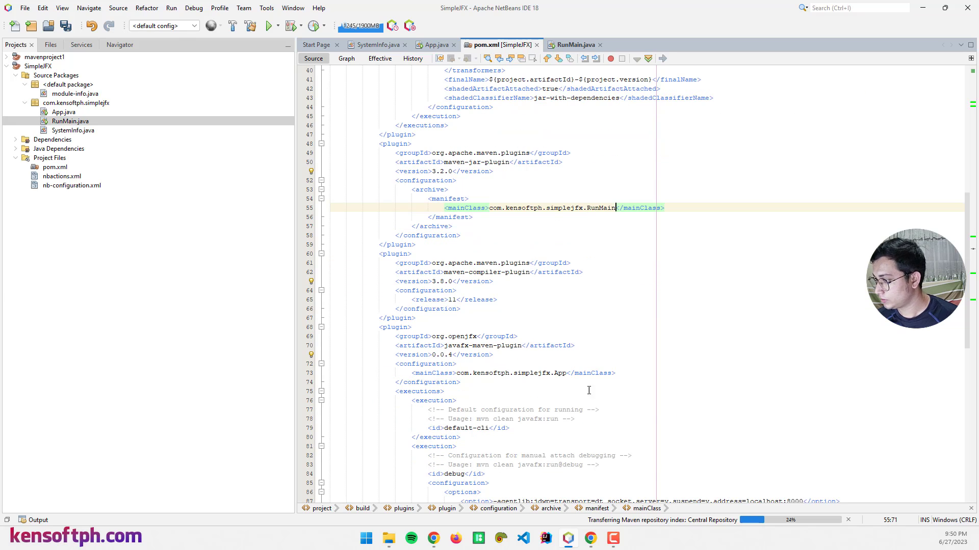
{"action": "left_click", "coordinate": [524, 373]}
{"action": "type", "text": "RunMain"}
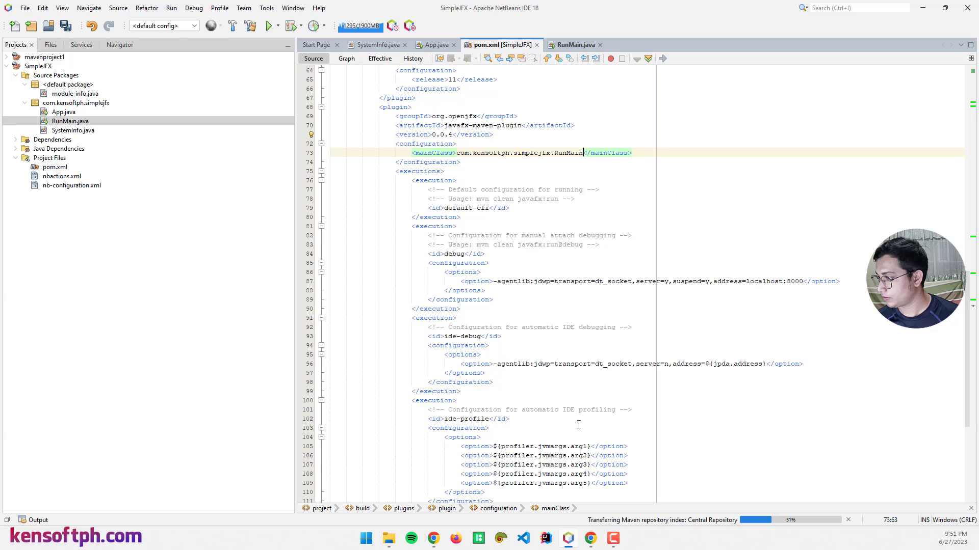
{"action": "scroll", "scroll_direction": "up", "scroll_amount": 3}
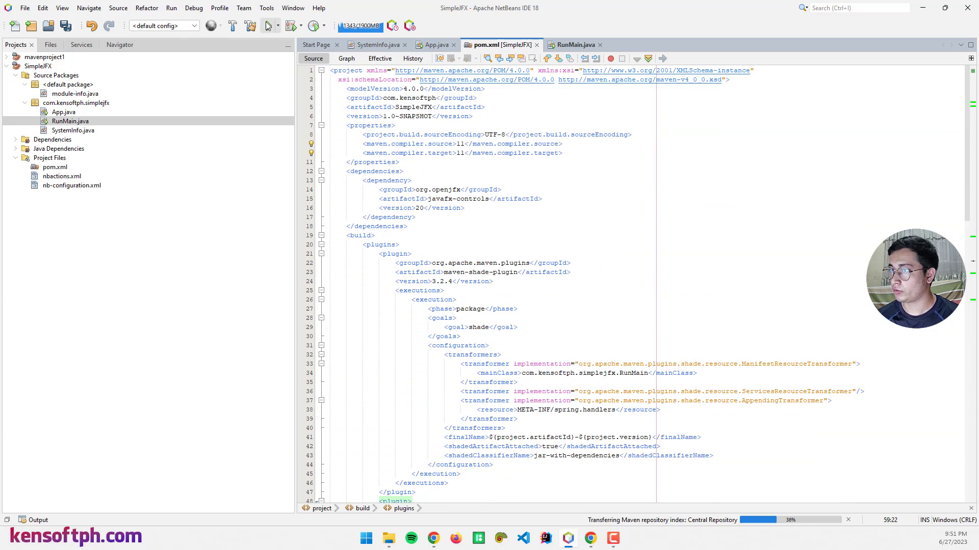
- Run SimpleJFX via RunMain, close its window, and clean-and-build the project again
{"action": "left_click", "coordinate": [266, 26]}
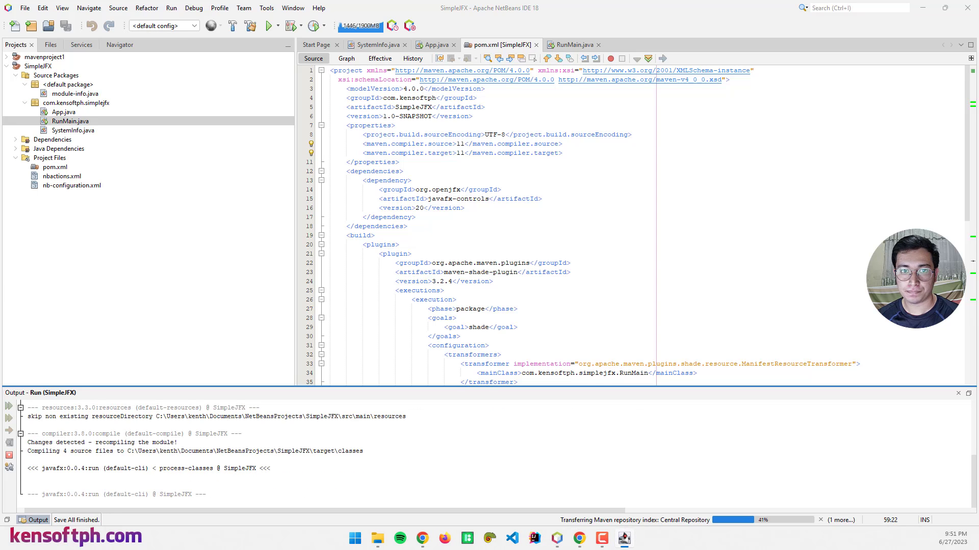
{"action": "left_click", "coordinate": [266, 26]}
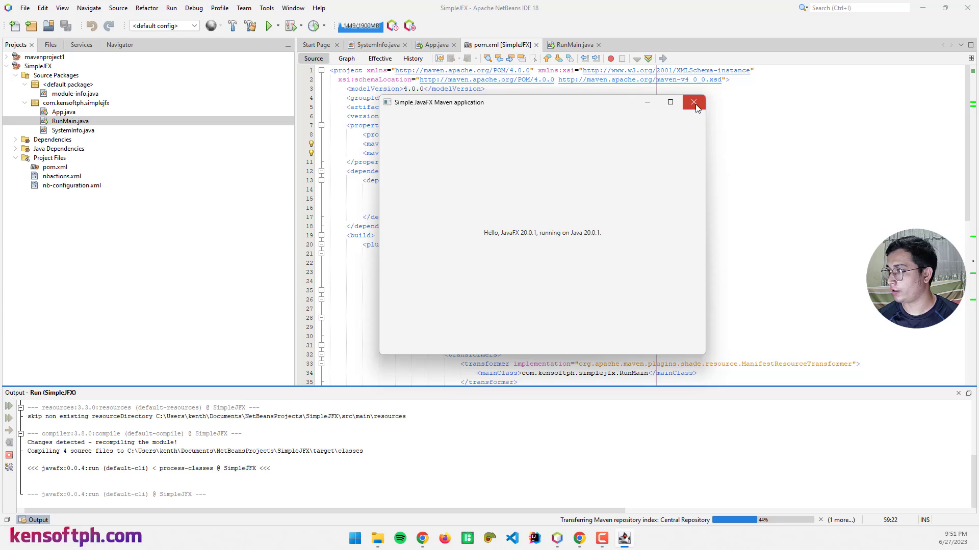
{"action": "left_click", "coordinate": [693, 102]}
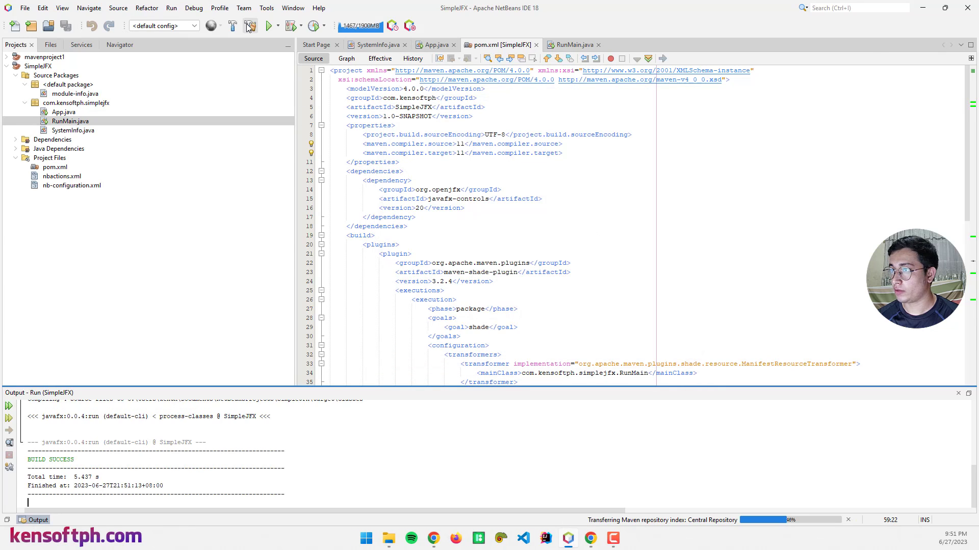
{"action": "left_click", "coordinate": [248, 25]}
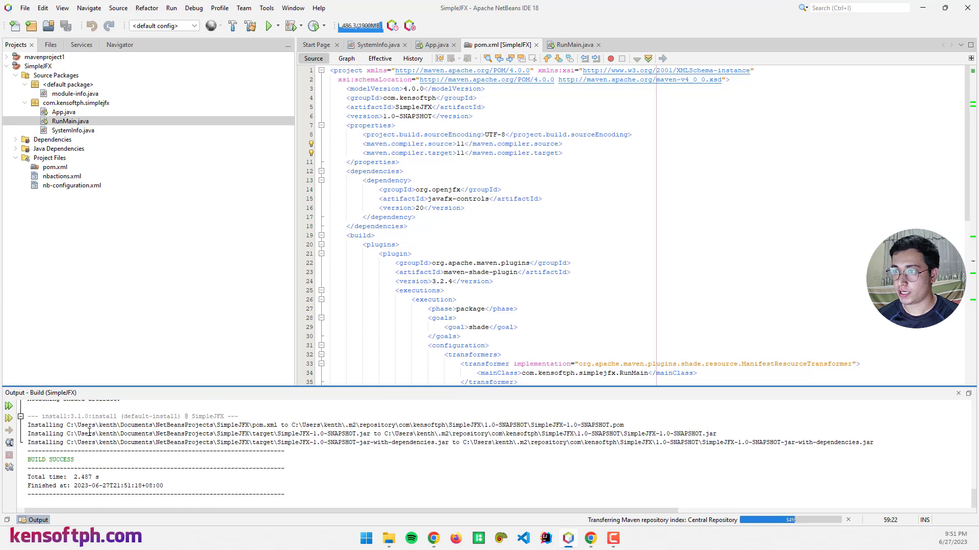
- Rename SimpleJFX-1.0-SNAPSHOT-jar-with-dependencies.jar to app.jar in the target folder and open a terminal there
{"action": "left_click", "coordinate": [389, 537]}
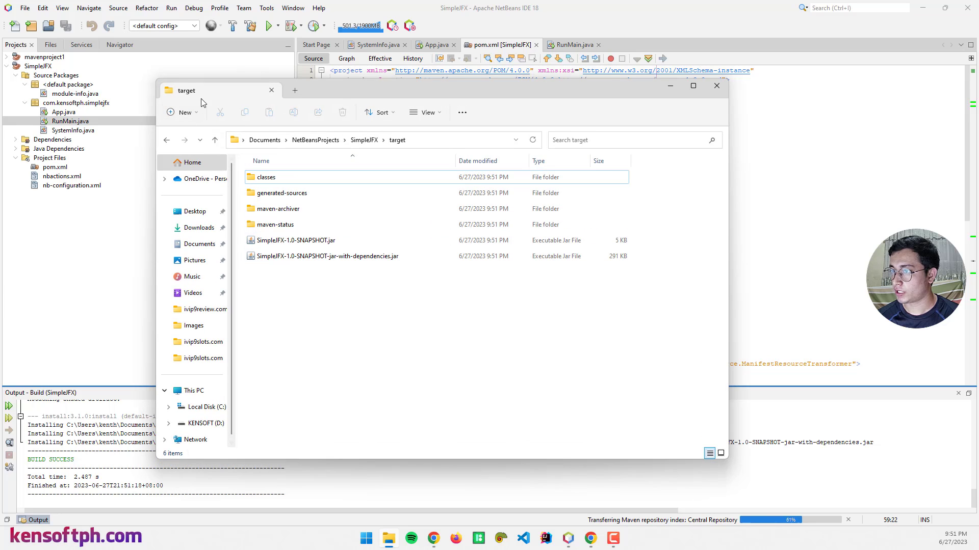
{"action": "left_click", "coordinate": [327, 255]}
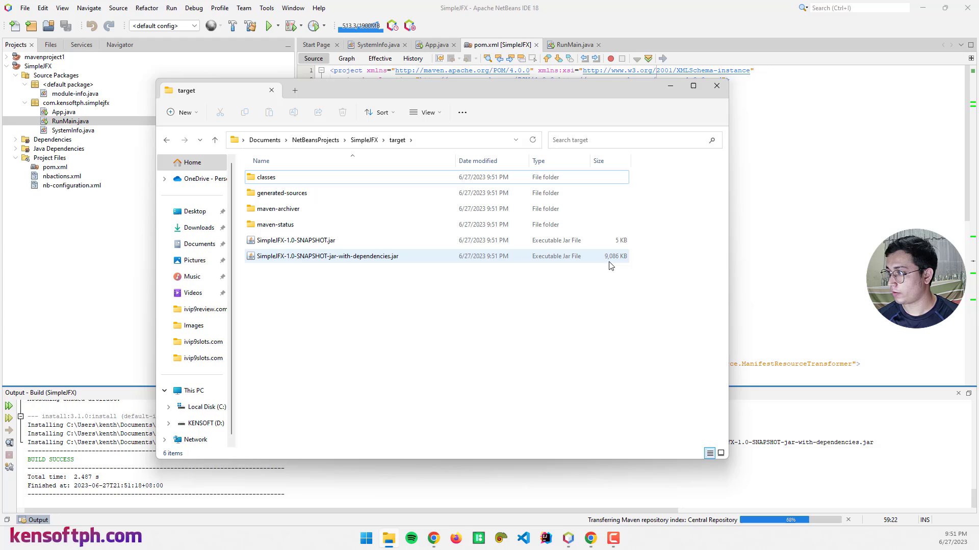
{"action": "mouse_move", "coordinate": [306, 265]}
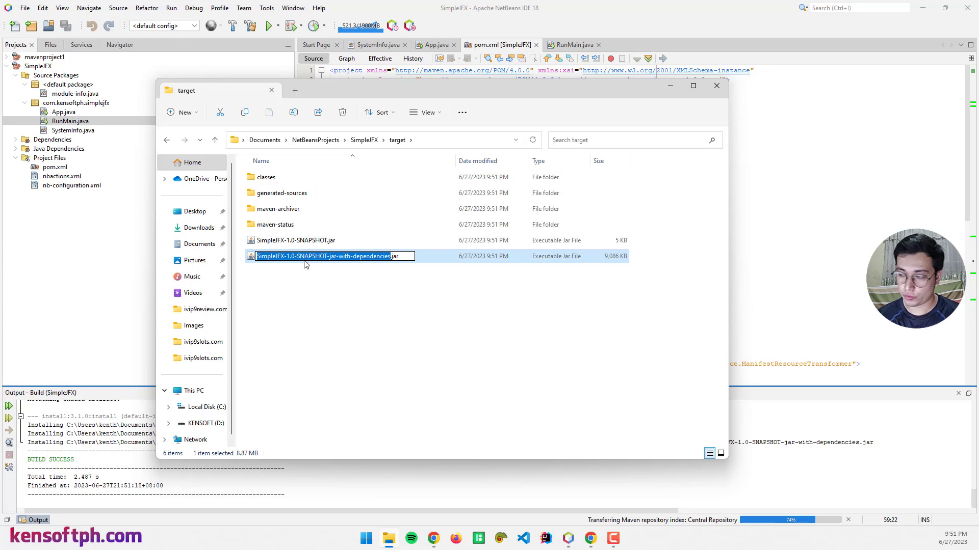
{"action": "key", "text": "Return"}
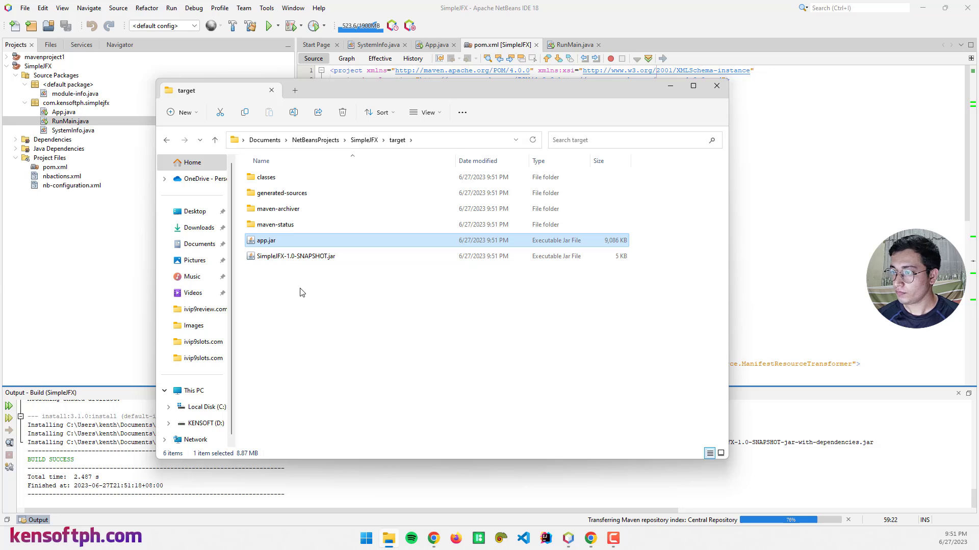
{"action": "left_click", "coordinate": [302, 293]}
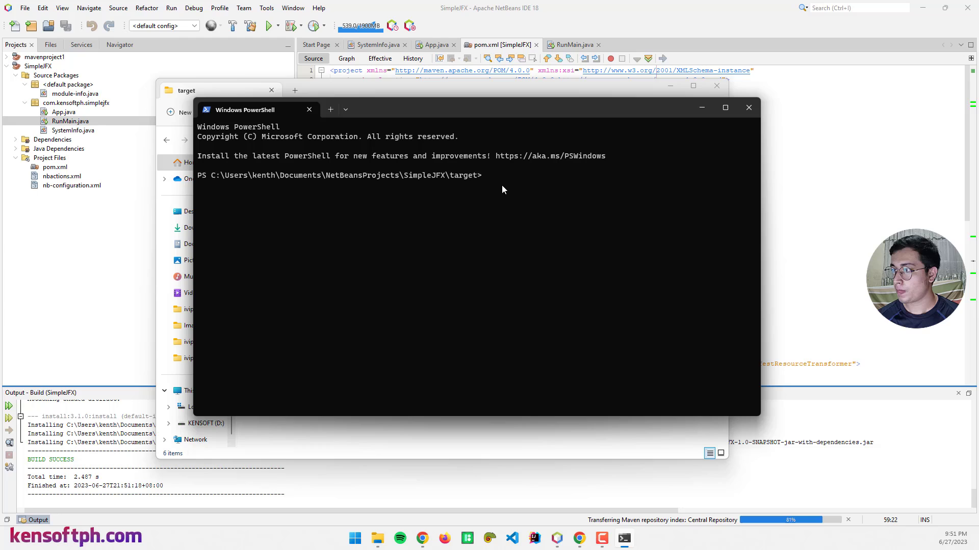
- Run java -jar app.jar in PowerShell, confirm the Hello JavaFX window, then close it
{"action": "type", "text": "j"}
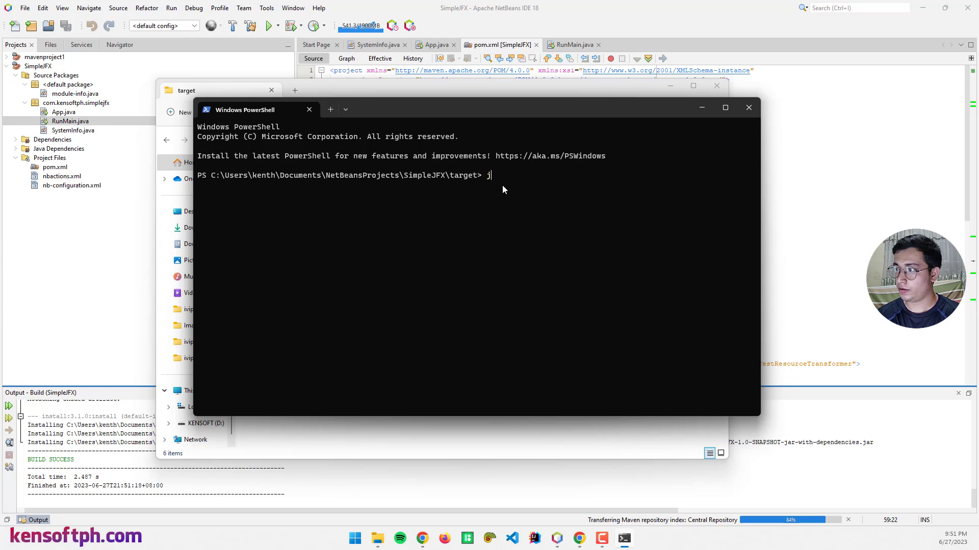
{"action": "type", "text": "ava -jar"}
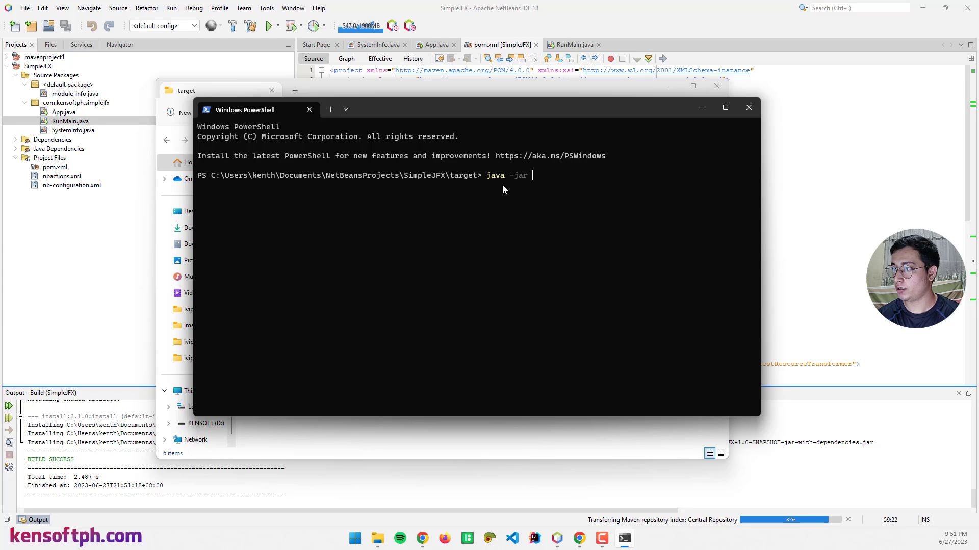
{"action": "type", "text": "app.jar"}
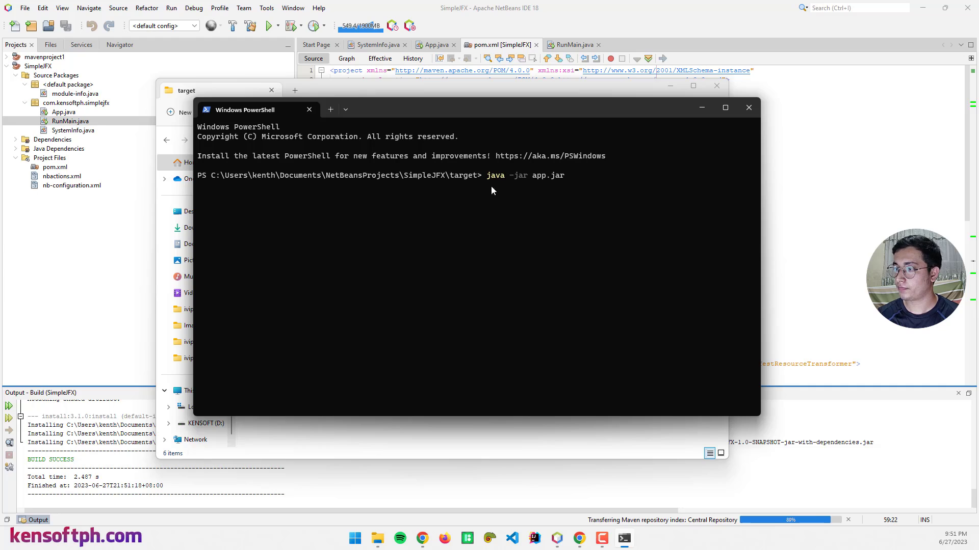
{"action": "mouse_move", "coordinate": [448, 257]}
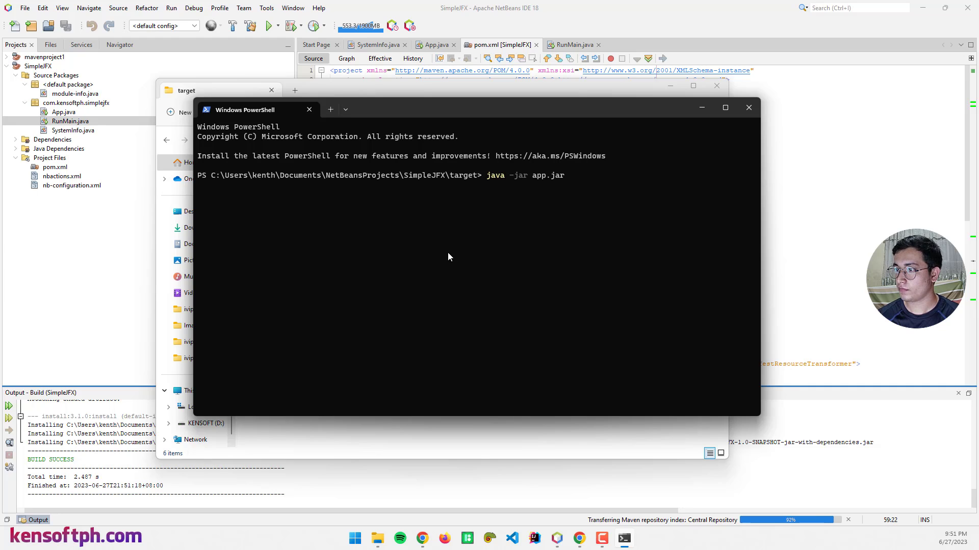
{"action": "mouse_move", "coordinate": [329, 266]}
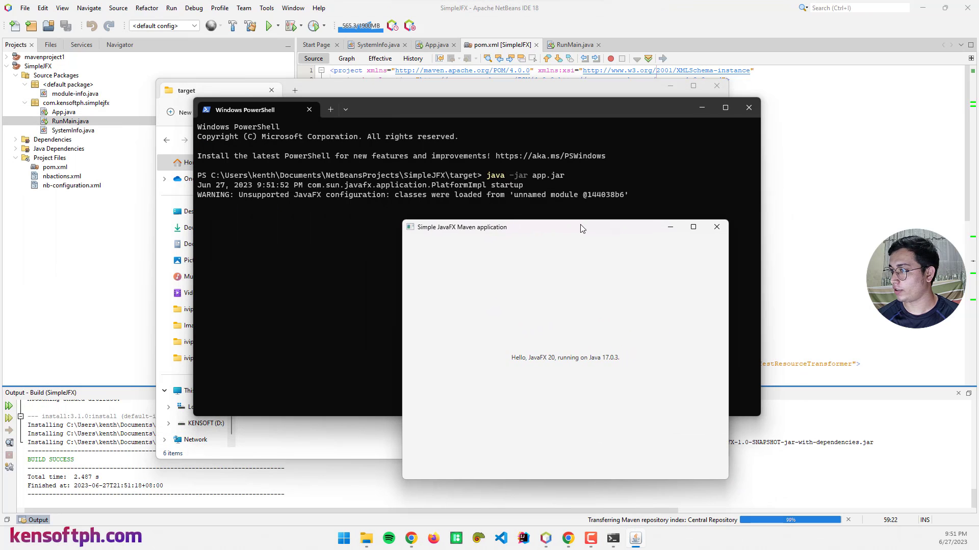
{"action": "mouse_move", "coordinate": [344, 203]}
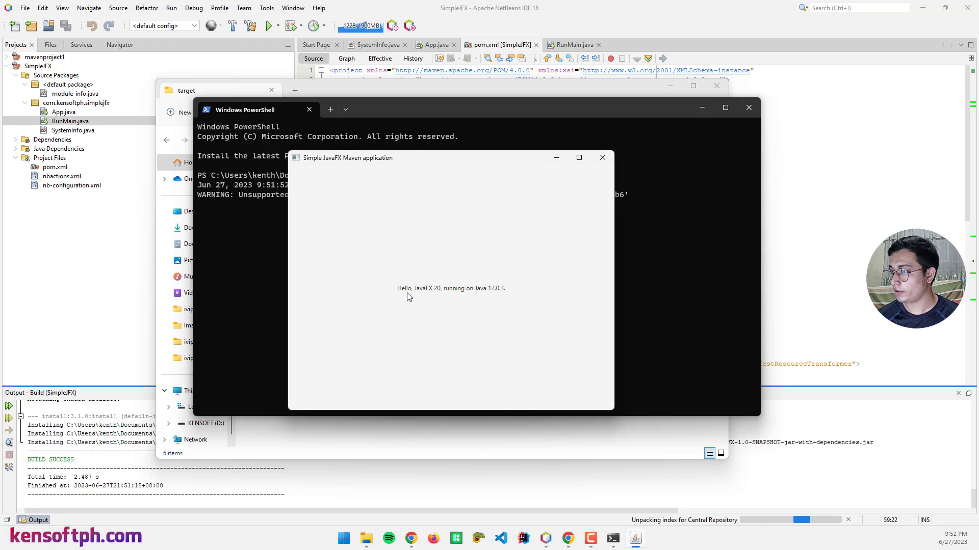
{"action": "mouse_move", "coordinate": [457, 288]}
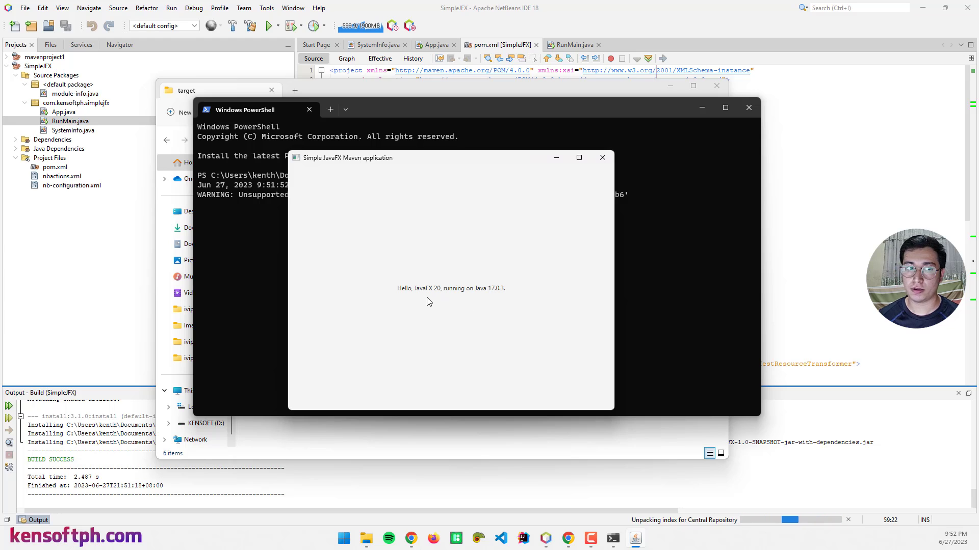
{"action": "mouse_move", "coordinate": [469, 336]}
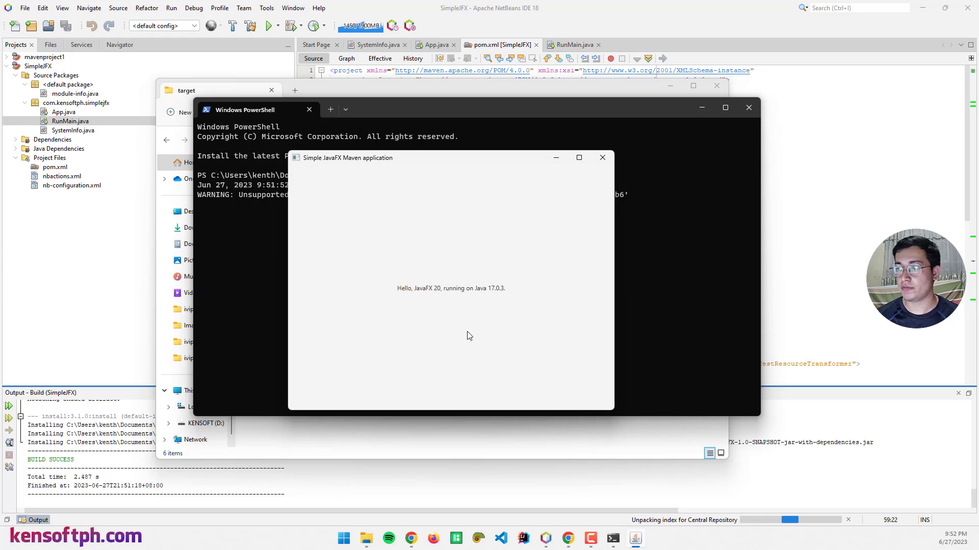
{"action": "mouse_move", "coordinate": [485, 296]}
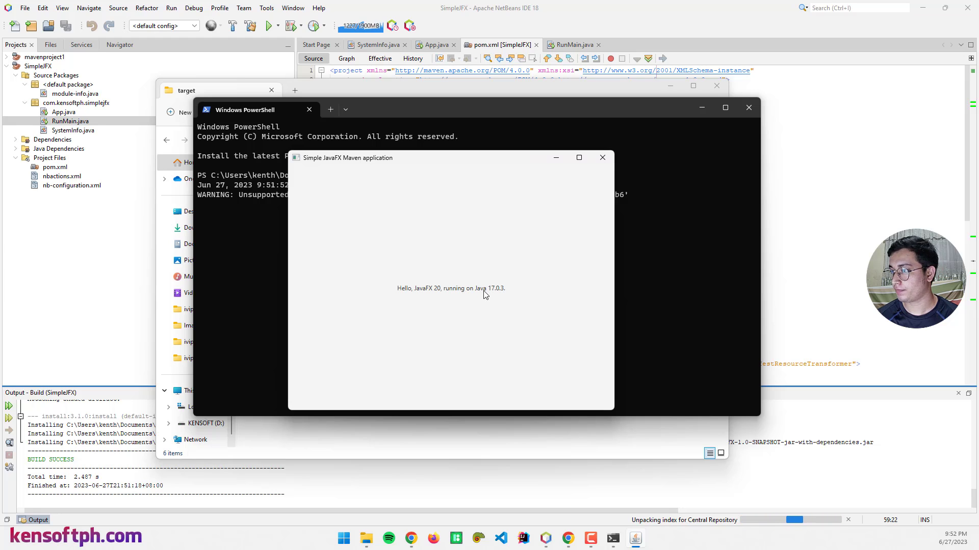
{"action": "left_click", "coordinate": [601, 157]}
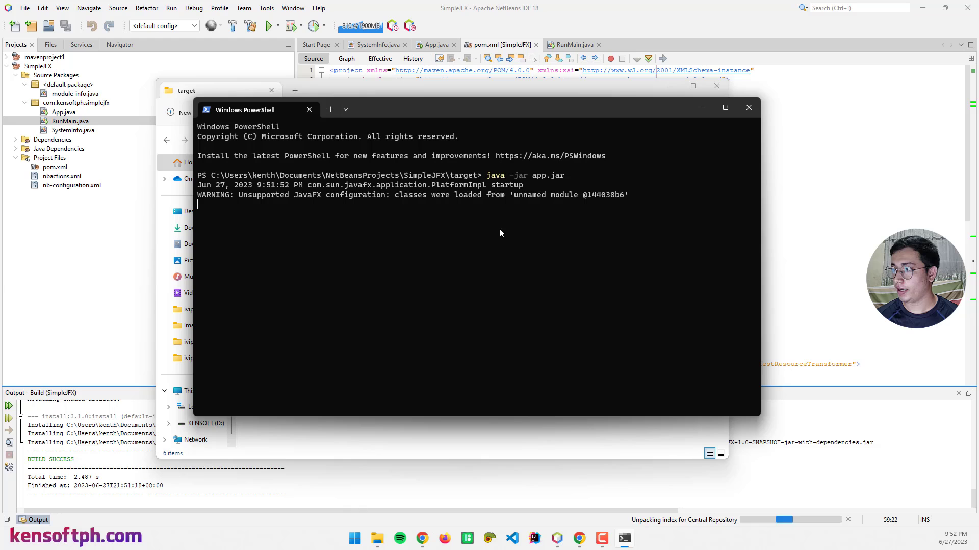
{"action": "left_click", "coordinate": [748, 107]}
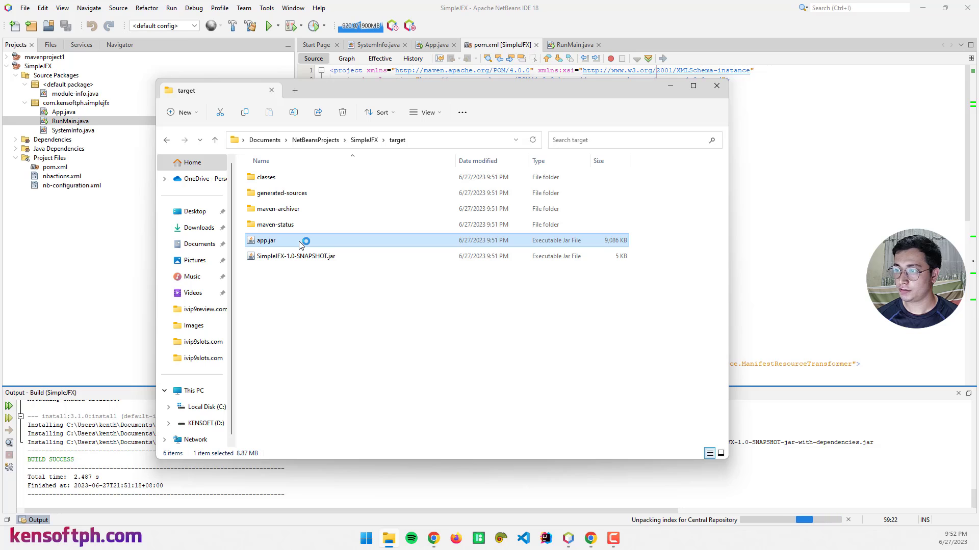
- Launch app.jar by double-click, confirm the JavaFX window opens, then close it
{"action": "double_click", "coordinate": [266, 240]}
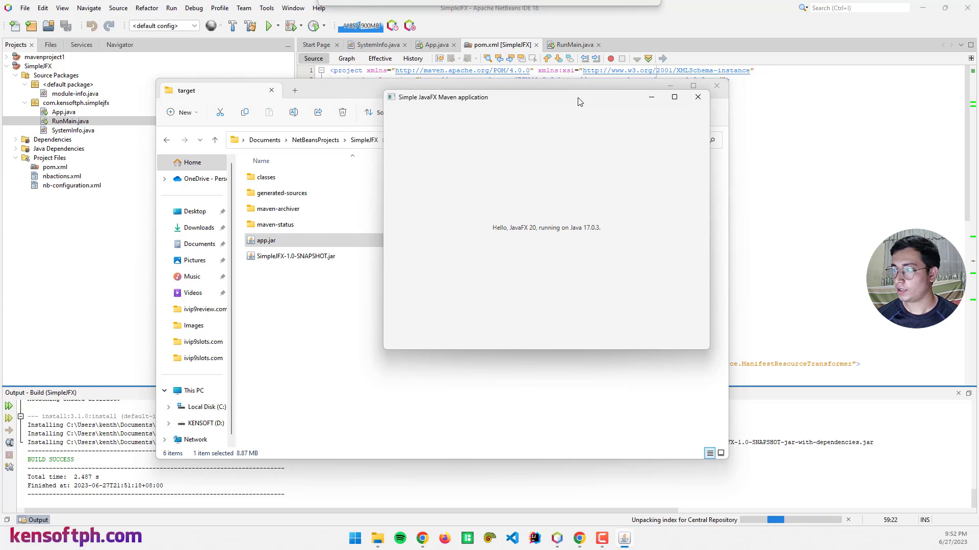
{"action": "left_click", "coordinate": [698, 97]}
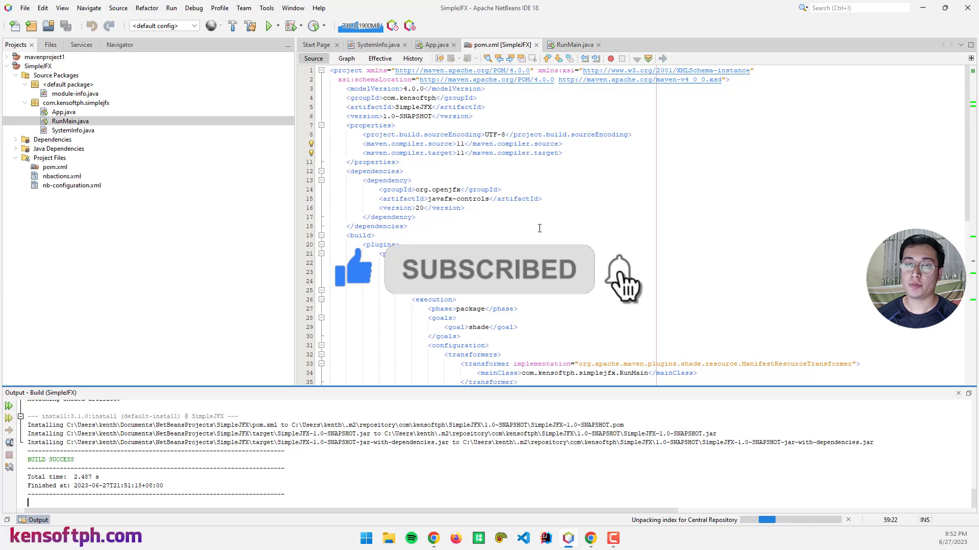
{"action": "mouse_move", "coordinate": [621, 281]}
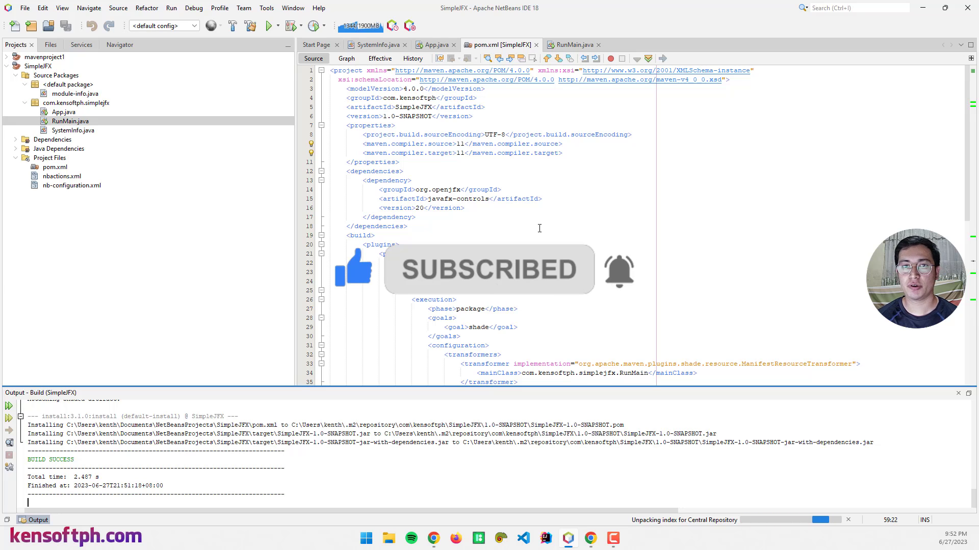